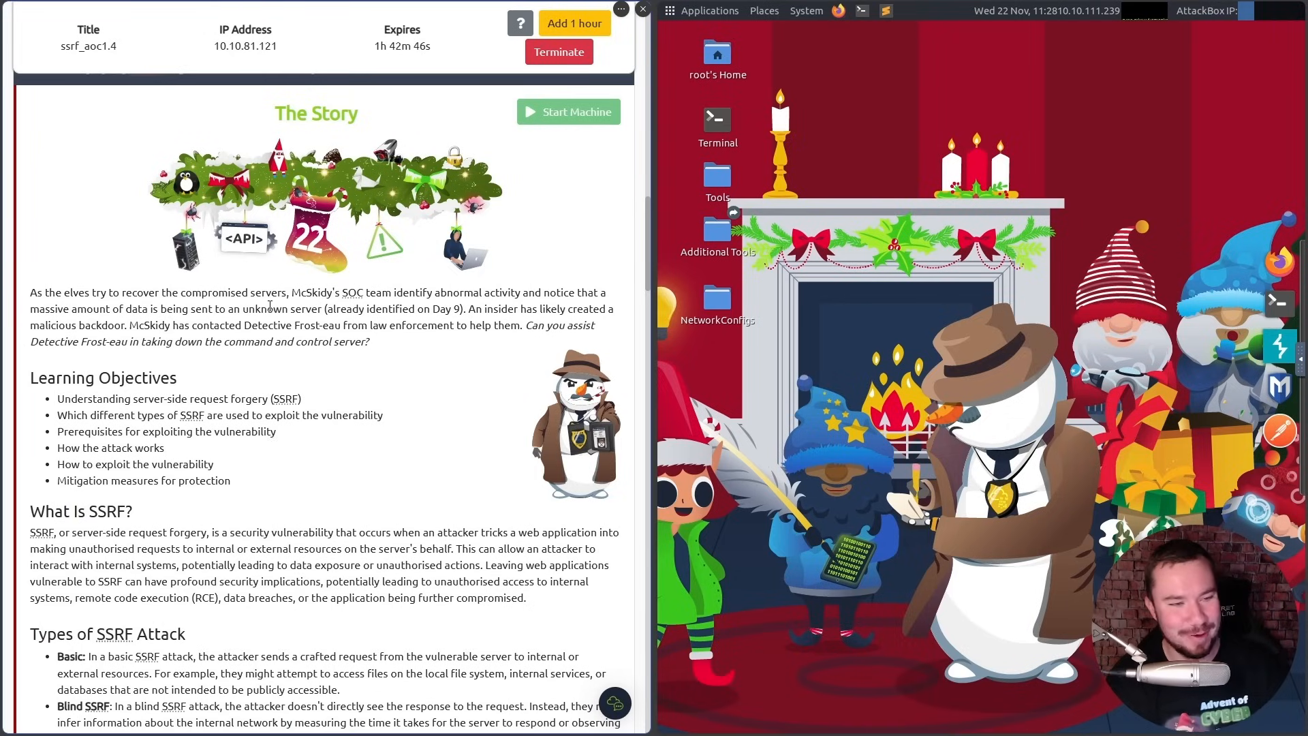
Scroll past The Story to the Learning Objectives and What Is SSRF attack types.
scroll("down", 3)
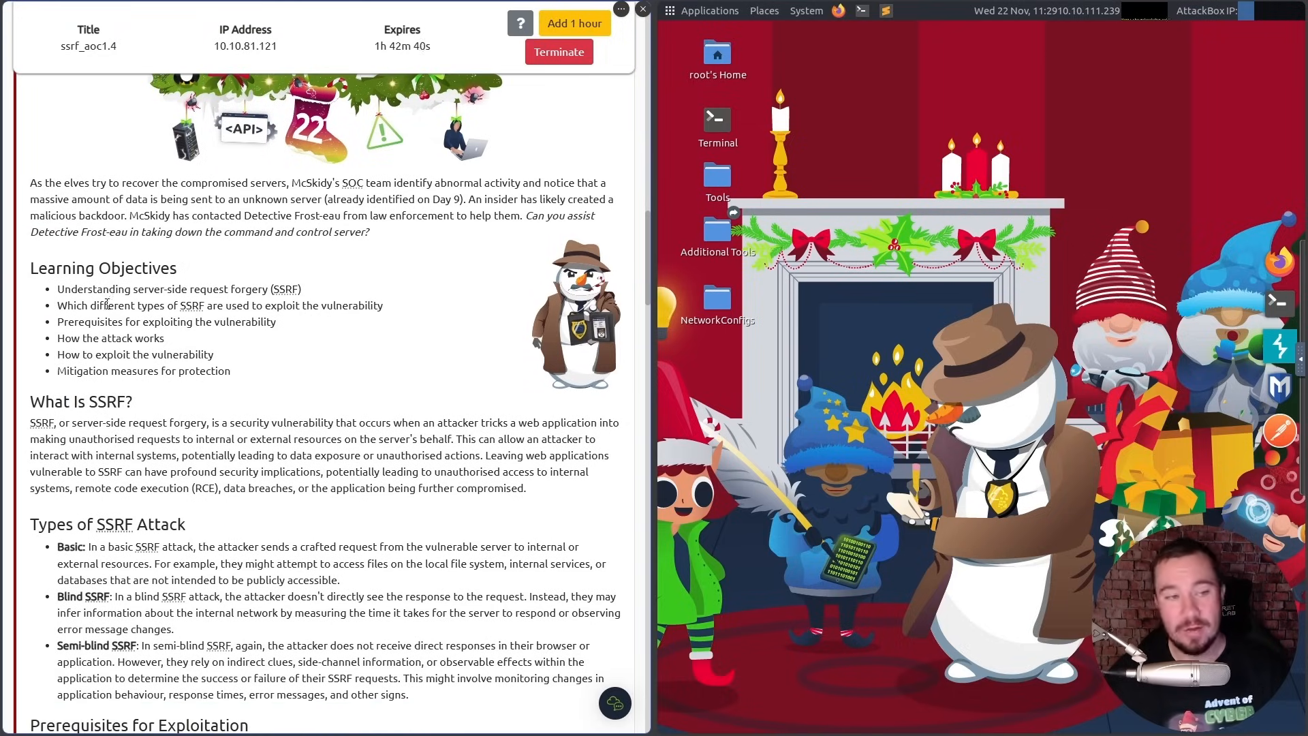
mouse_move(224, 303)
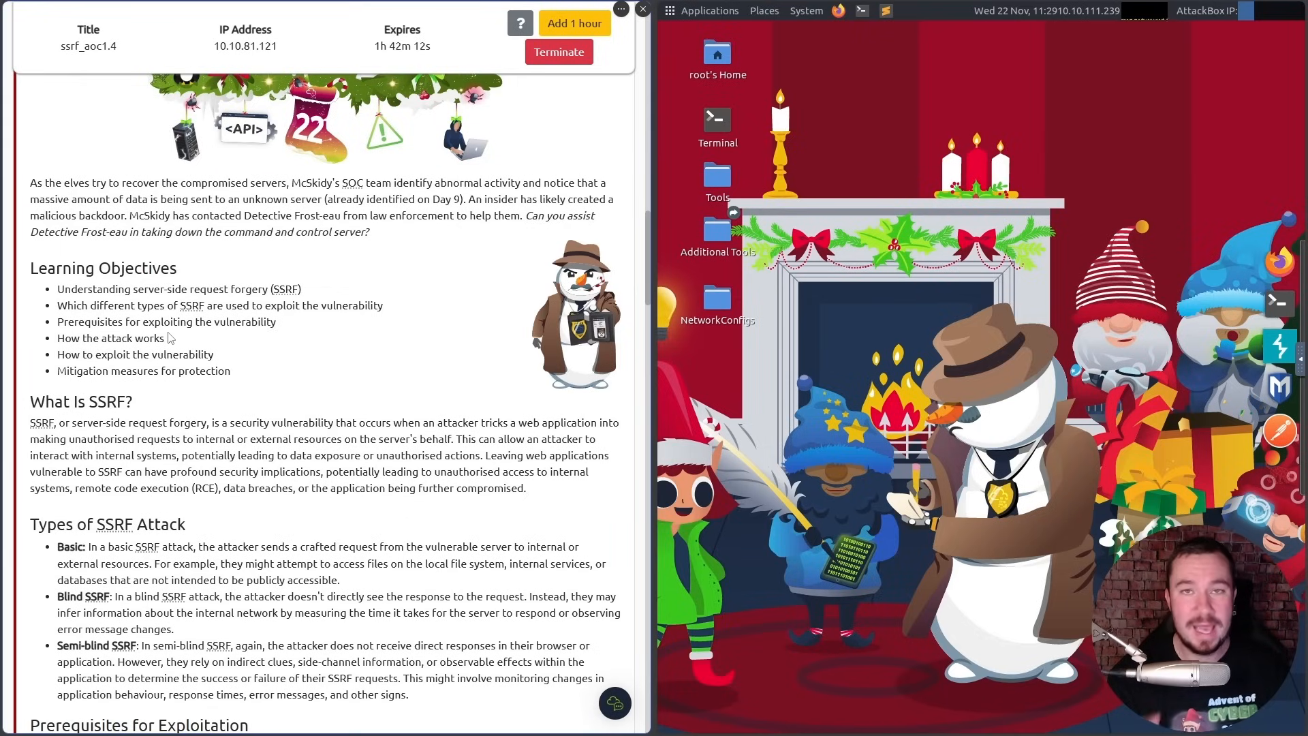
scroll("down", 3)
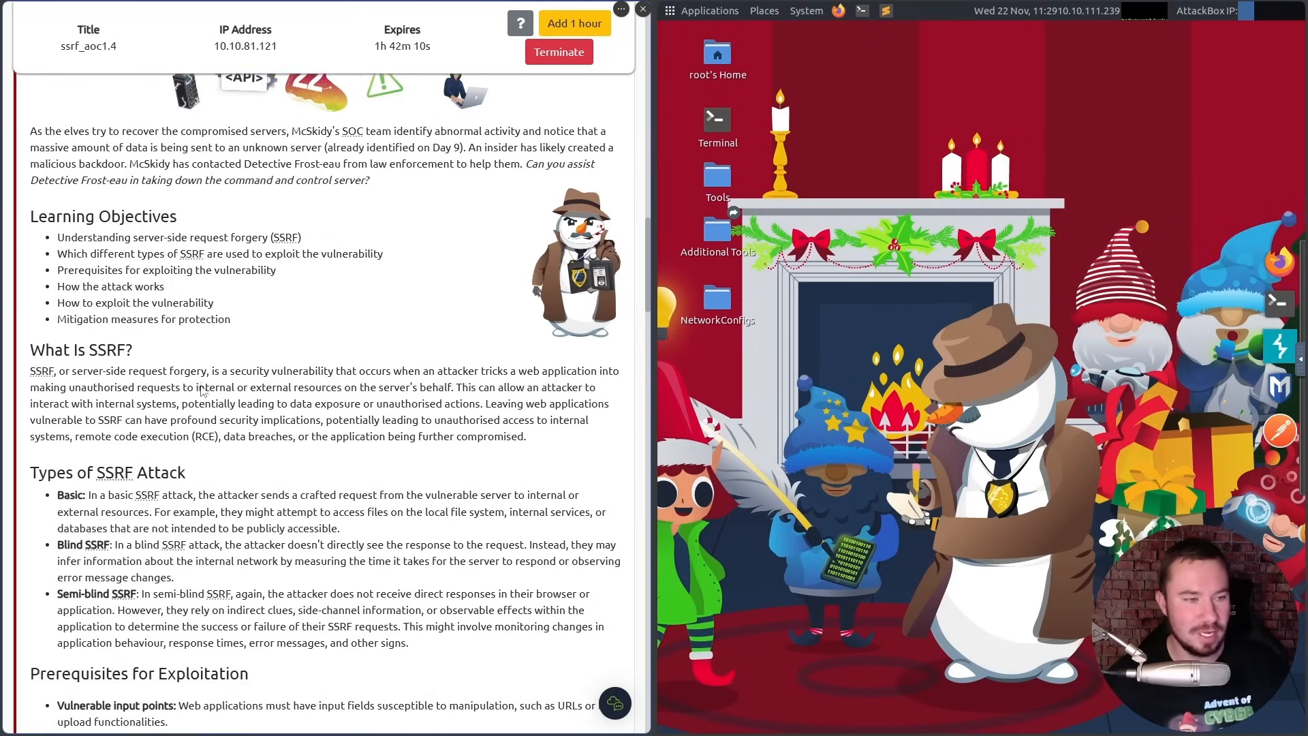
Scroll to the Prerequisites for Exploitation and How Does SSRF Work? sections.
scroll("down", 3)
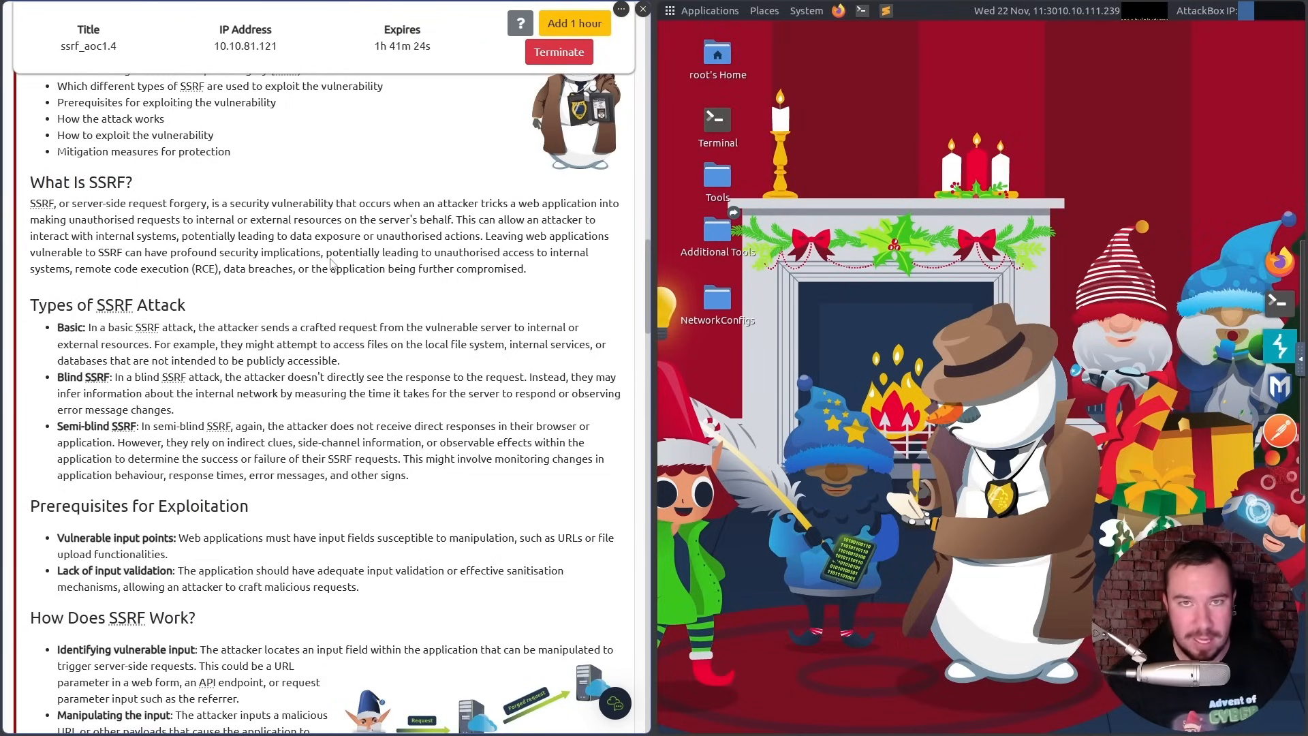
scroll("down", 3)
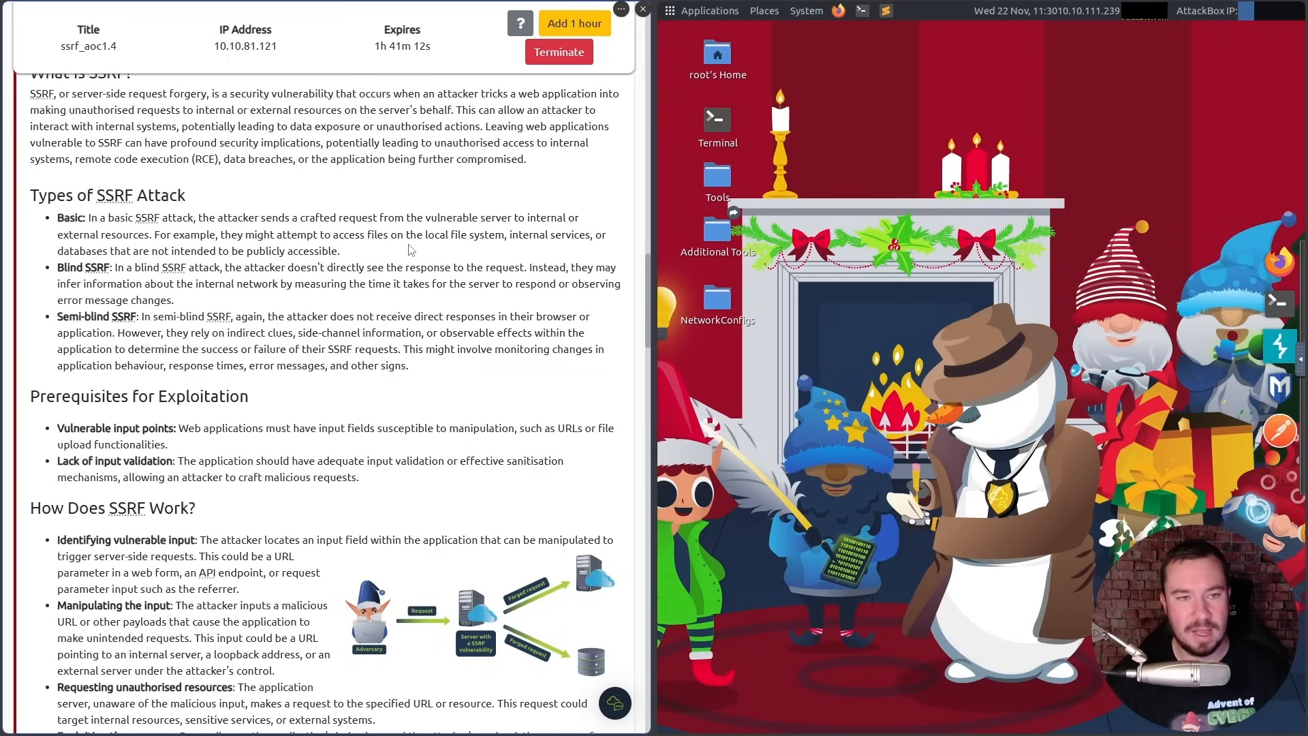
mouse_move(563, 245)
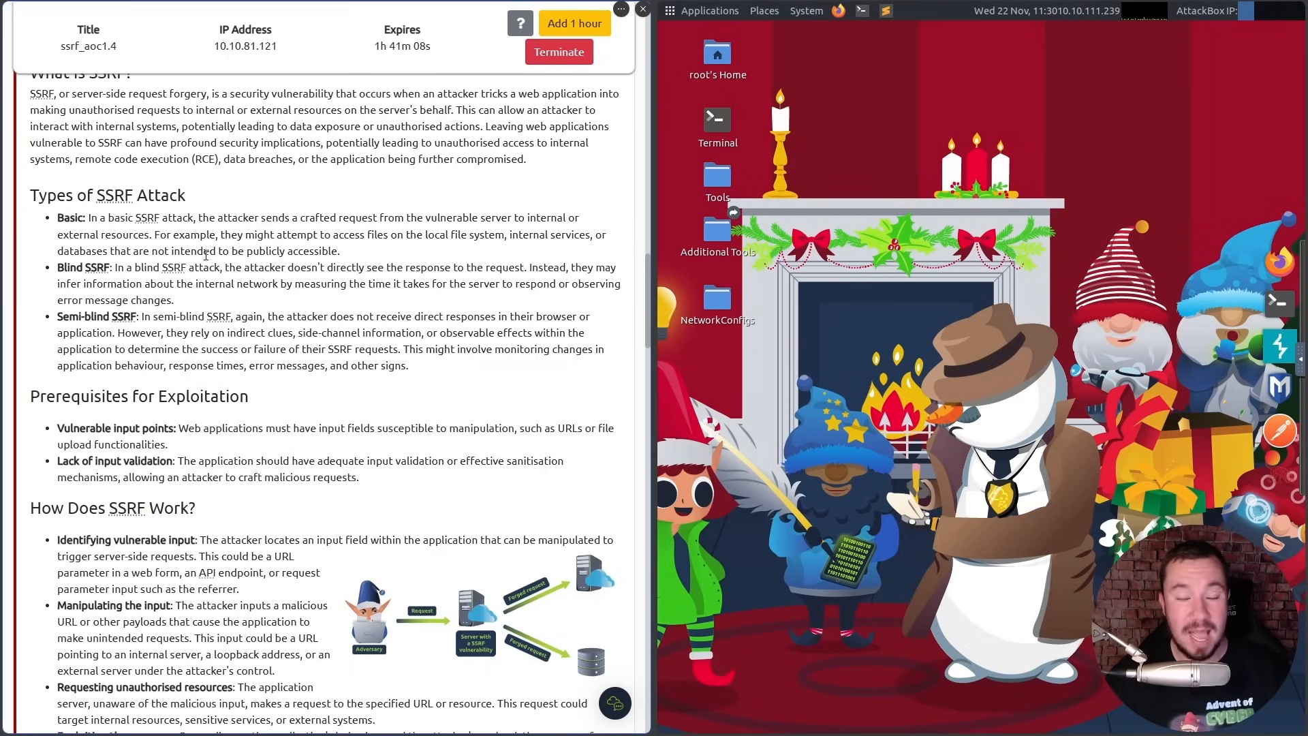
Scroll to the Using SSRF To Hack the Command and Control Server heading.
scroll("down", 3)
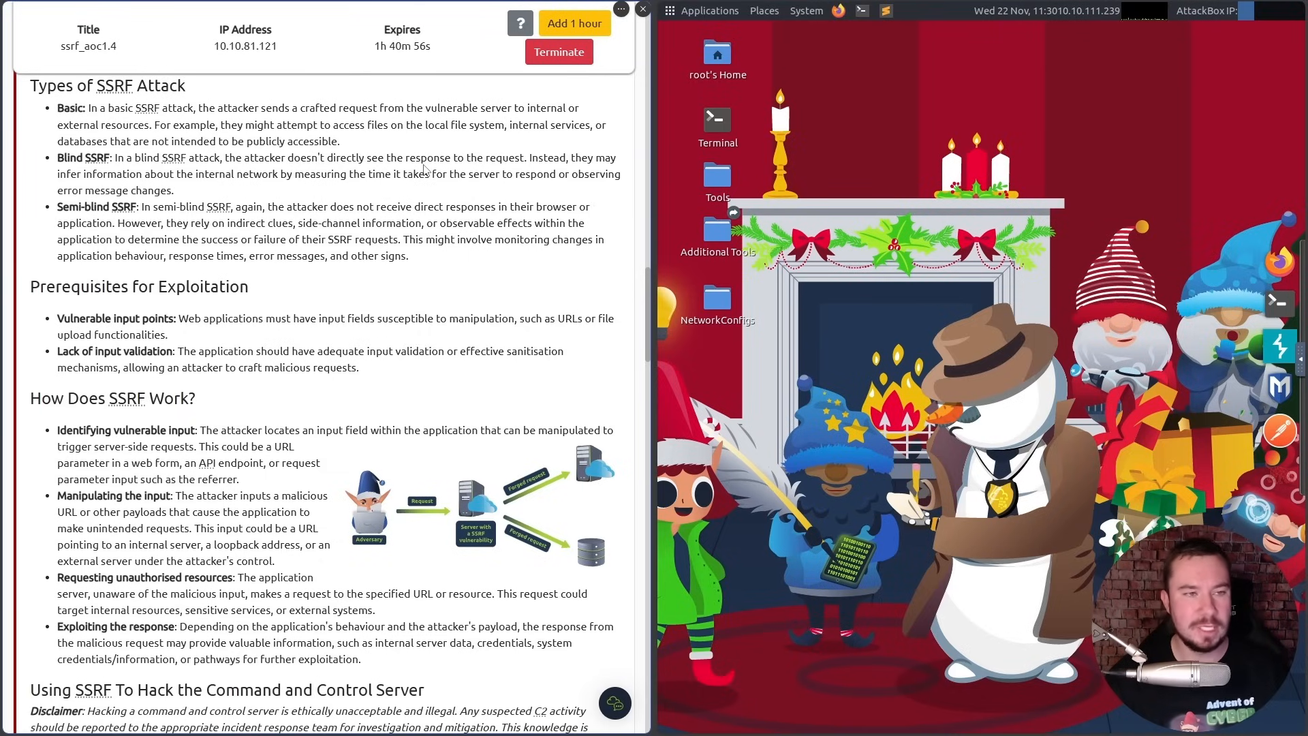
mouse_move(463, 201)
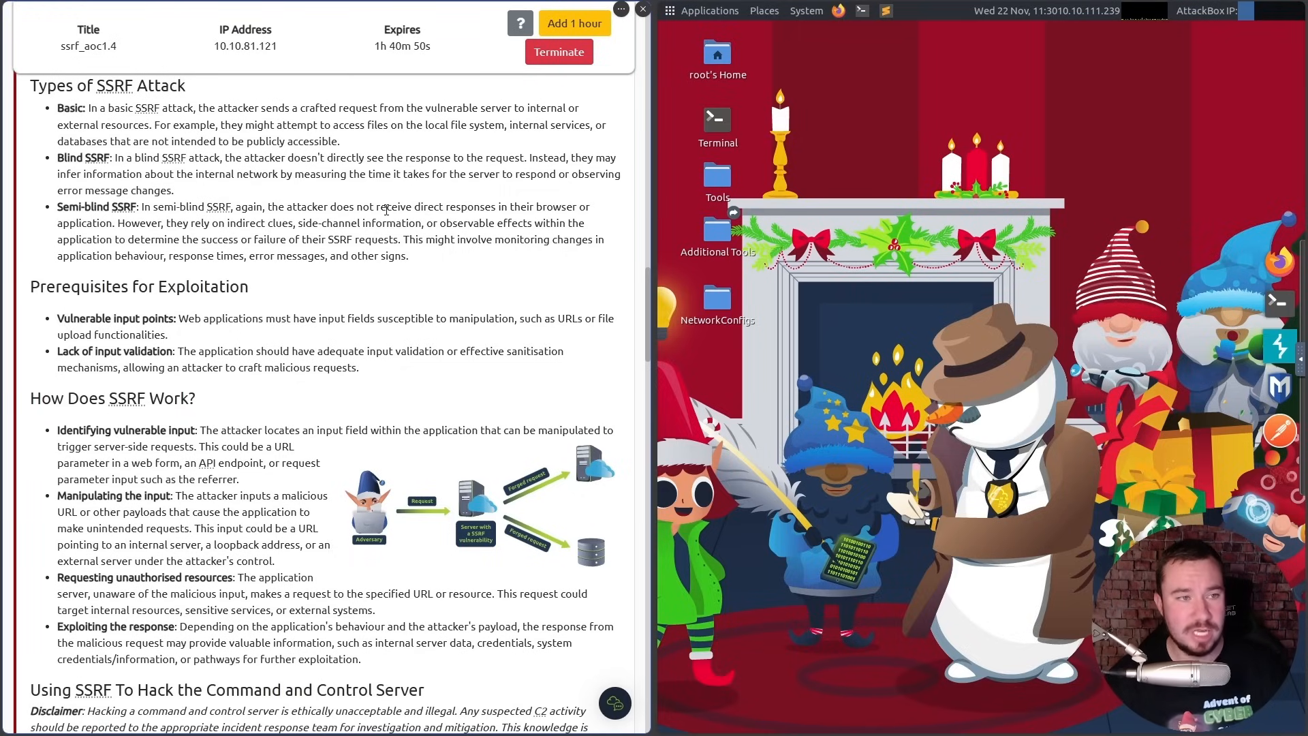
scroll("down", 3)
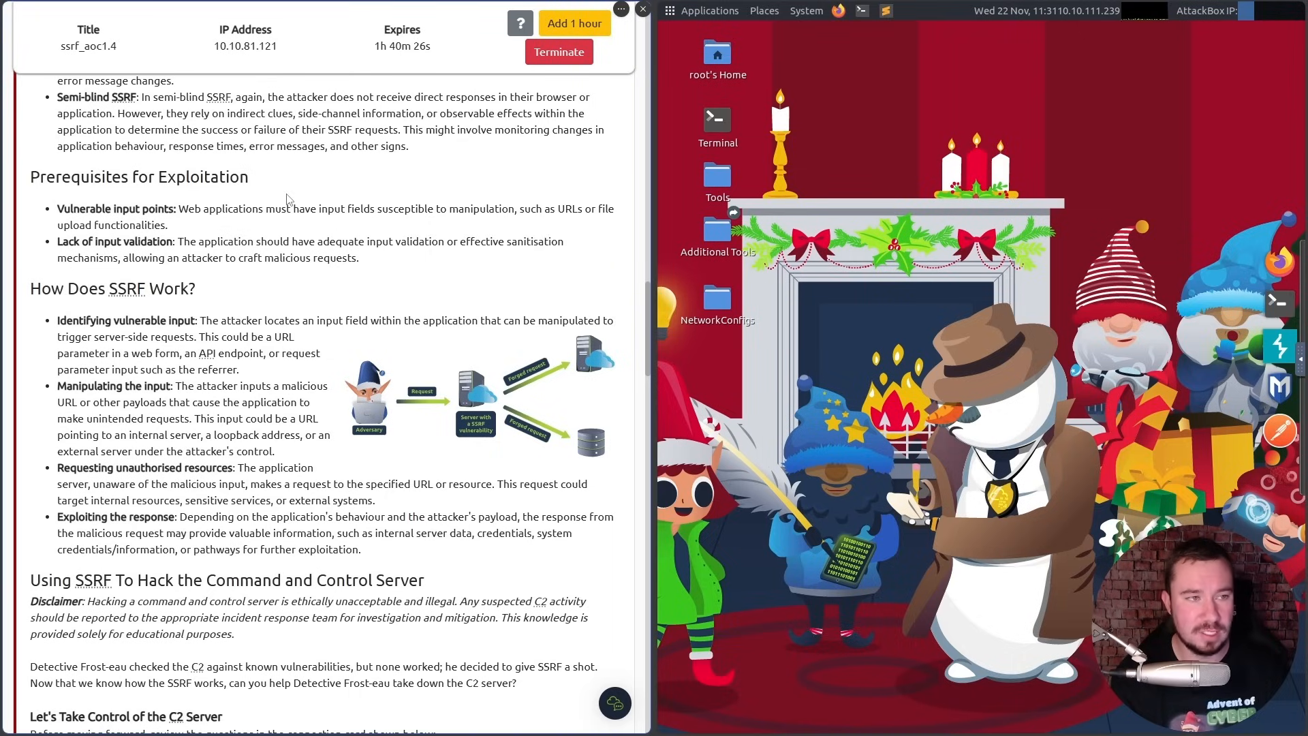
mouse_move(156, 218)
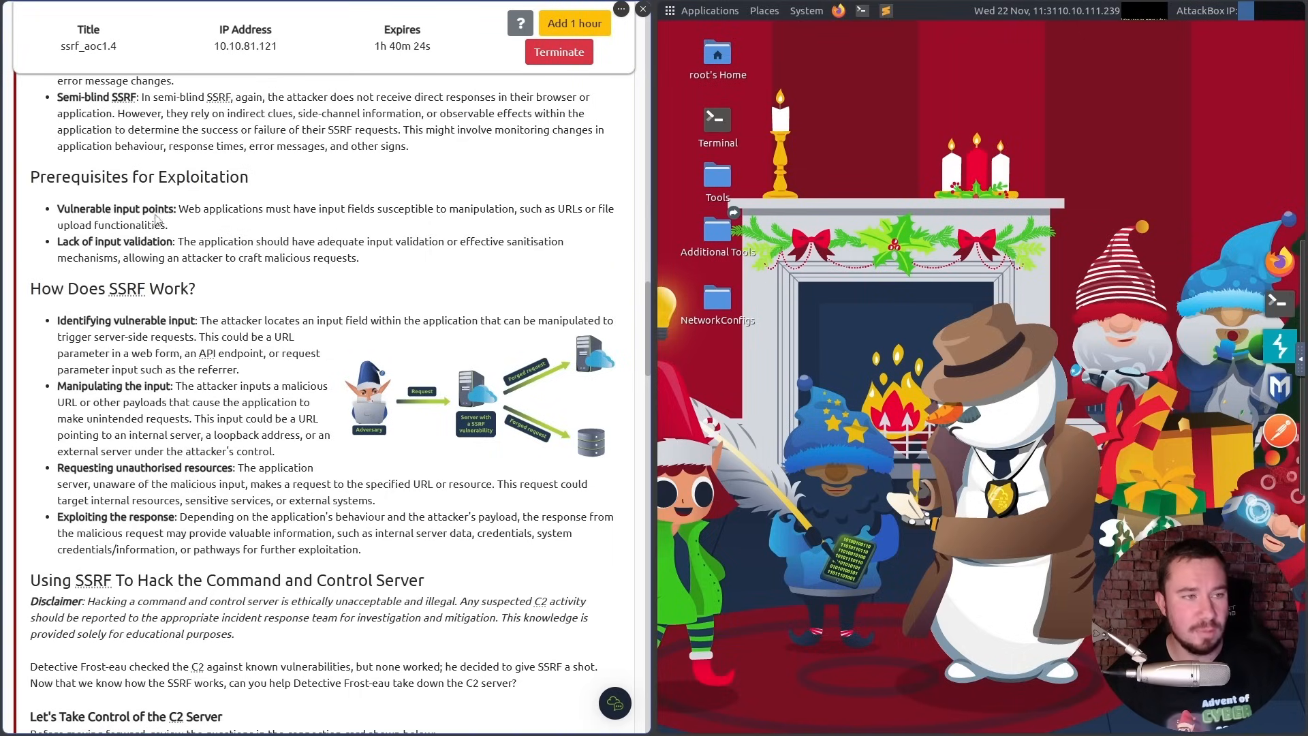
mouse_move(131, 204)
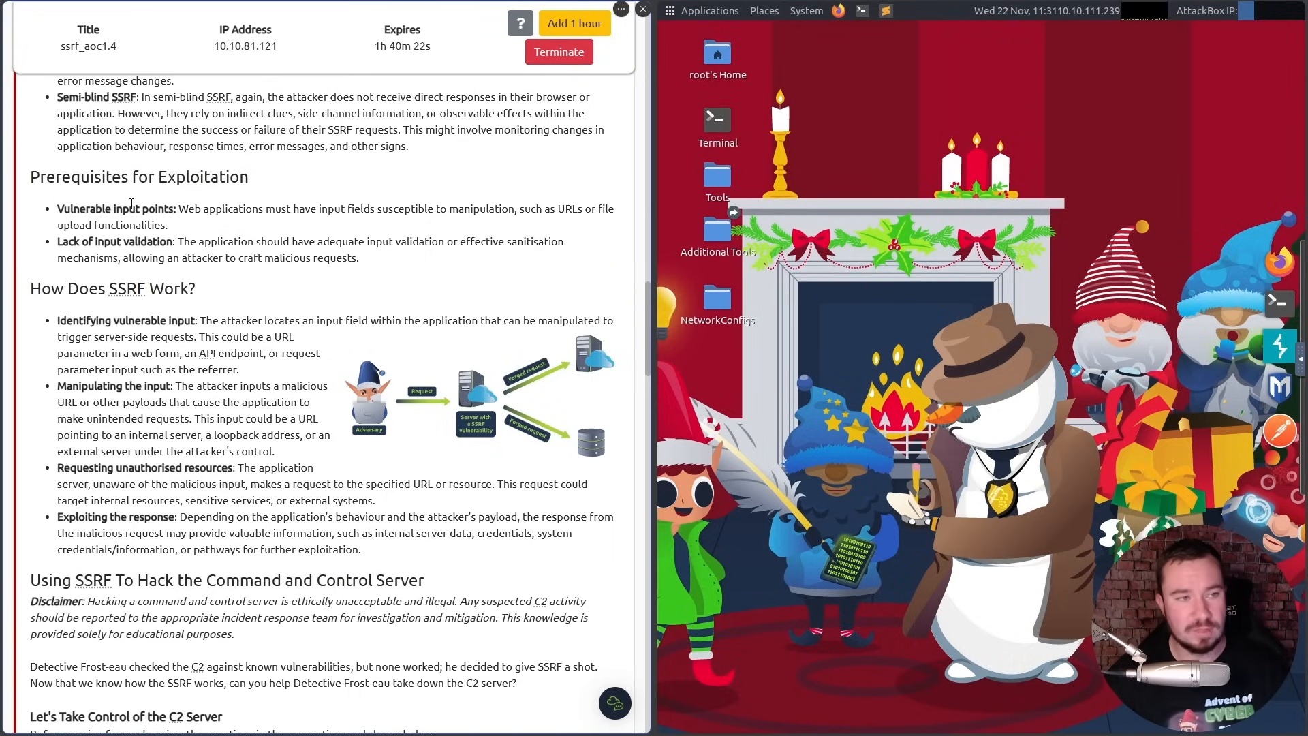
Scroll to the Let's Take Control of the C2 Server VM + AttackBox card.
scroll("down", 3)
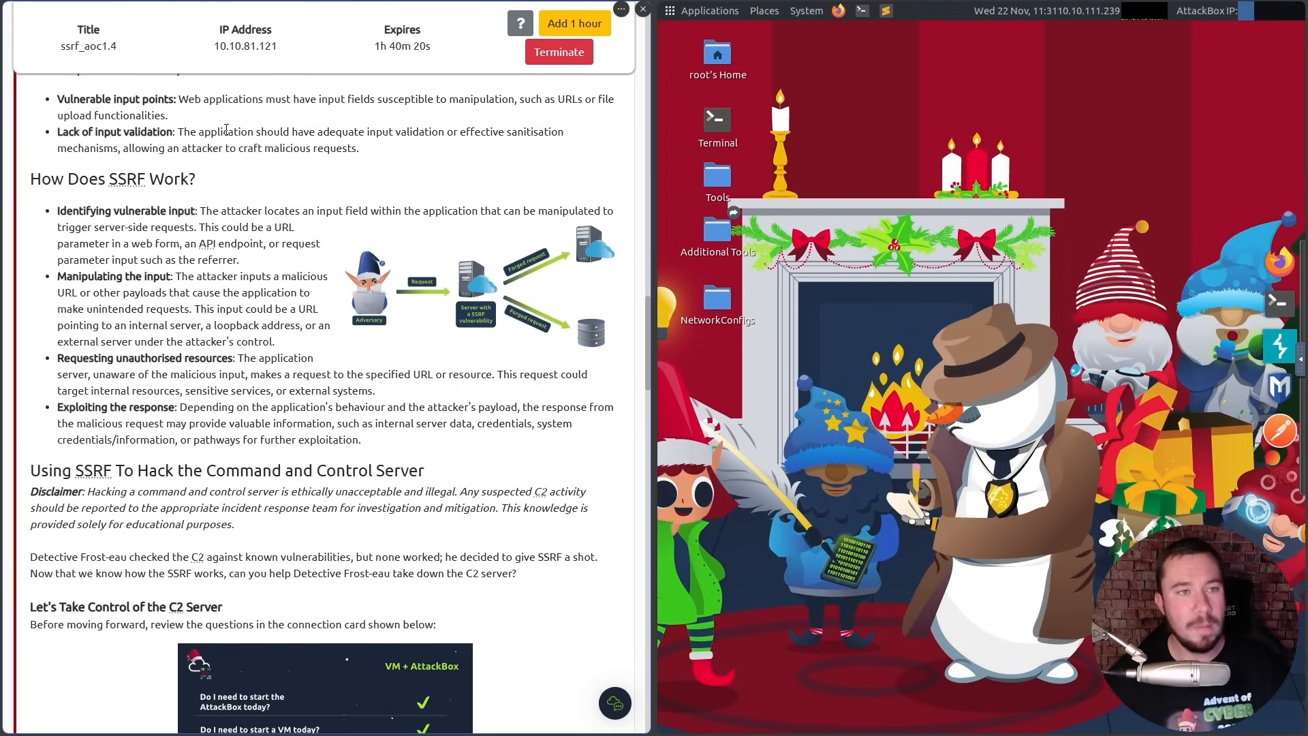
mouse_move(497, 110)
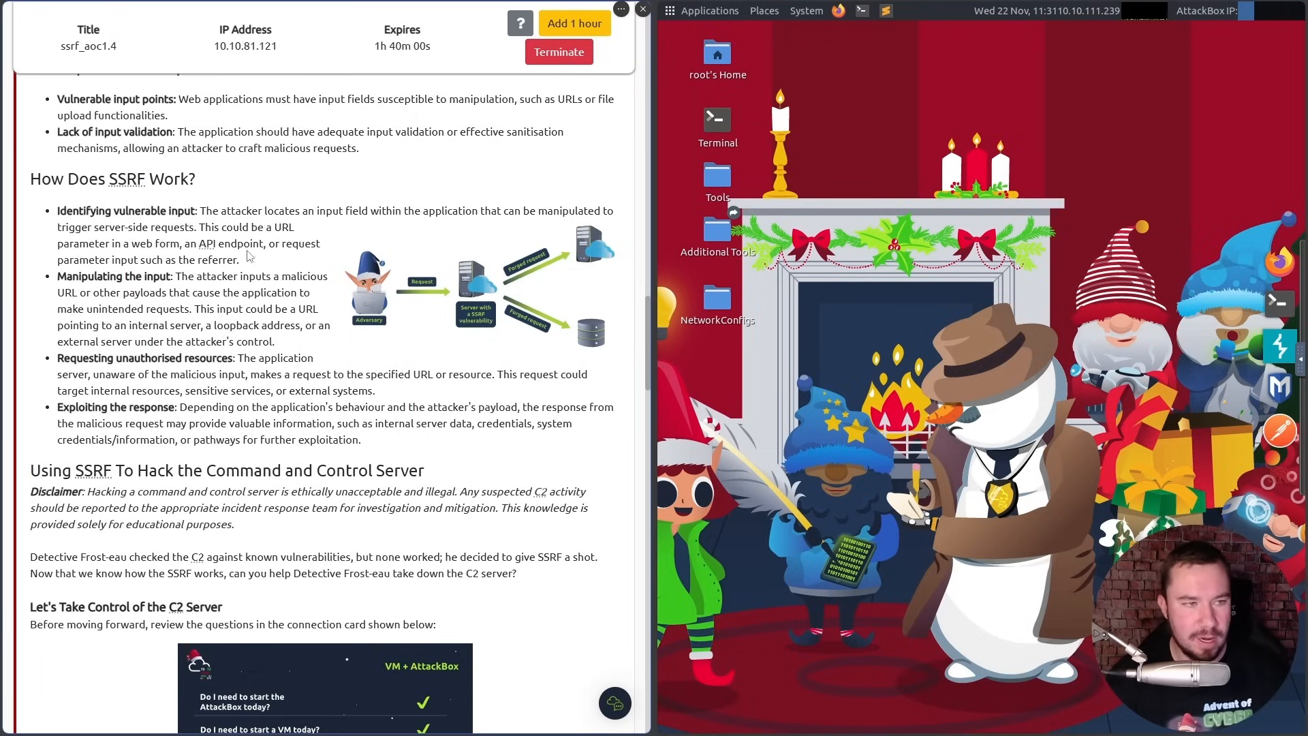
mouse_move(231, 223)
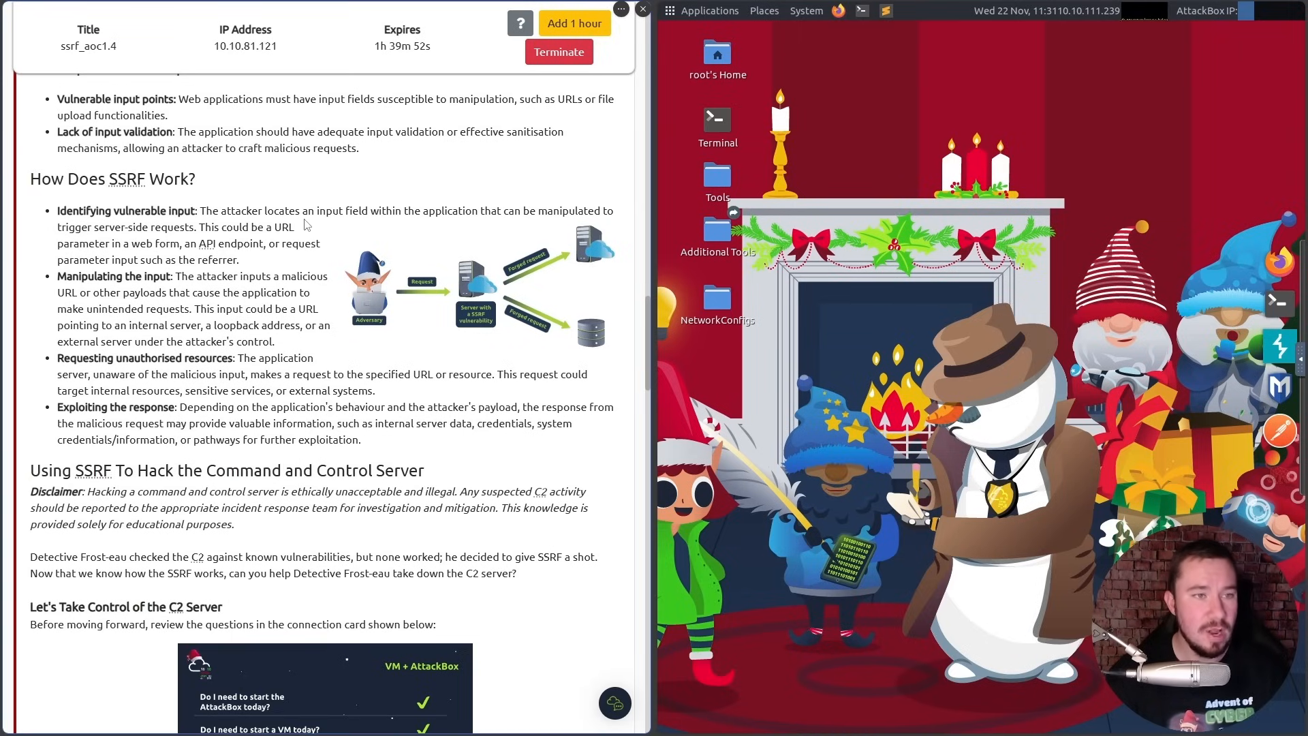
mouse_move(310, 224)
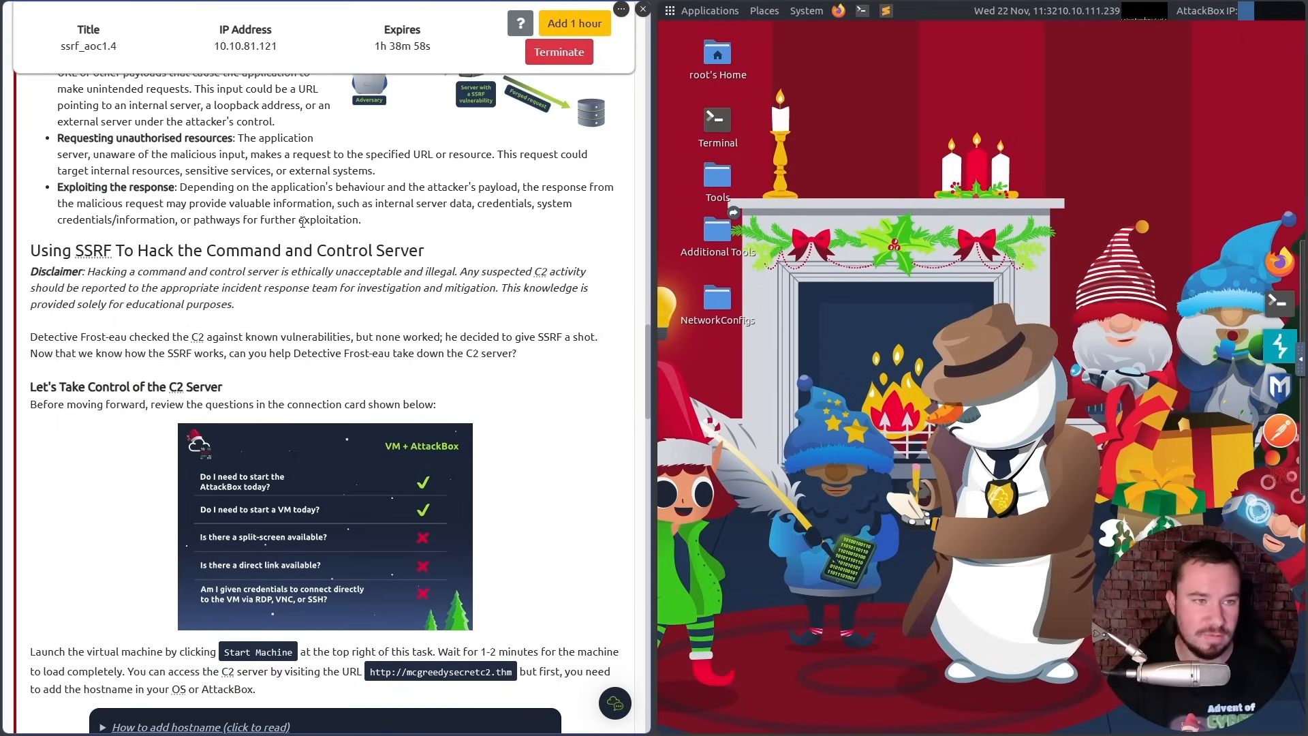
Scroll to the How to add hostname note and the Identify vulnerable input bullet.
scroll("down", 3)
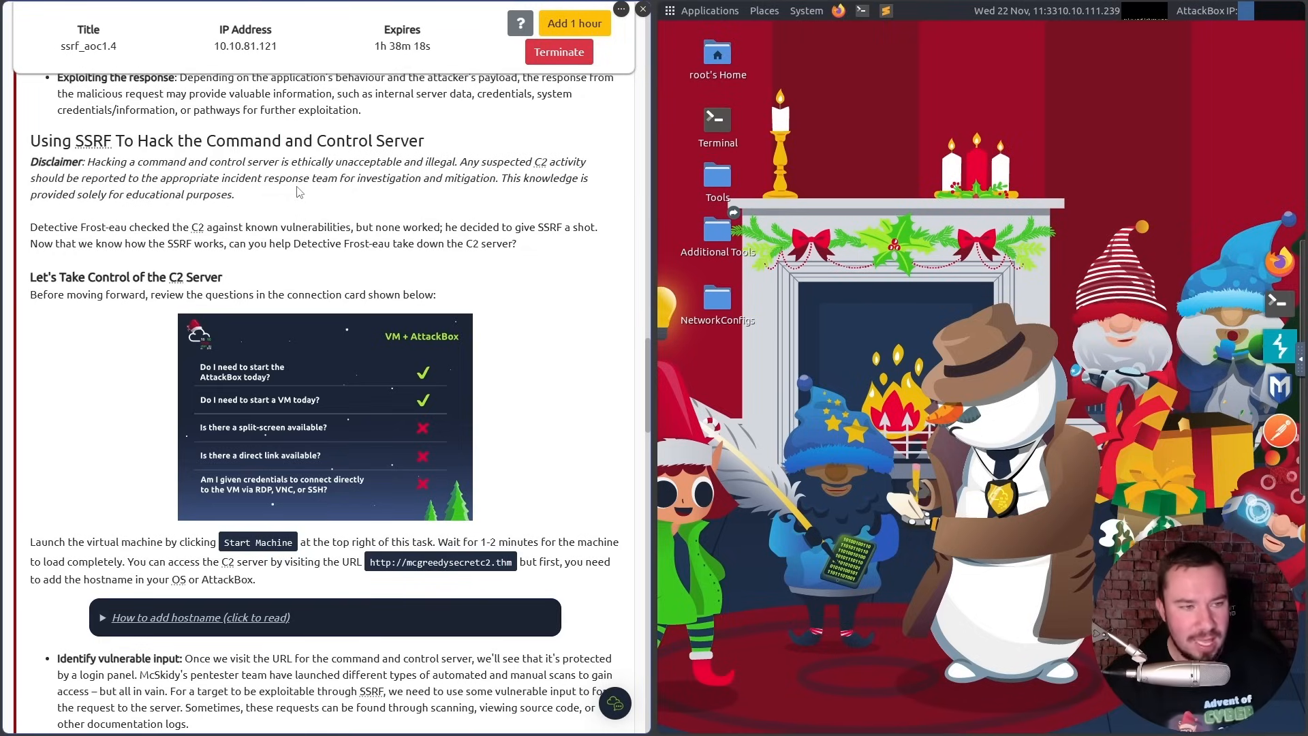
Scroll to the McGreedyC2 login screenshot and open a root terminal on the AttackBox.
scroll("down", 3)
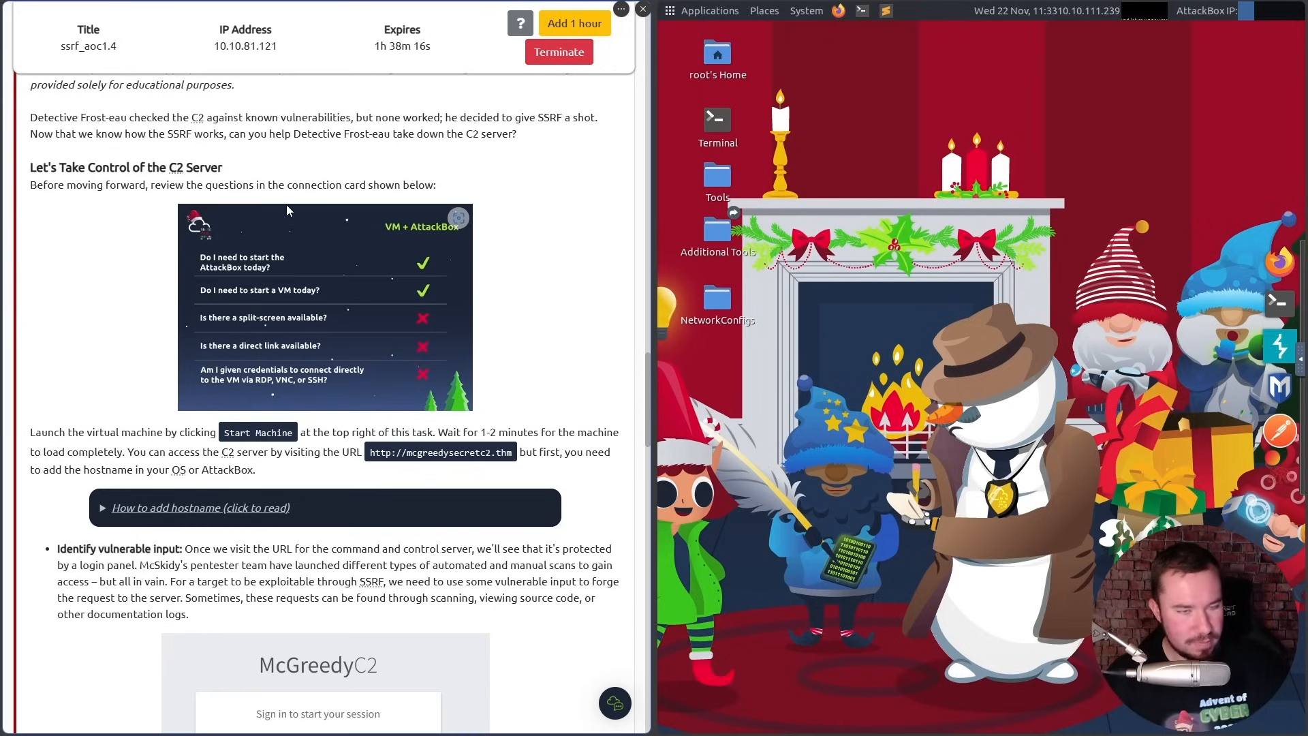
mouse_move(269, 261)
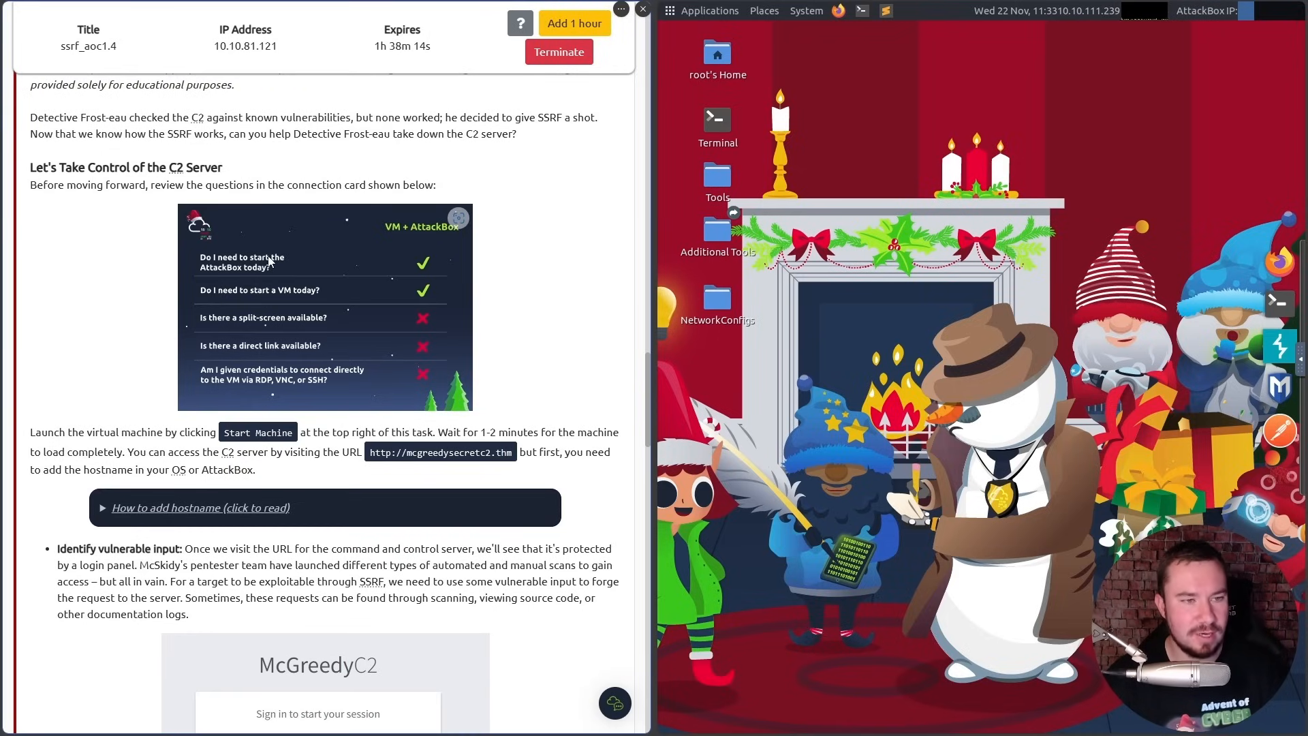
mouse_move(861, 278)
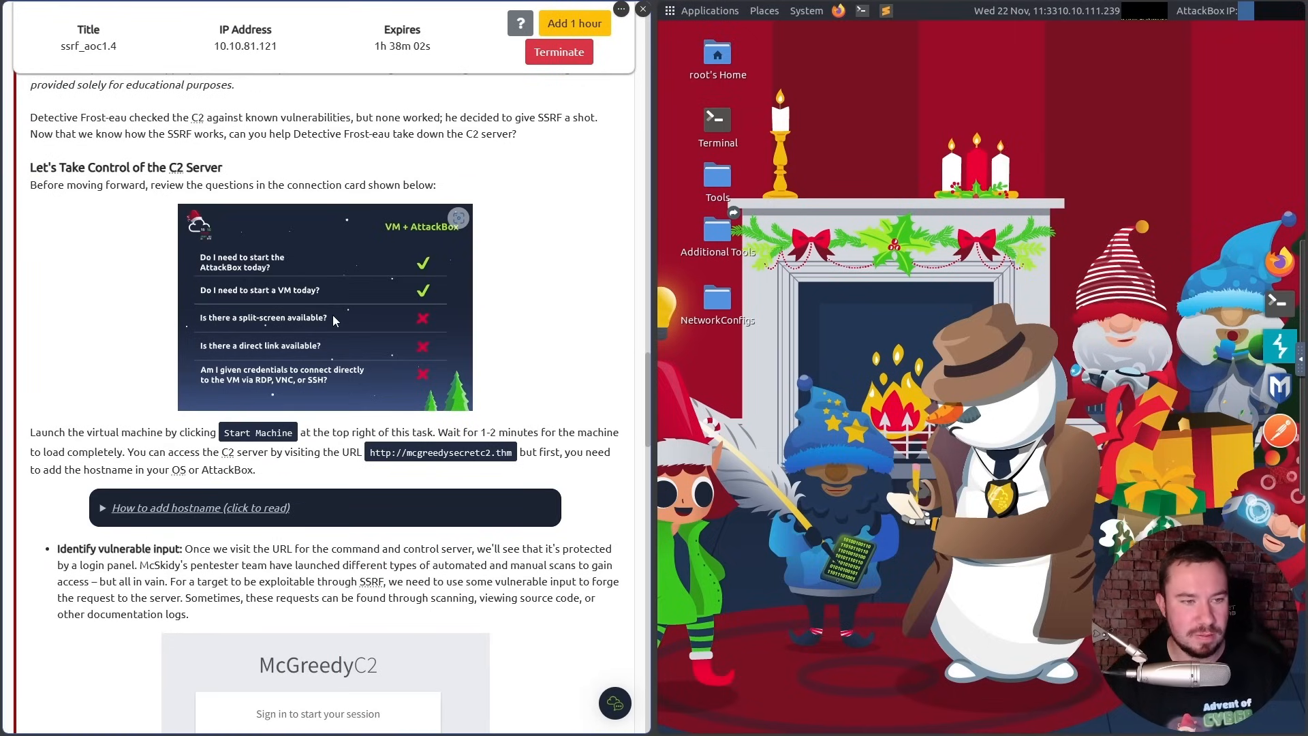
mouse_move(314, 363)
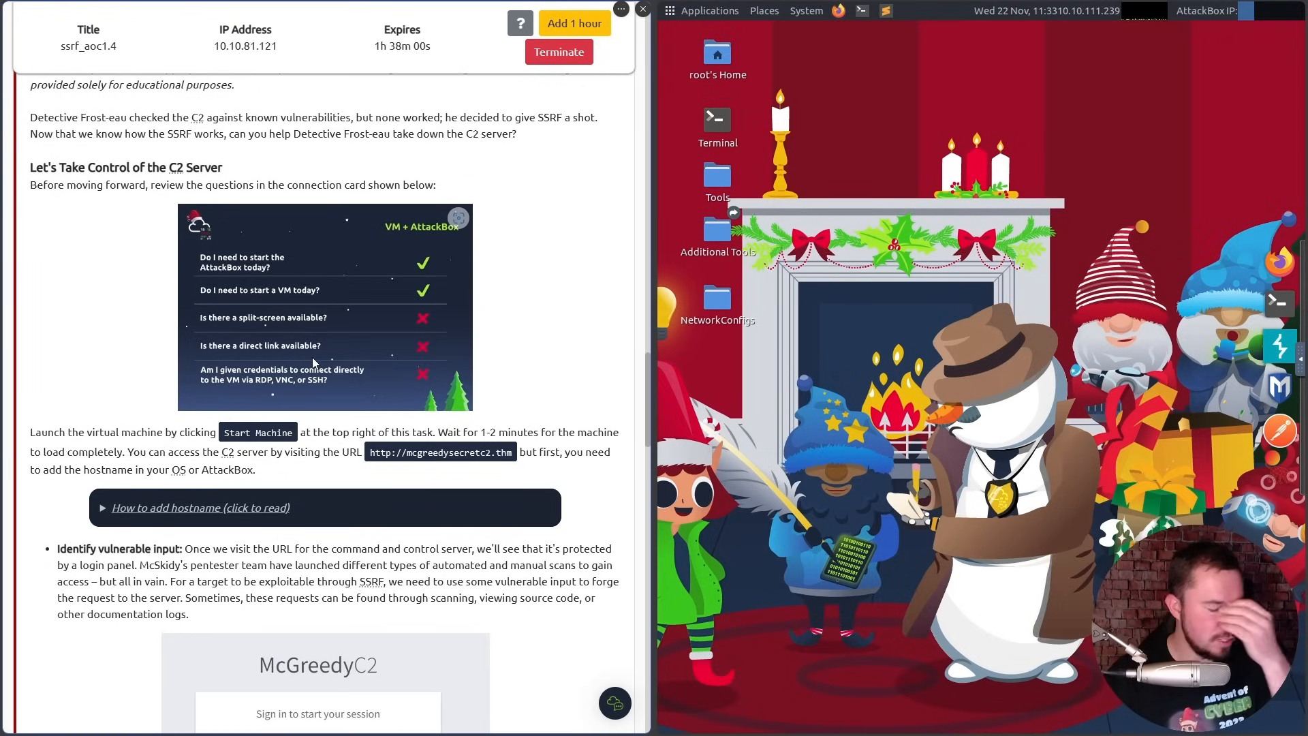
mouse_move(339, 293)
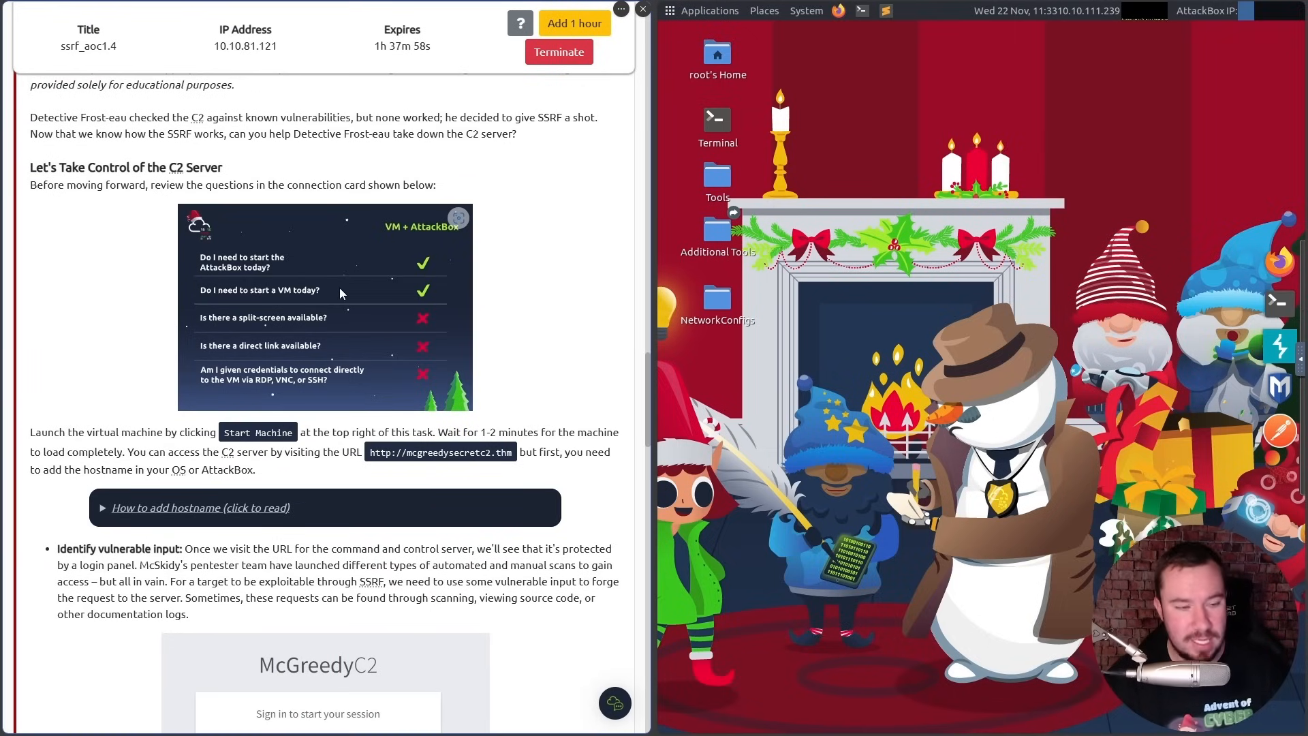
scroll("down", 3)
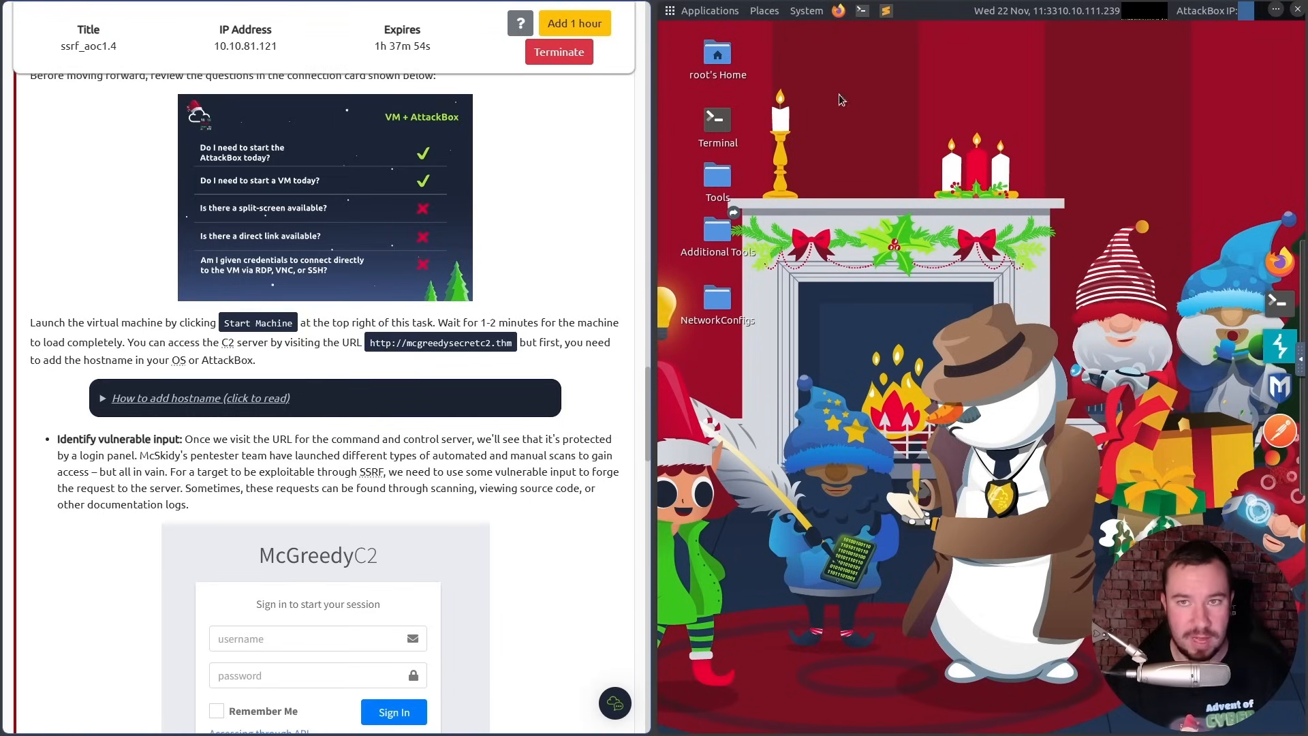
left_click(715, 120)
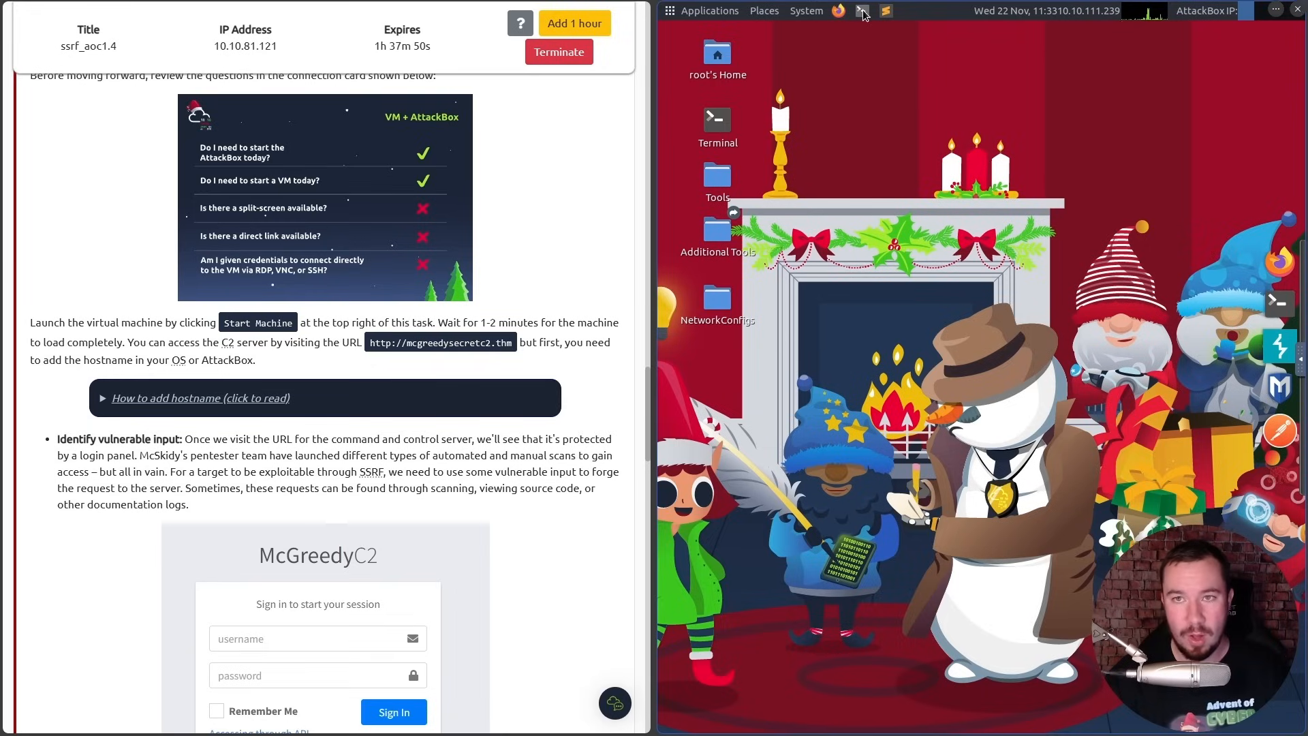
mouse_move(862, 11)
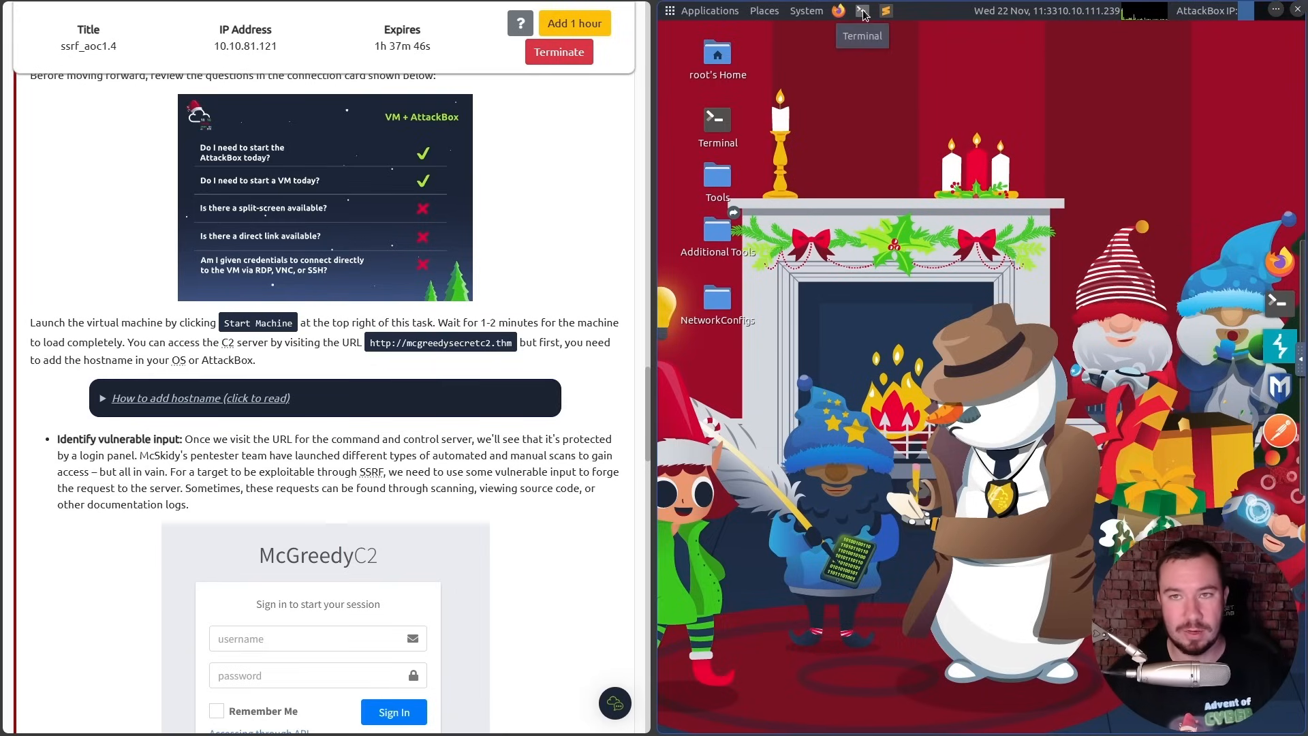
left_click(863, 9)
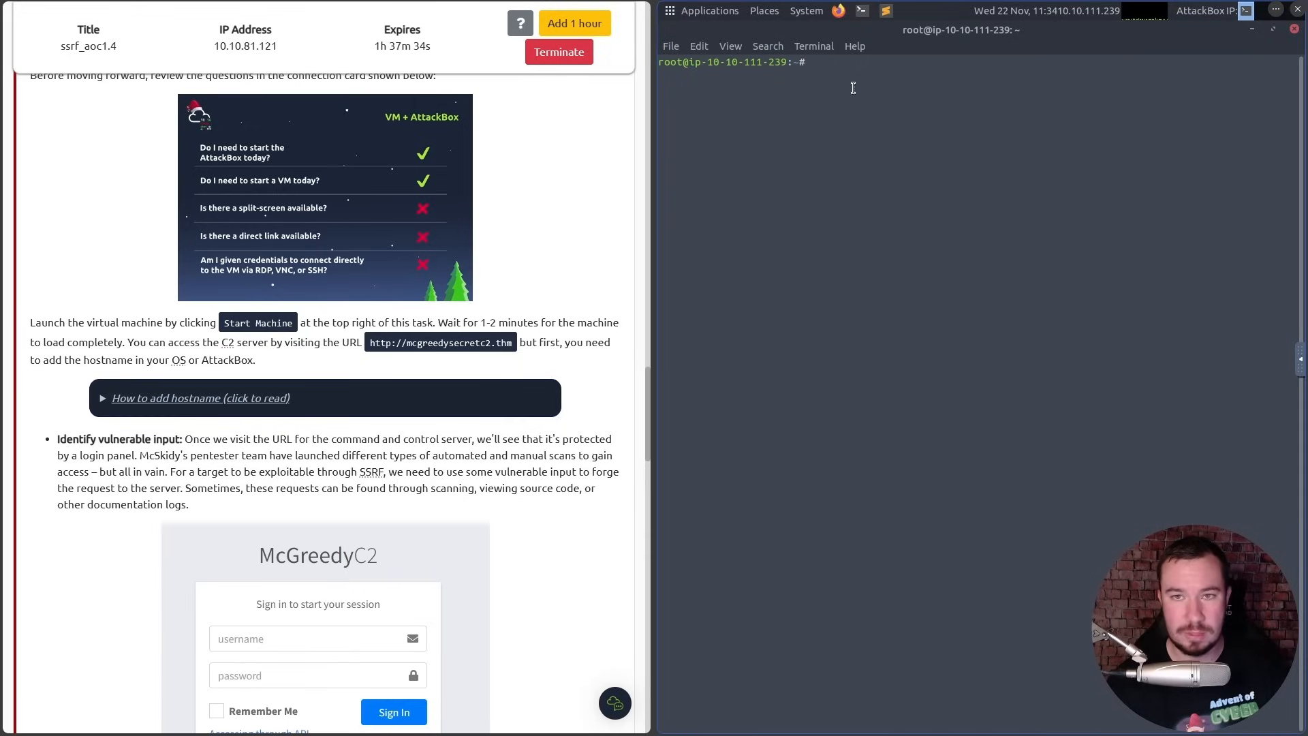
Enter the command sudo nano /etc/hosts at the terminal prompt without running it.
type("sudo")
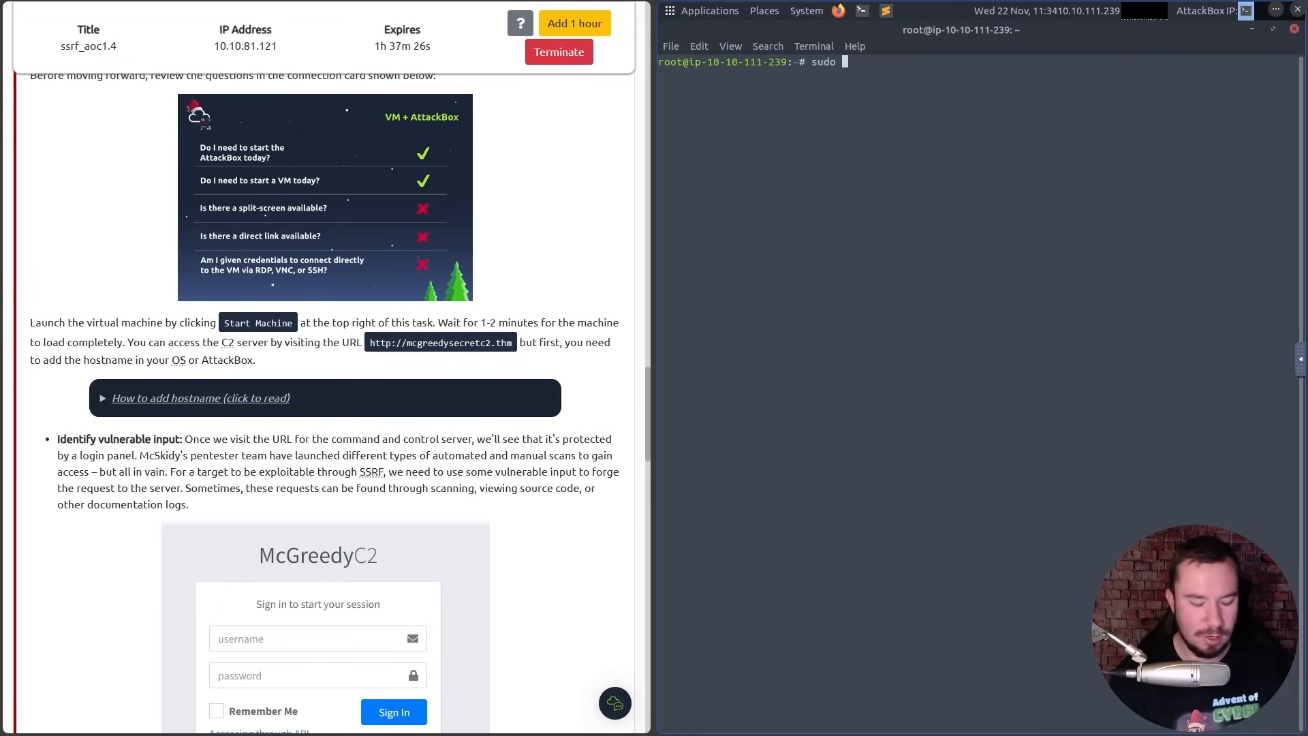
type("nano")
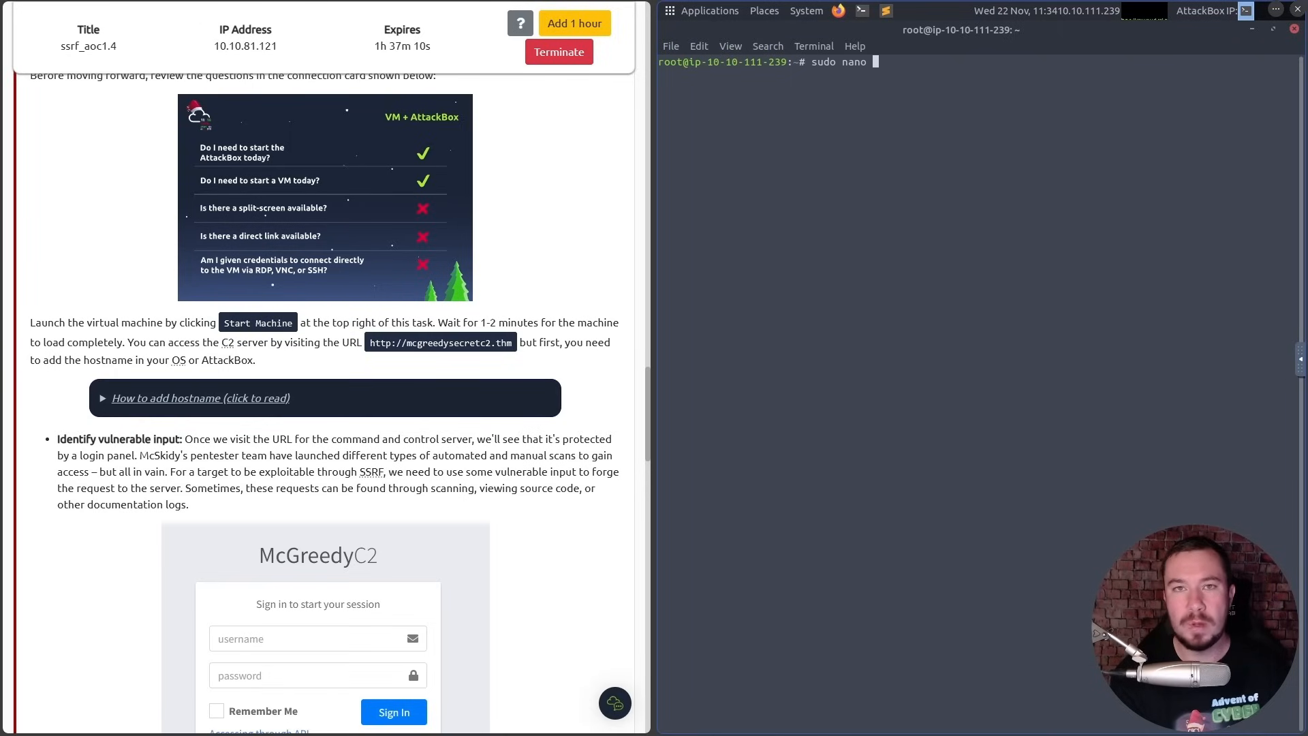
type("/etc/hosts")
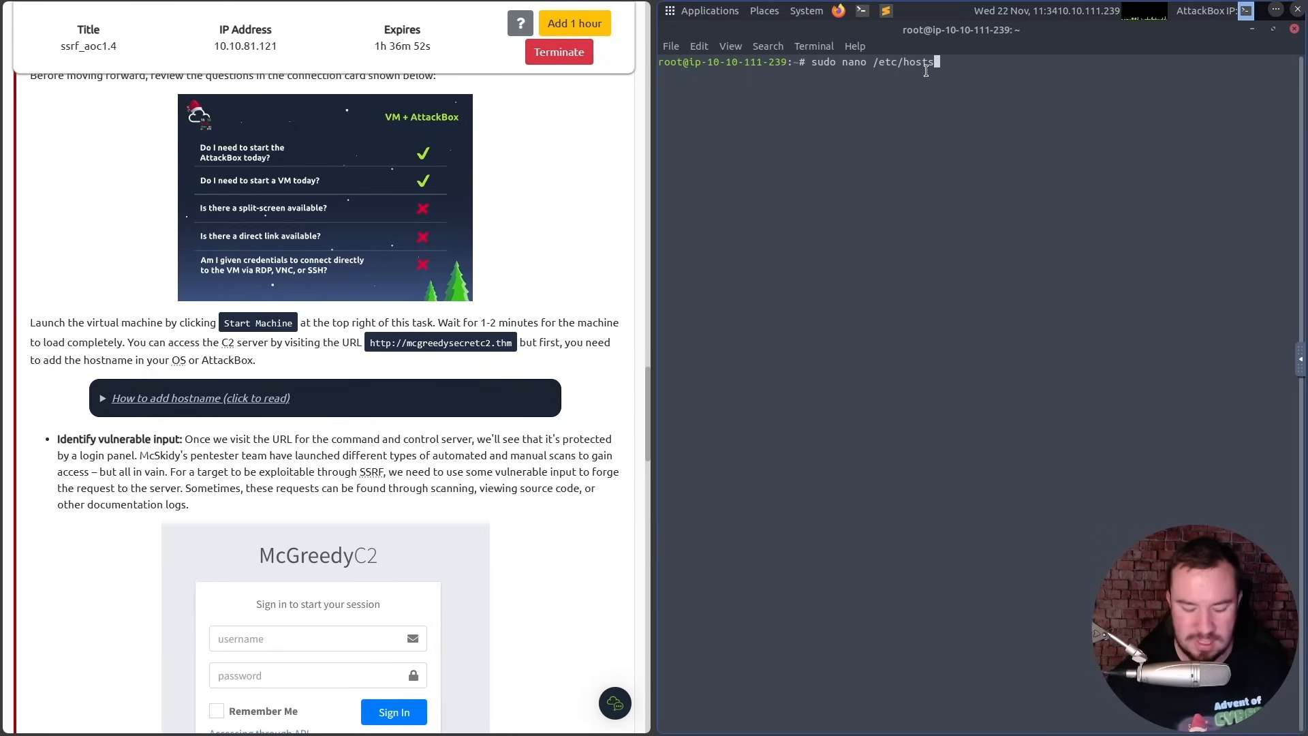
Add the hosts entry 10.10.81.121 mcgreedysecretc2.thm in nano and save the file.
key("Return")
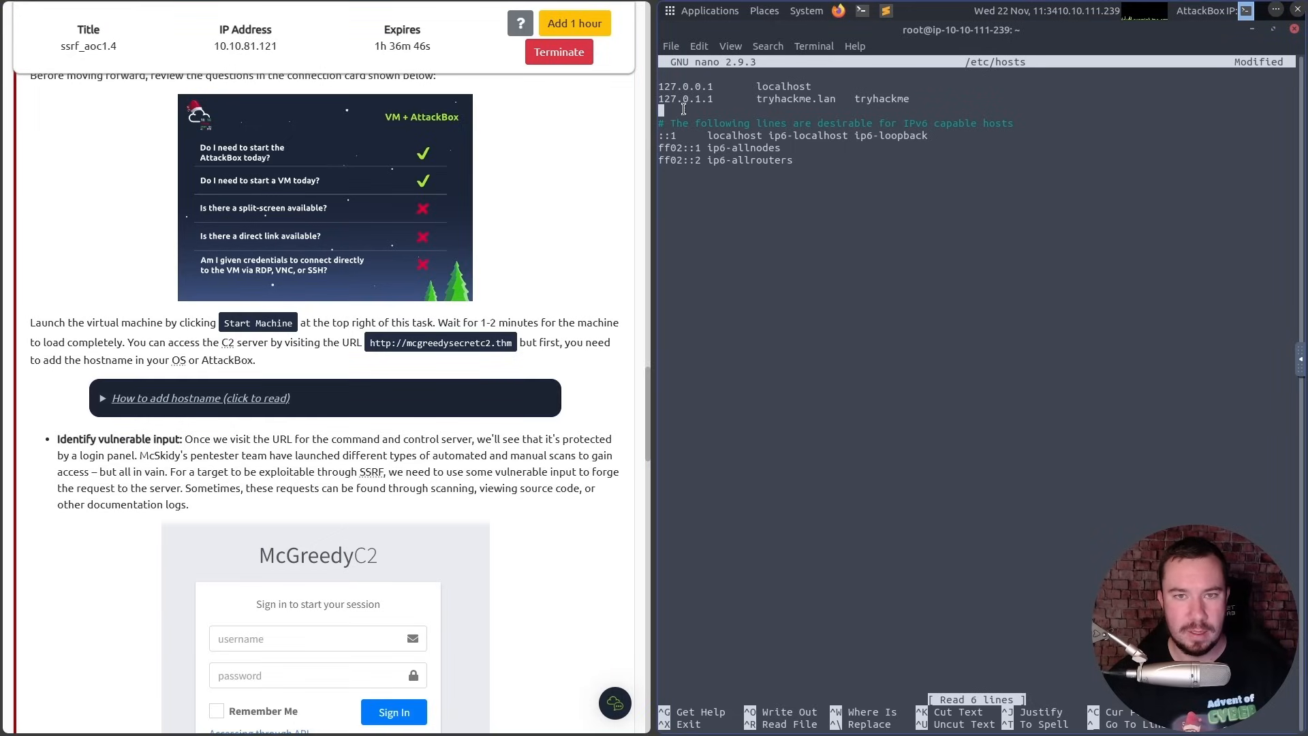
type("10.10.81.121")
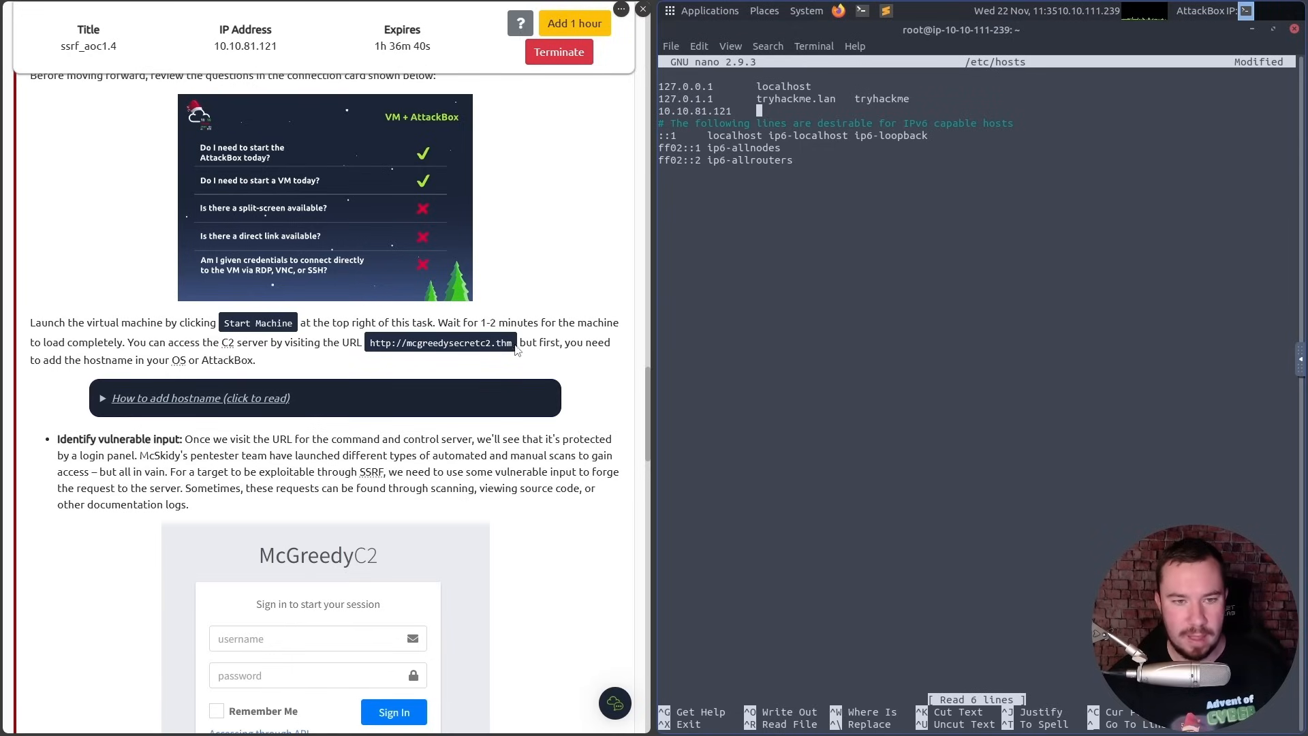
right_click(440, 342)
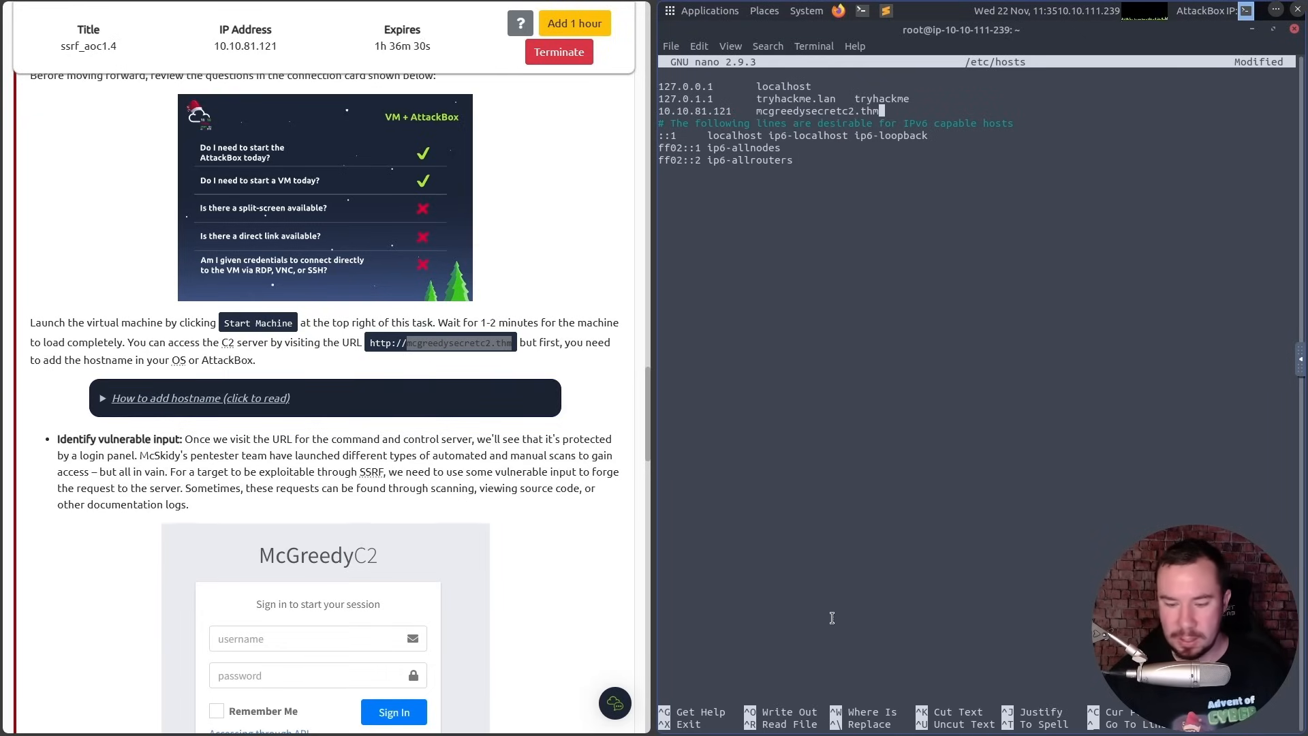
mouse_move(805, 484)
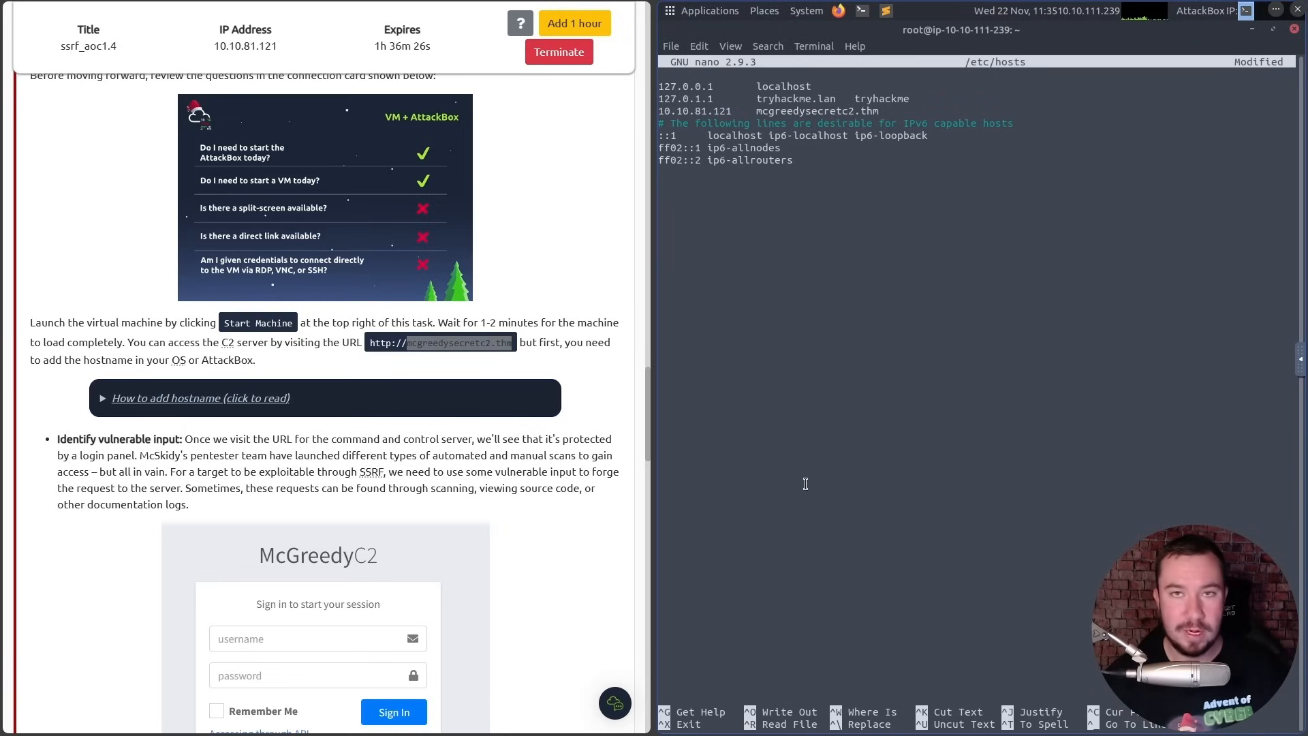
key("ctrl+x")
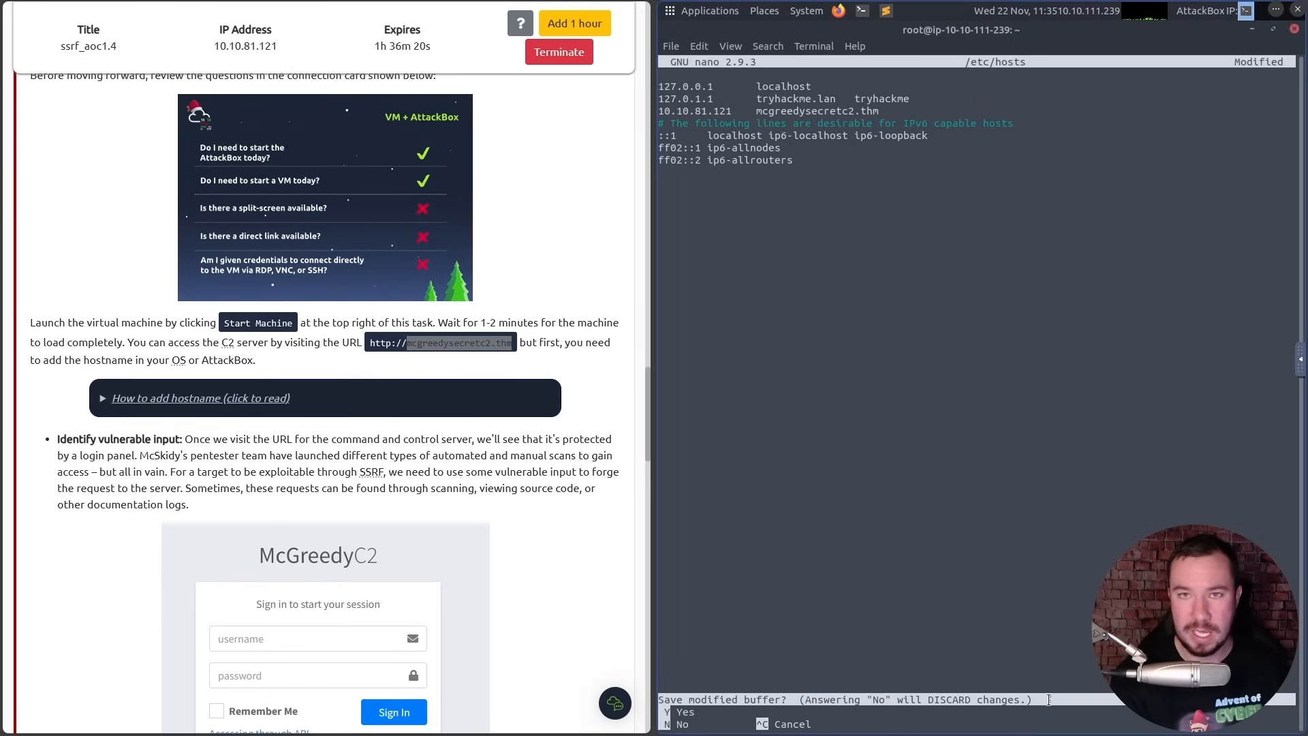
key("y")
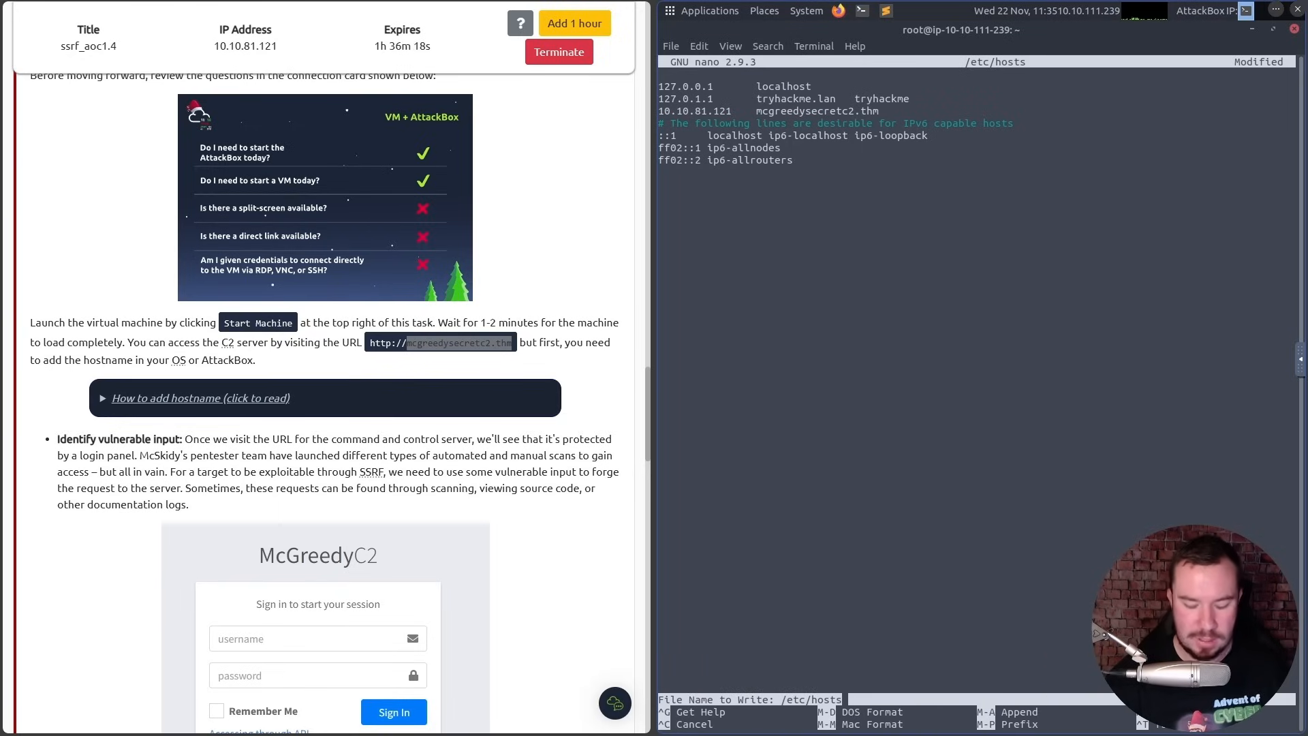
key("Enter")
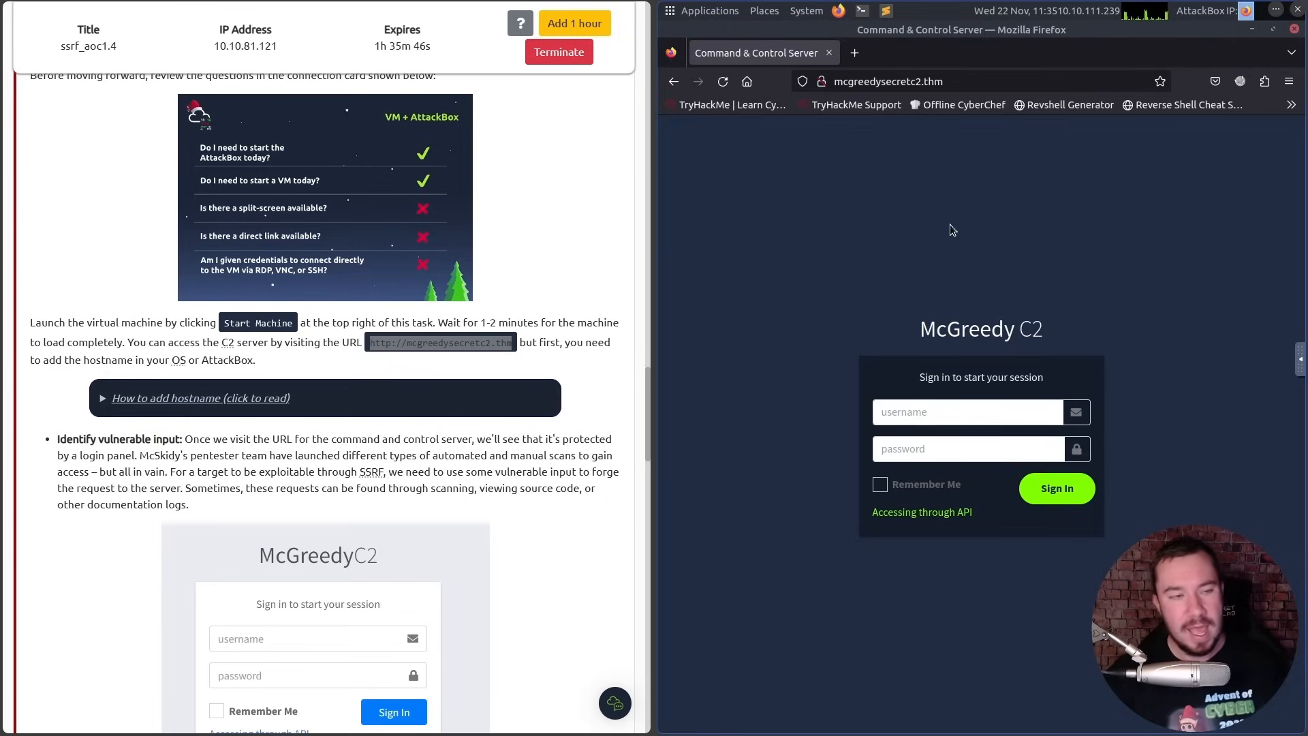
mouse_move(921, 515)
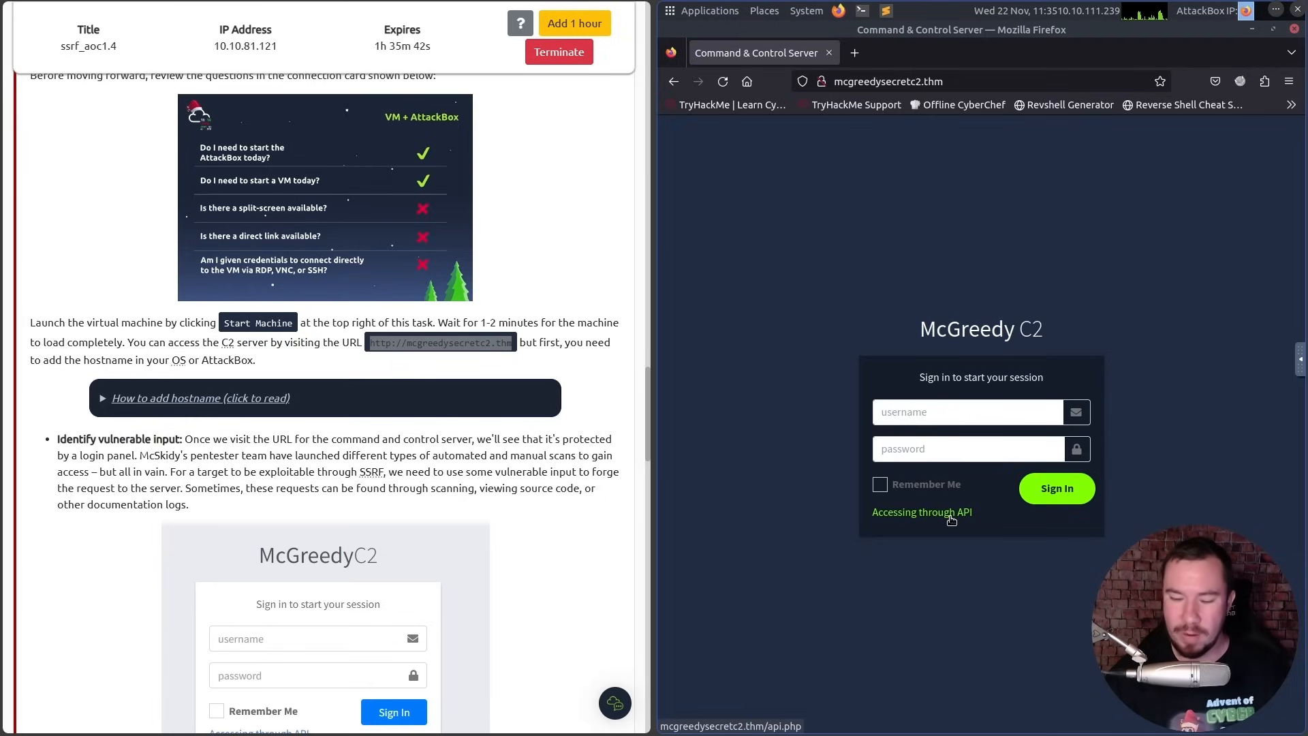
Scroll to the Identify vulnerable input and getClientData.php API documentation sections.
scroll("down", 3)
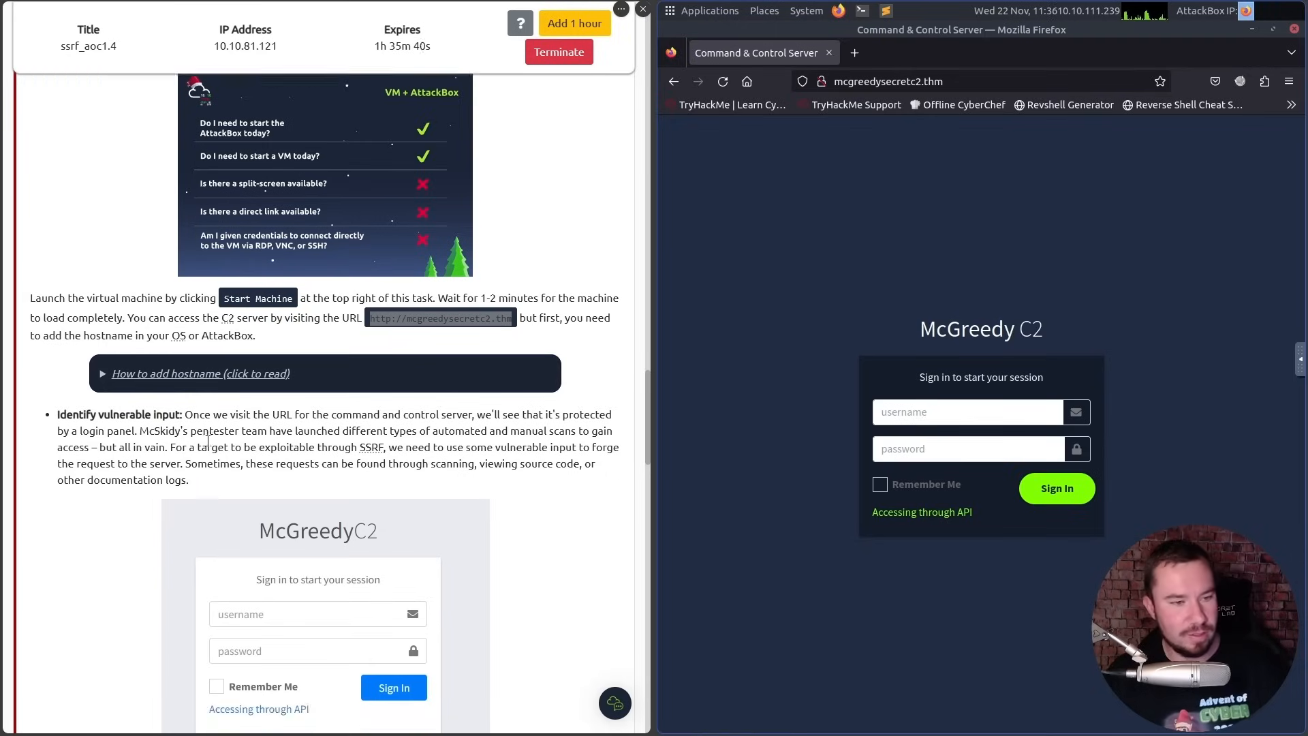
scroll("down", 3)
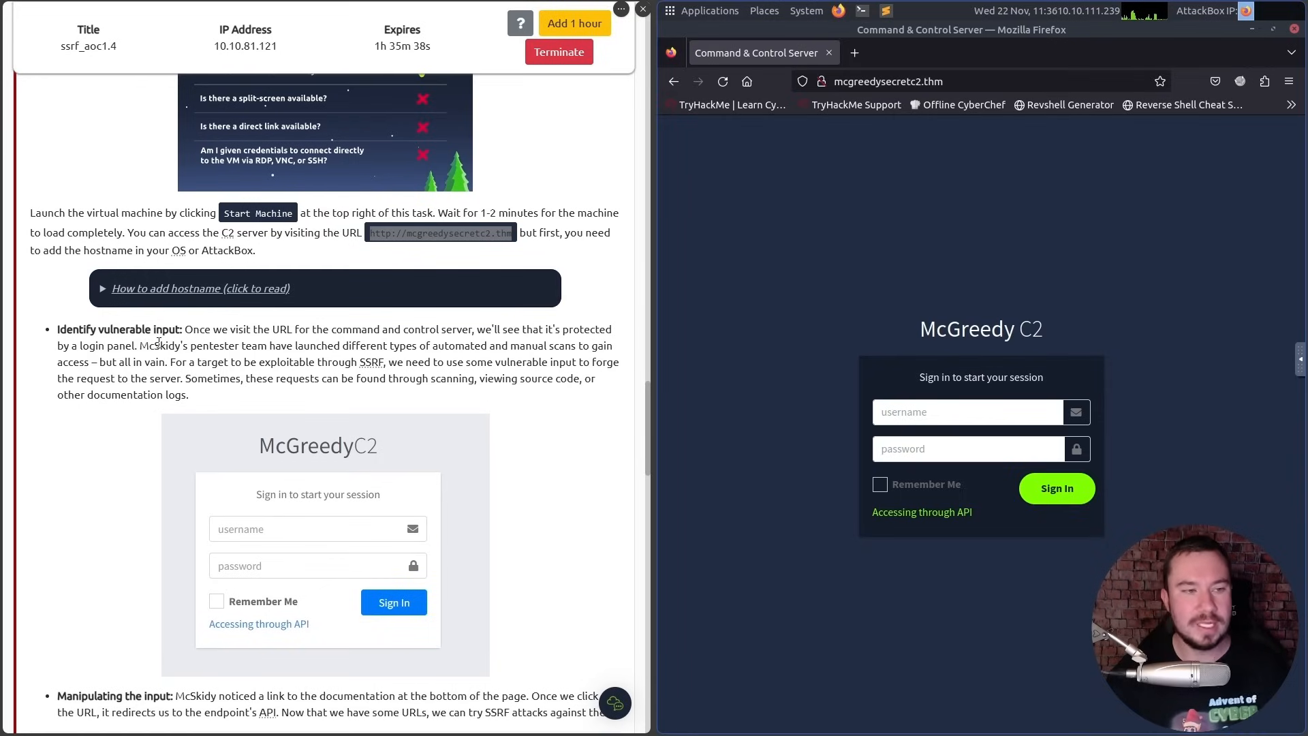
scroll("down", 3)
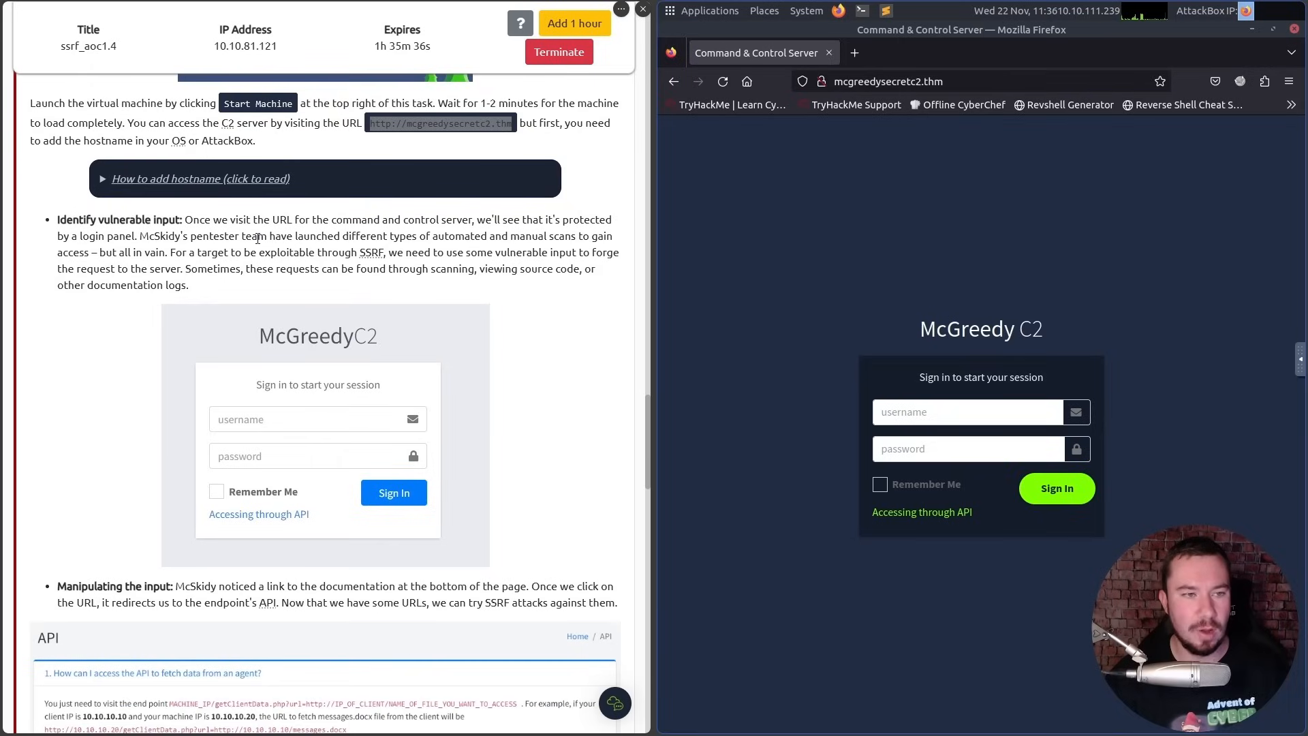
mouse_move(392, 247)
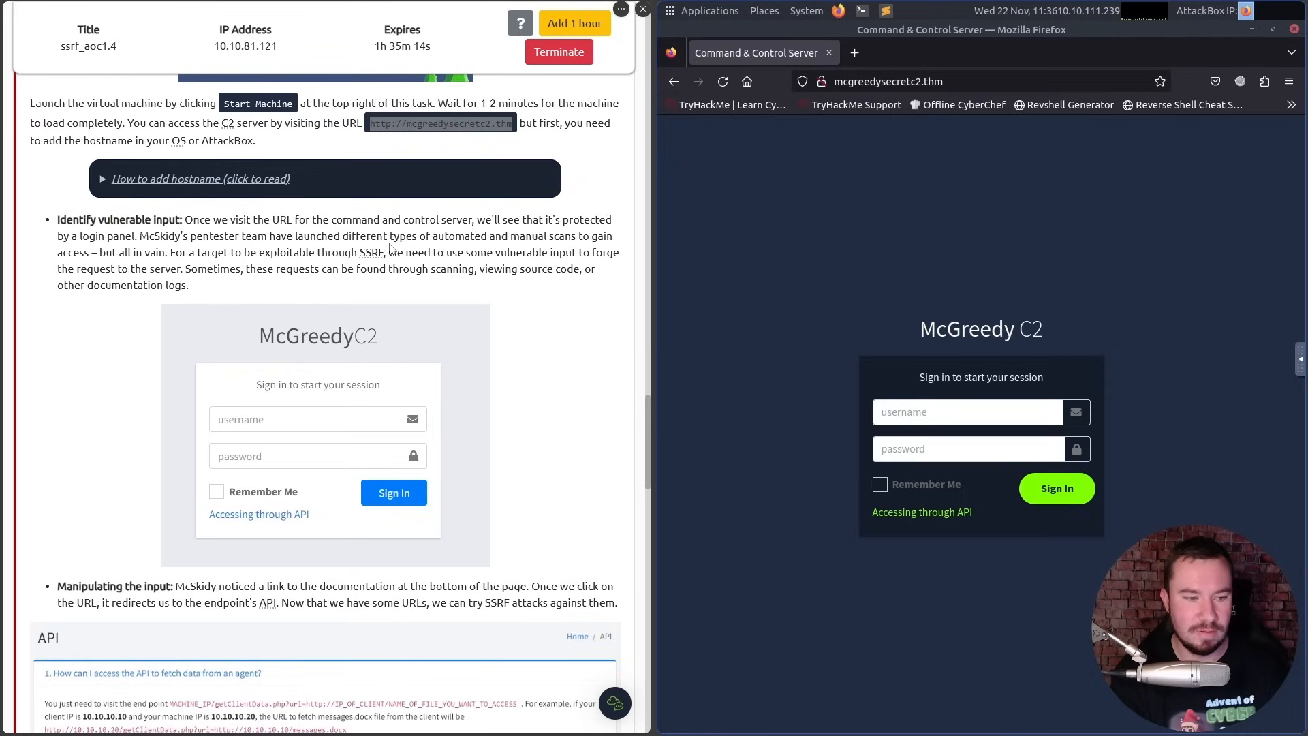
scroll("down", 3)
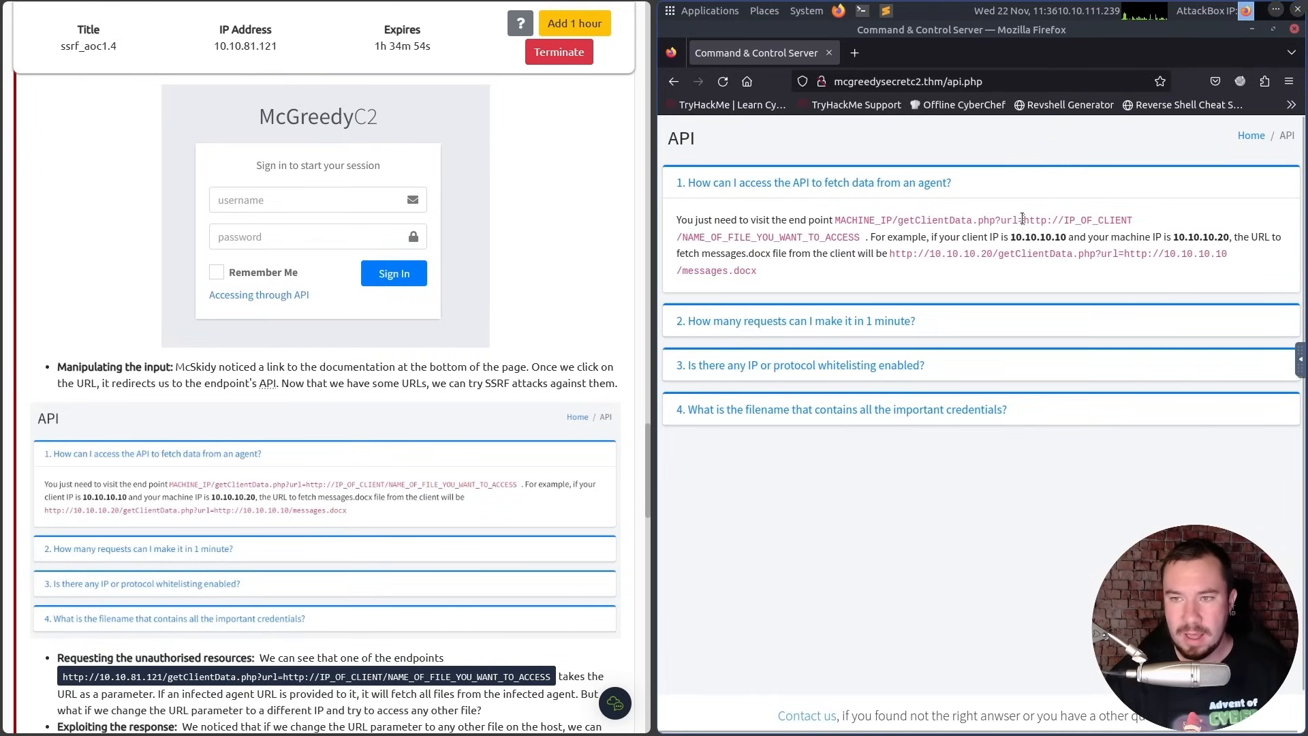
Highlight the url parameter of the getClientData.php endpoint as the input to manipulate.
double_click(1009, 219)
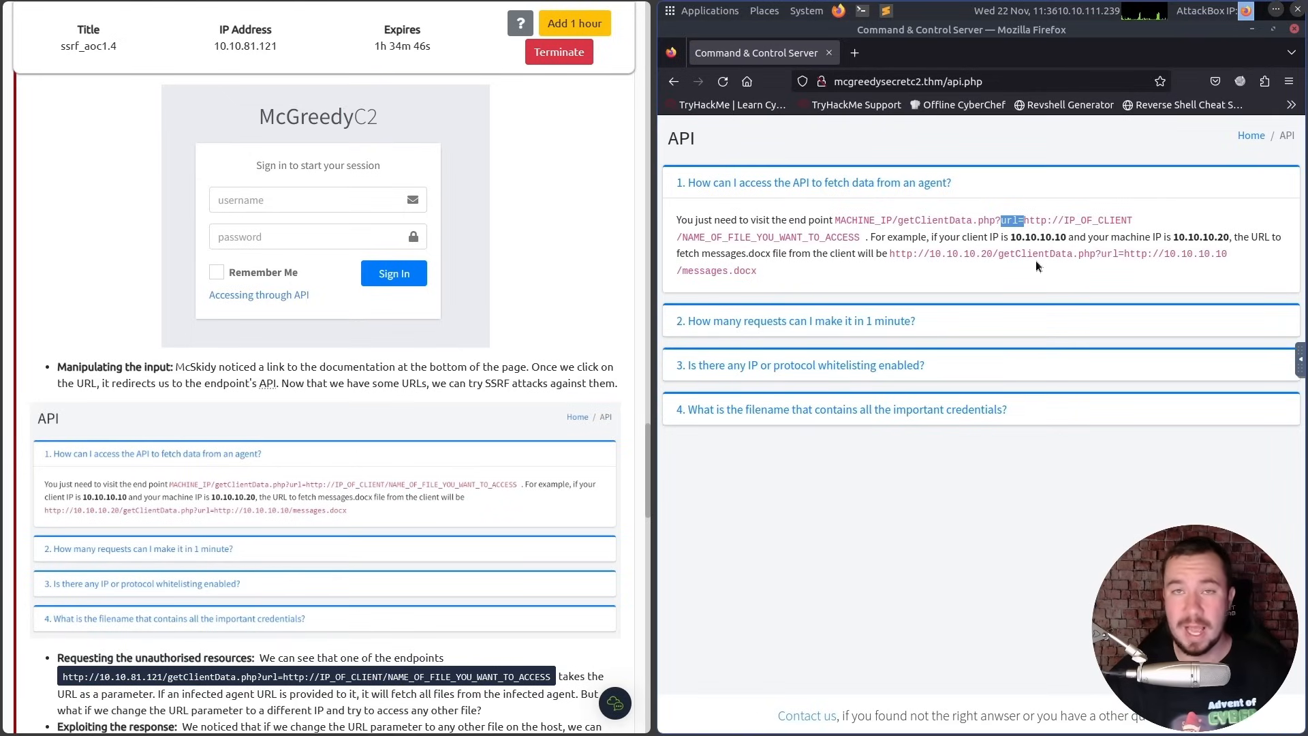
mouse_move(1034, 259)
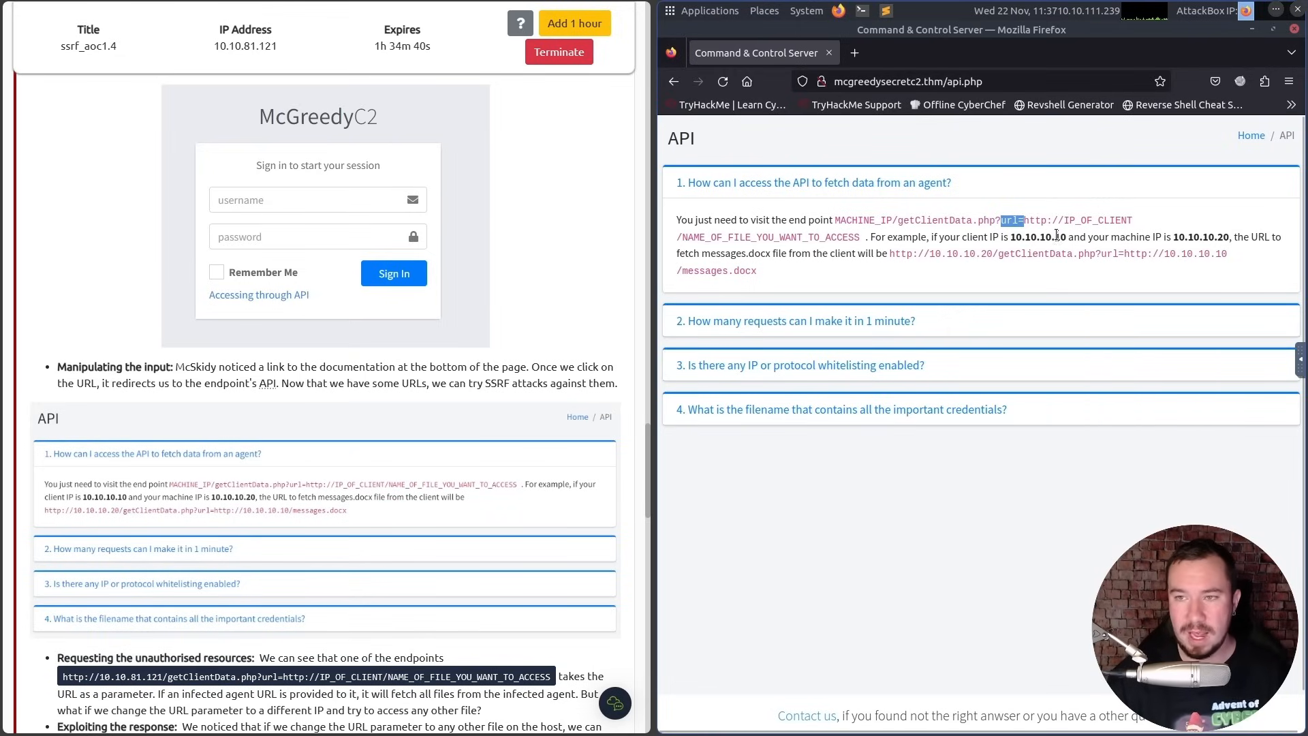
mouse_move(1188, 240)
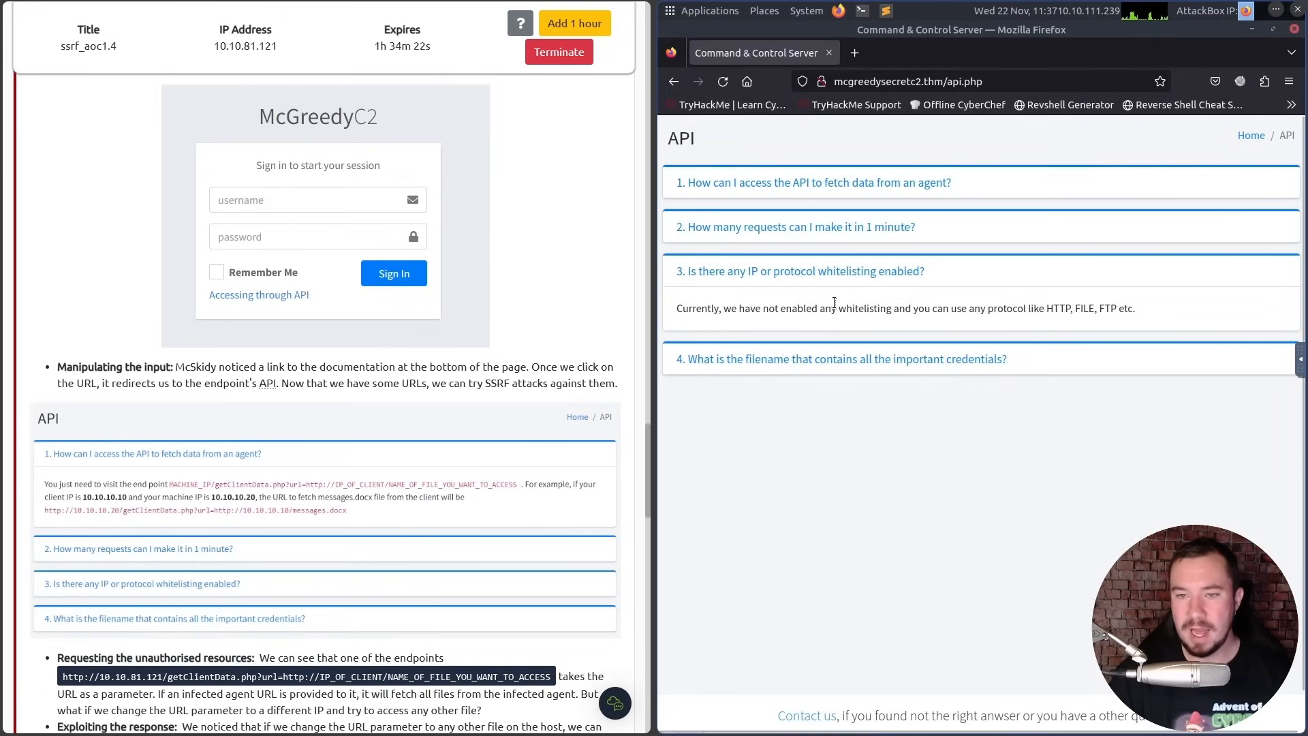
mouse_move(1081, 302)
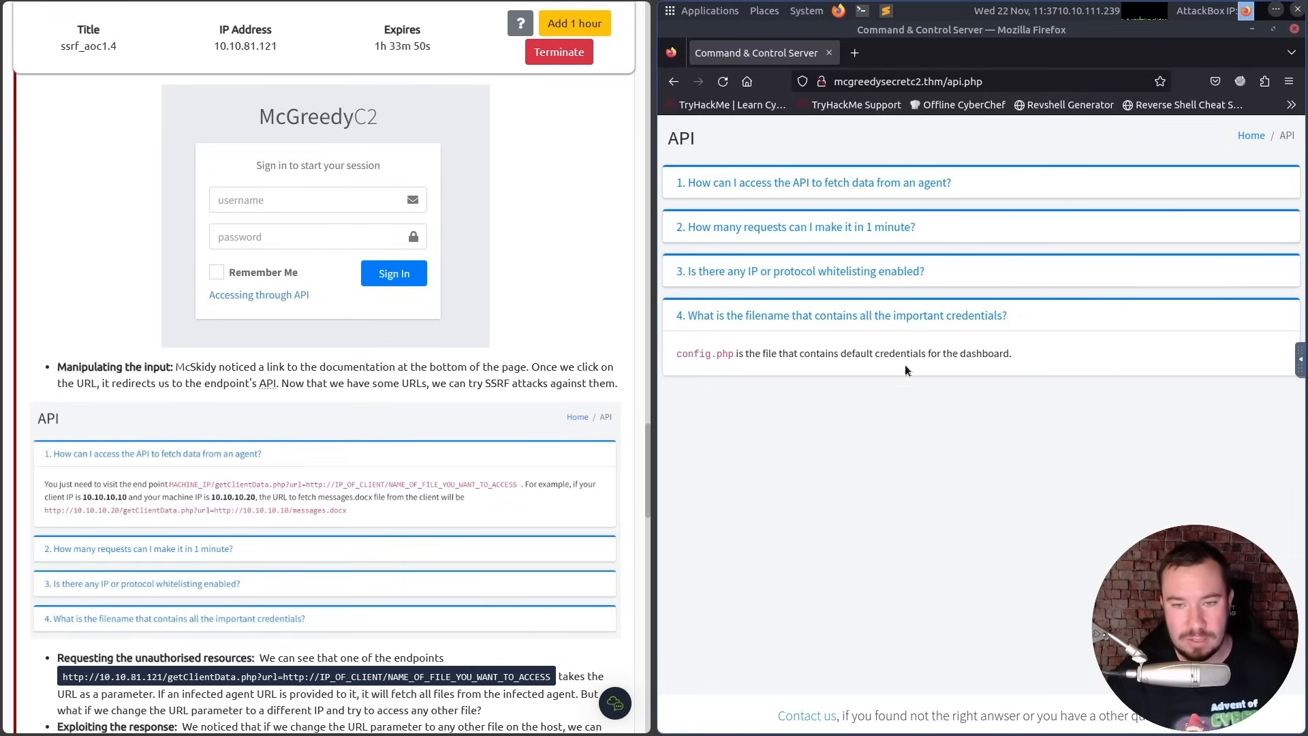
mouse_move(476, 336)
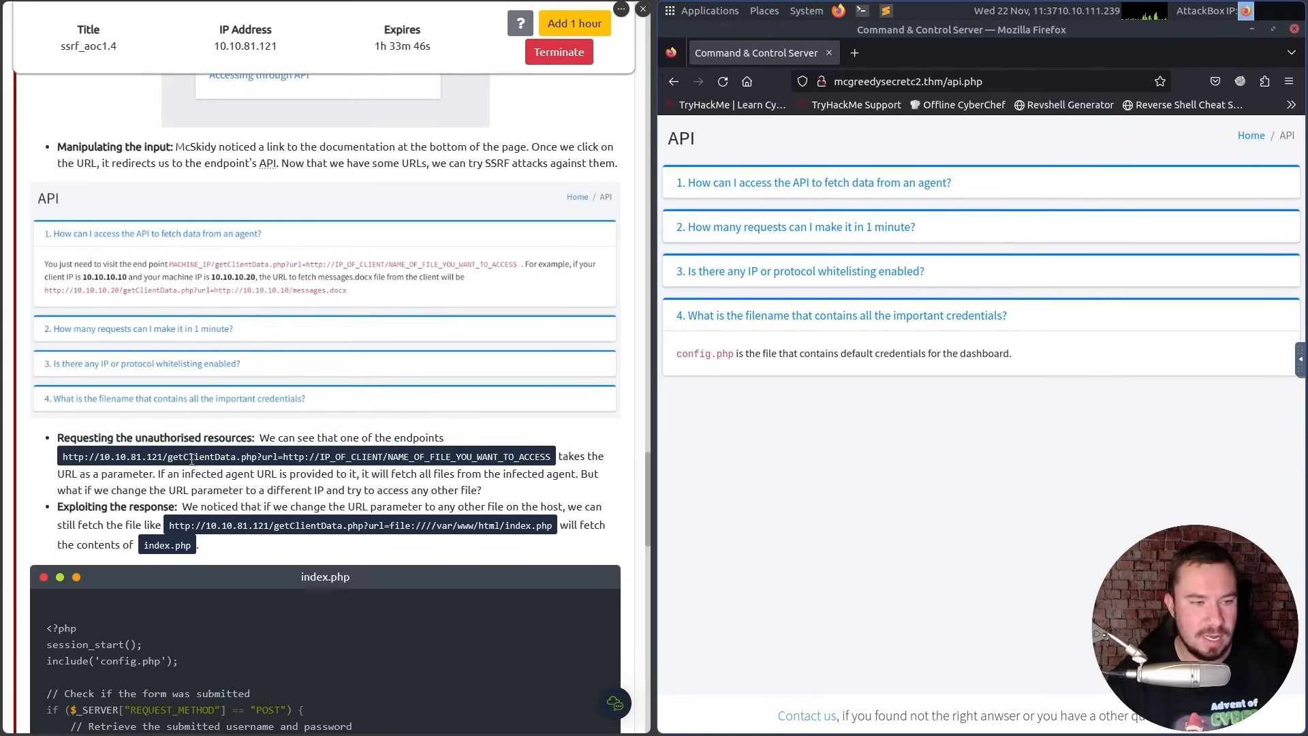
mouse_move(313, 451)
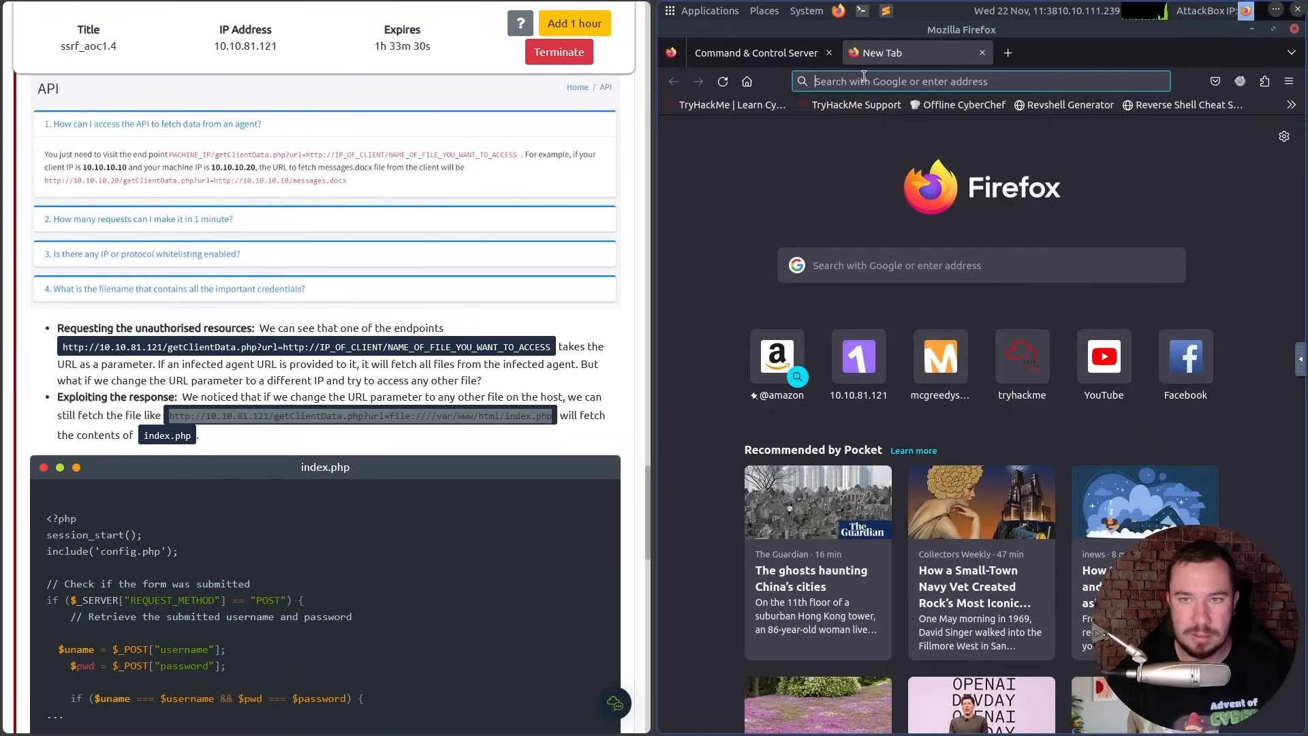
Fetch index.php source via getClientData.php file:// SSRF and mark the included config.php name.
type("http://10.10.81.121/getClientData.php?url=file:////var/www/html/index.php")
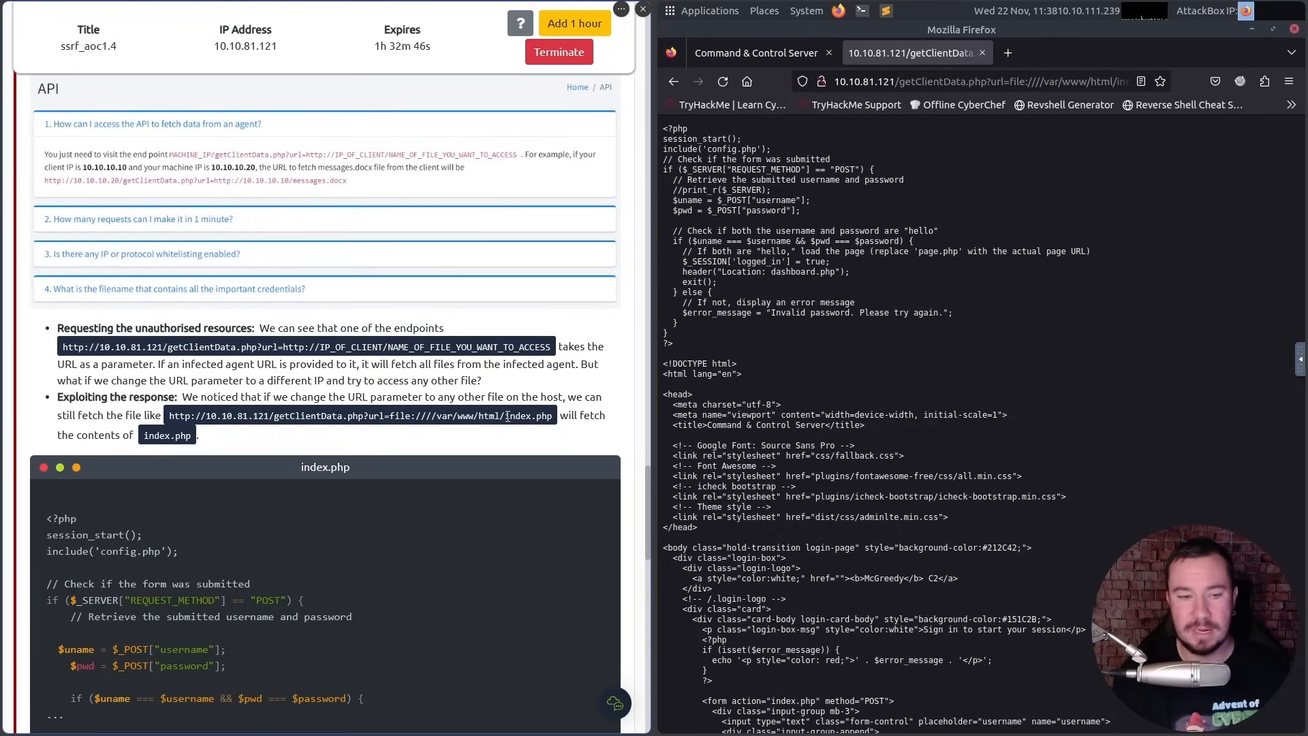
mouse_move(533, 313)
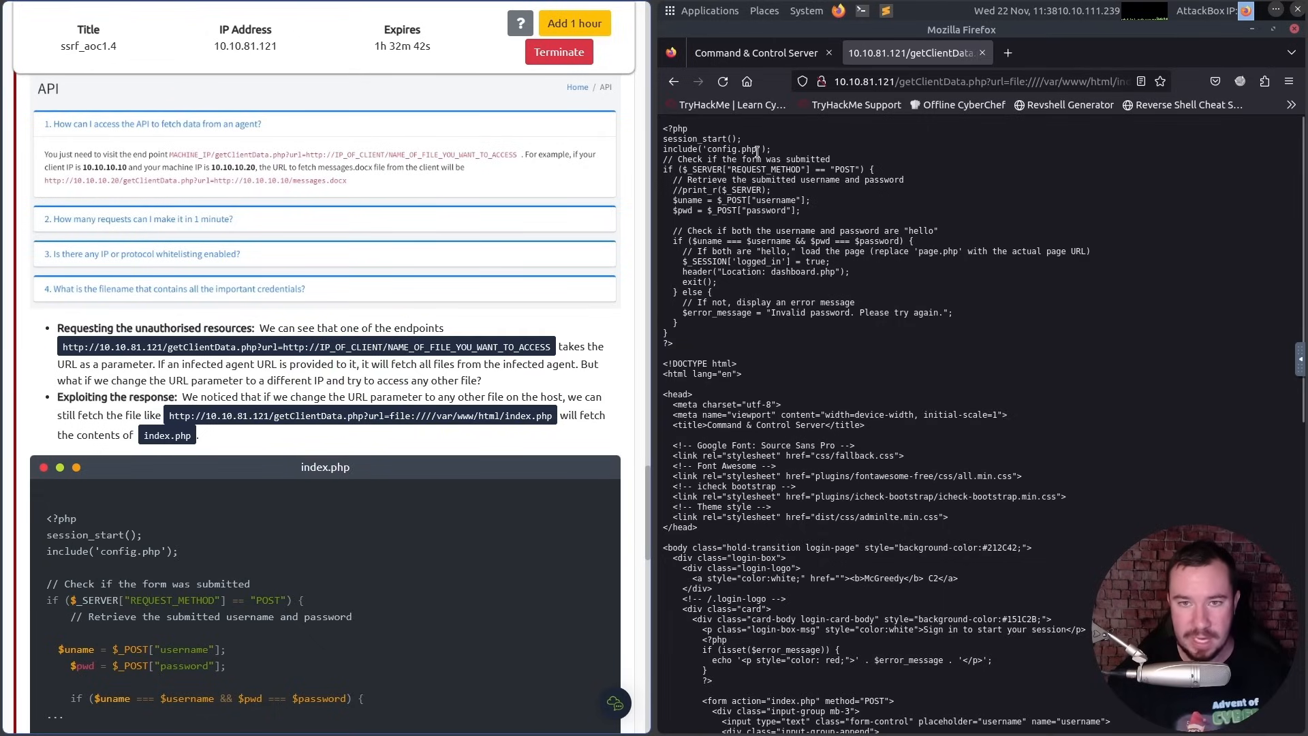
double_click(730, 148)
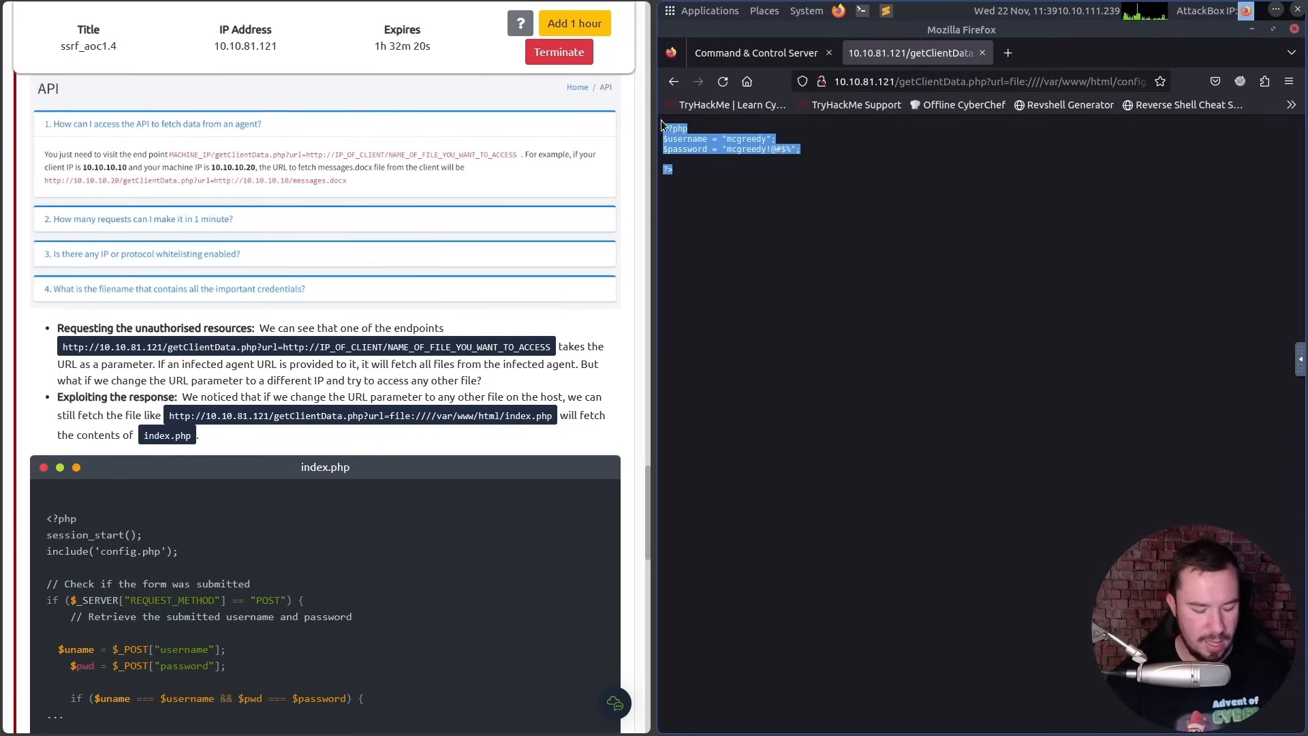
mouse_move(855, 110)
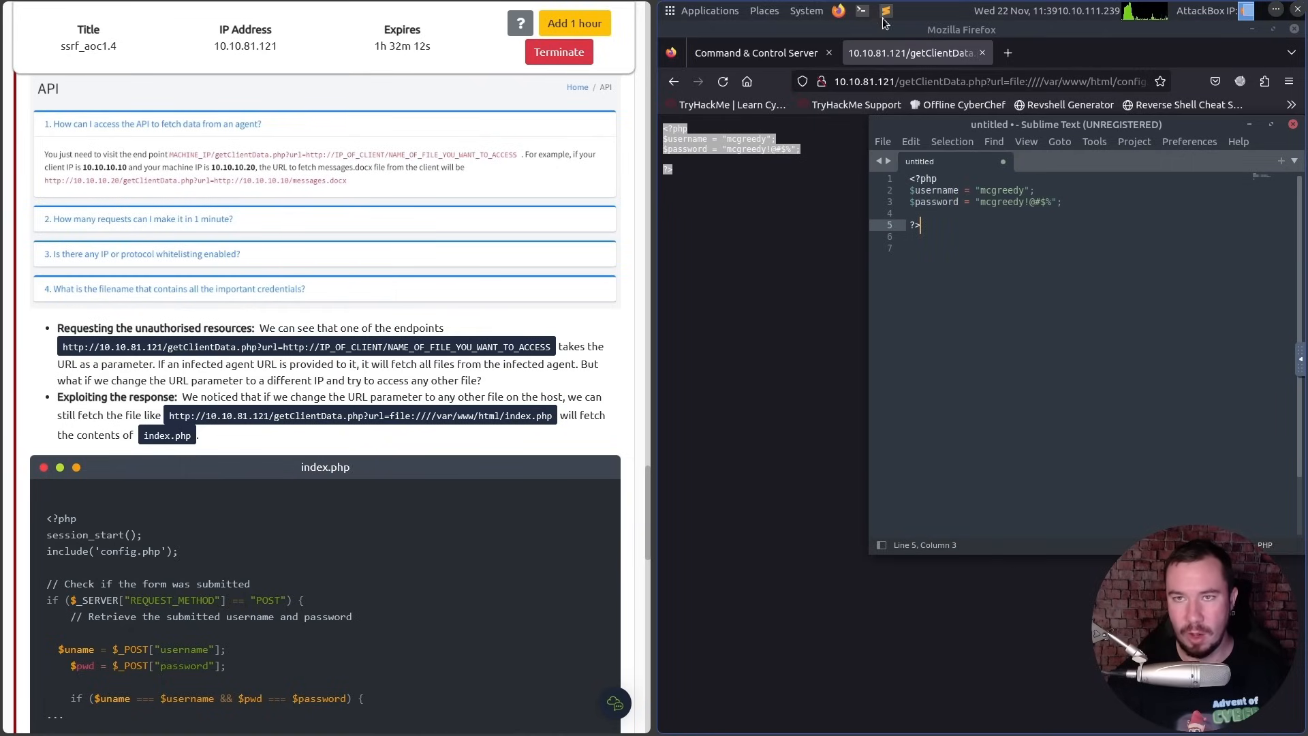
mouse_move(939, 214)
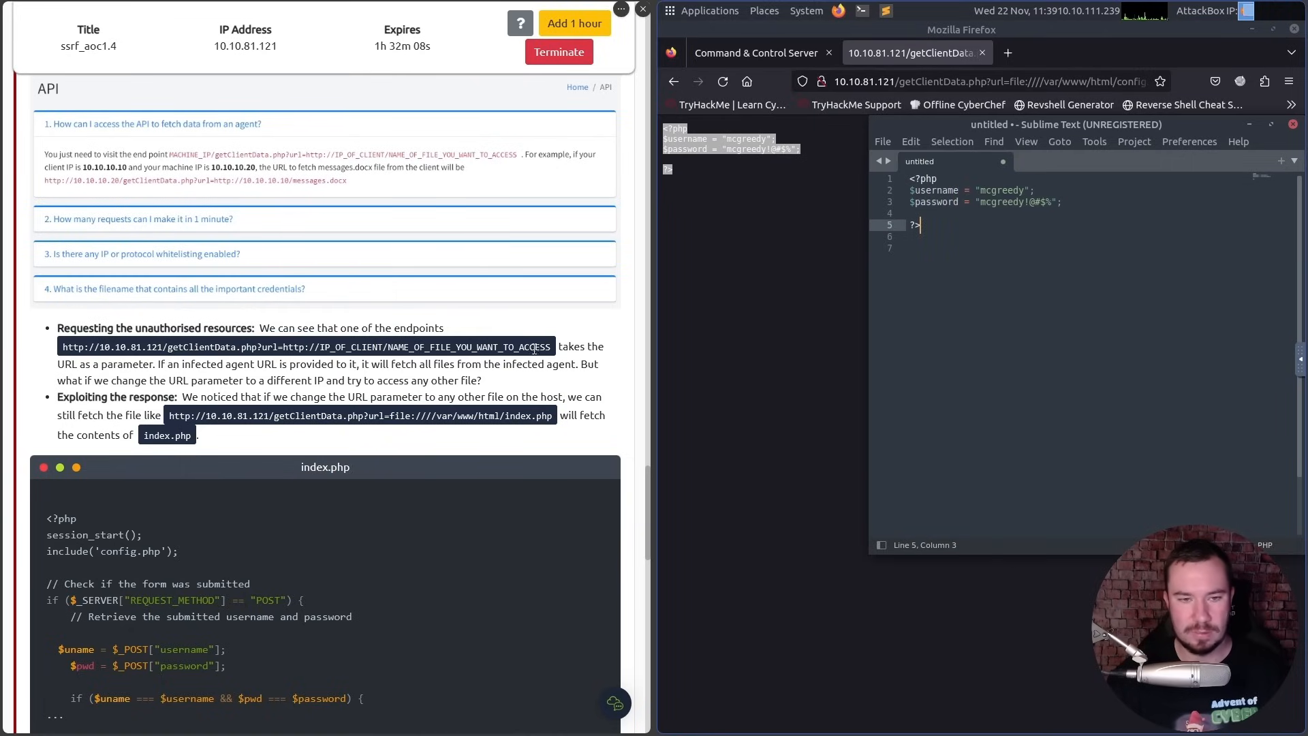
scroll("down", 3)
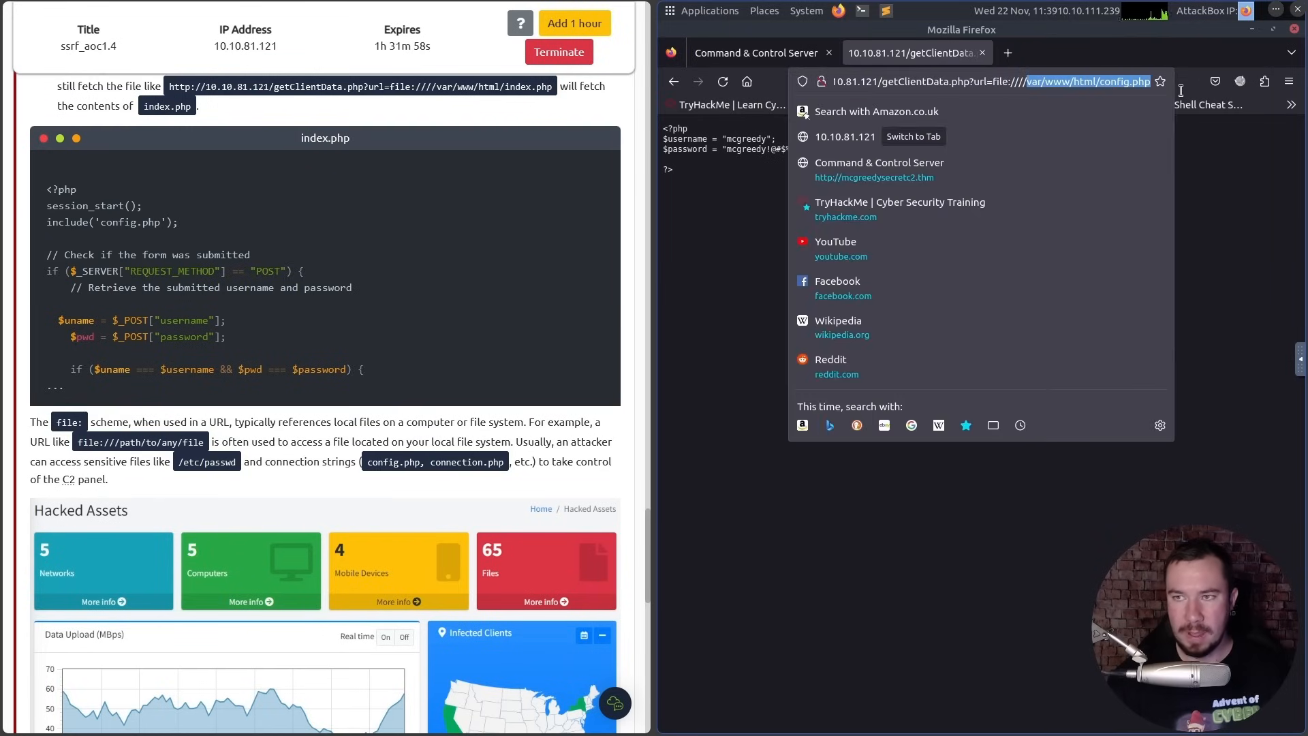
type("etc/passwd")
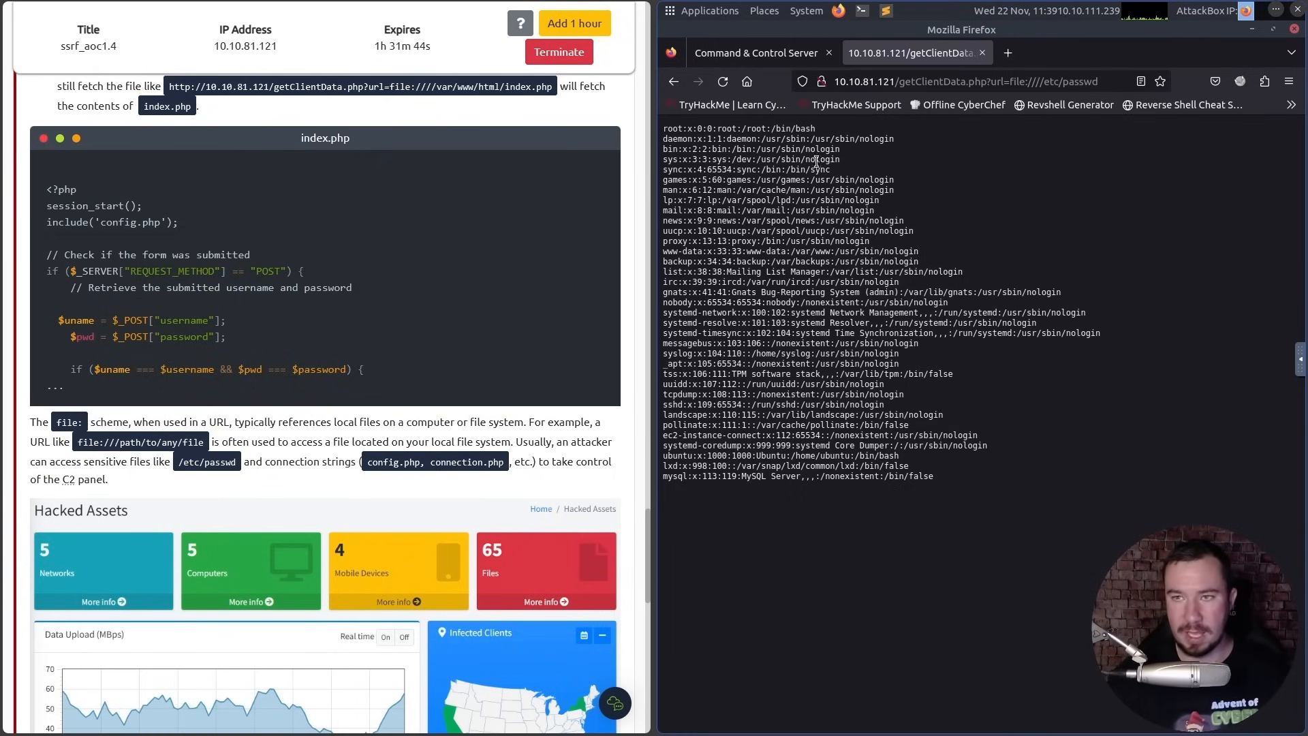
mouse_move(673, 80)
type("var/www/html/config")
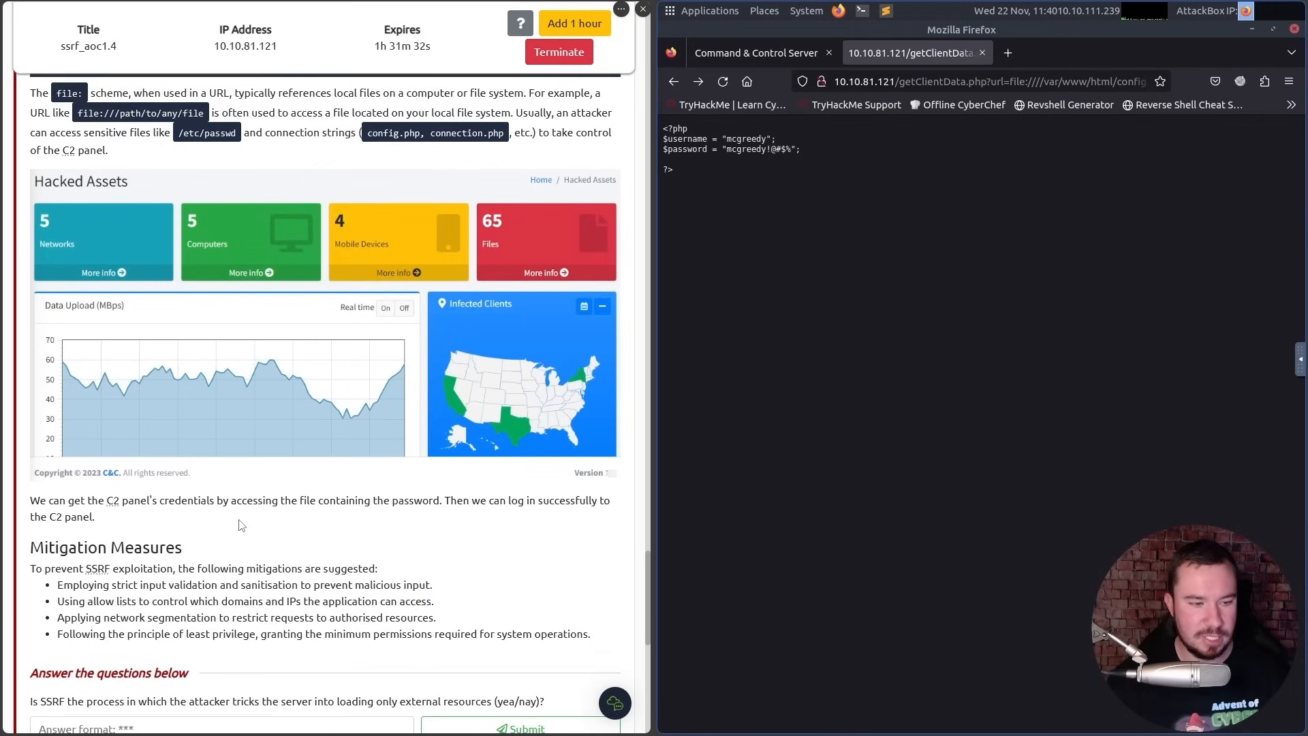
scroll("down", 3)
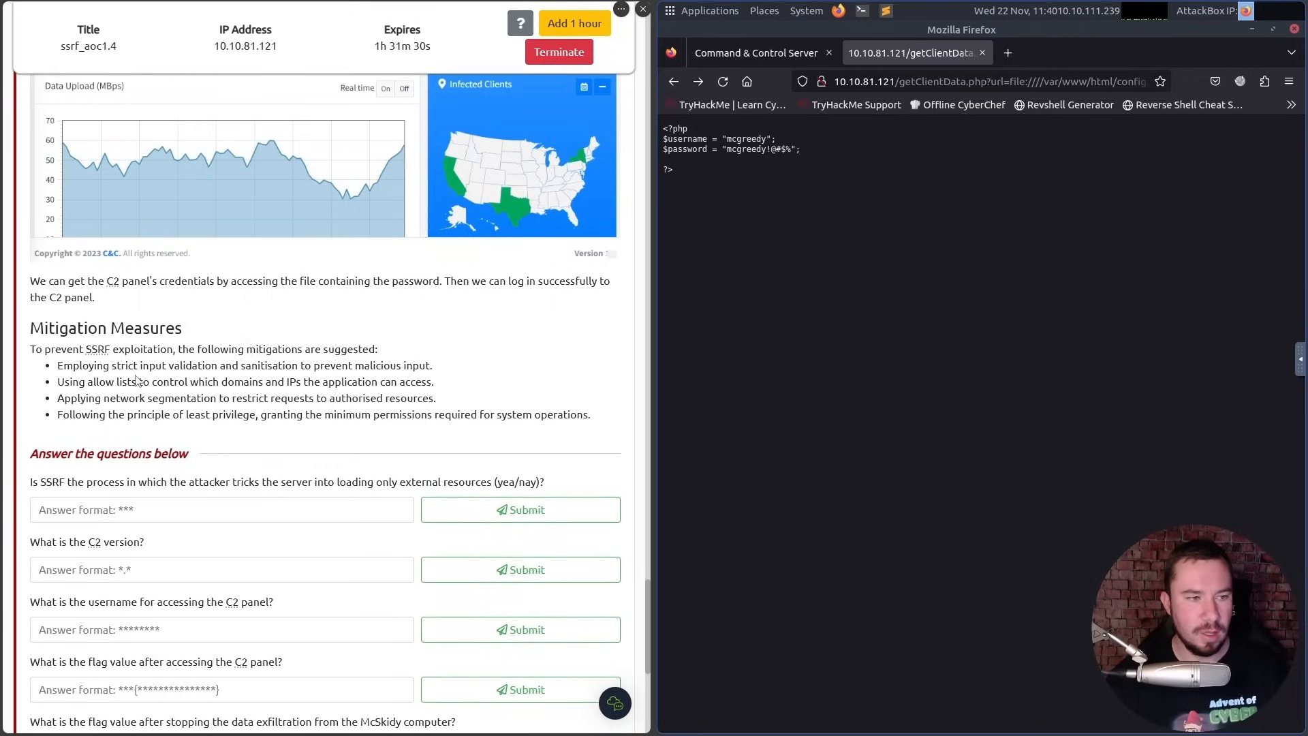
scroll("down", 3)
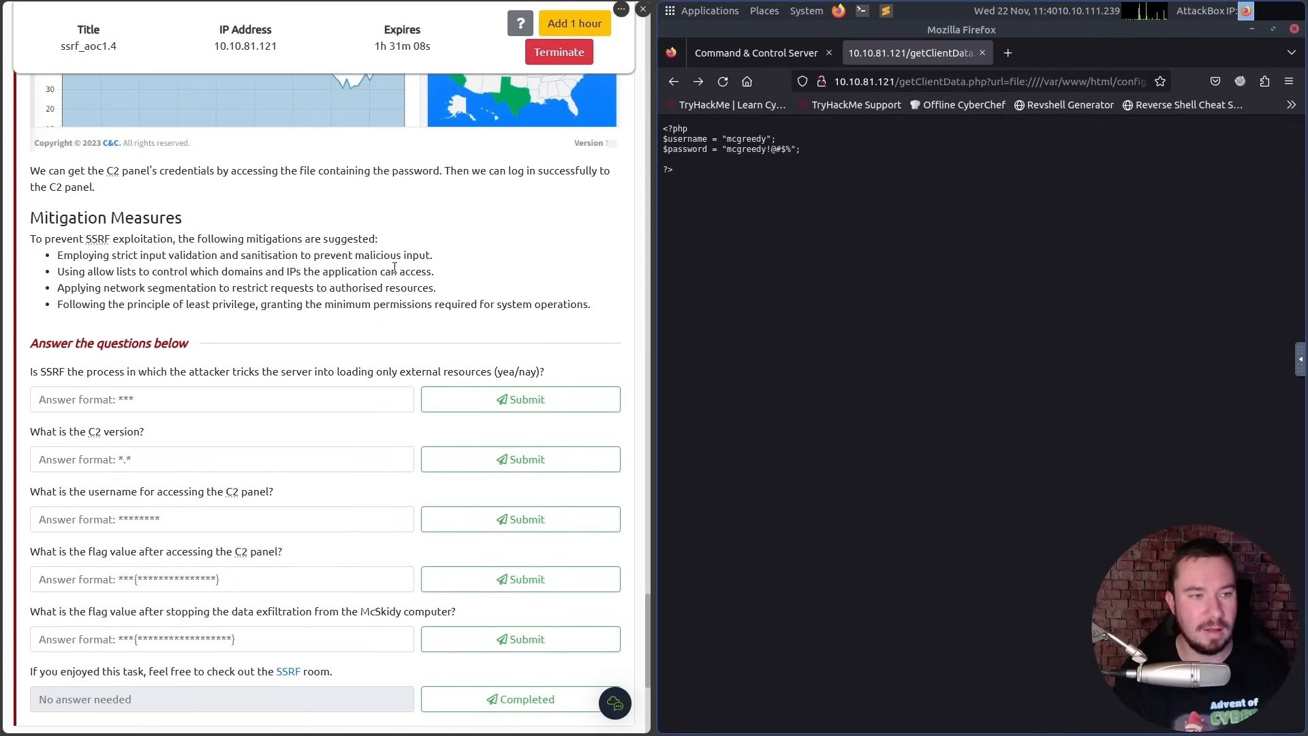
mouse_move(258, 288)
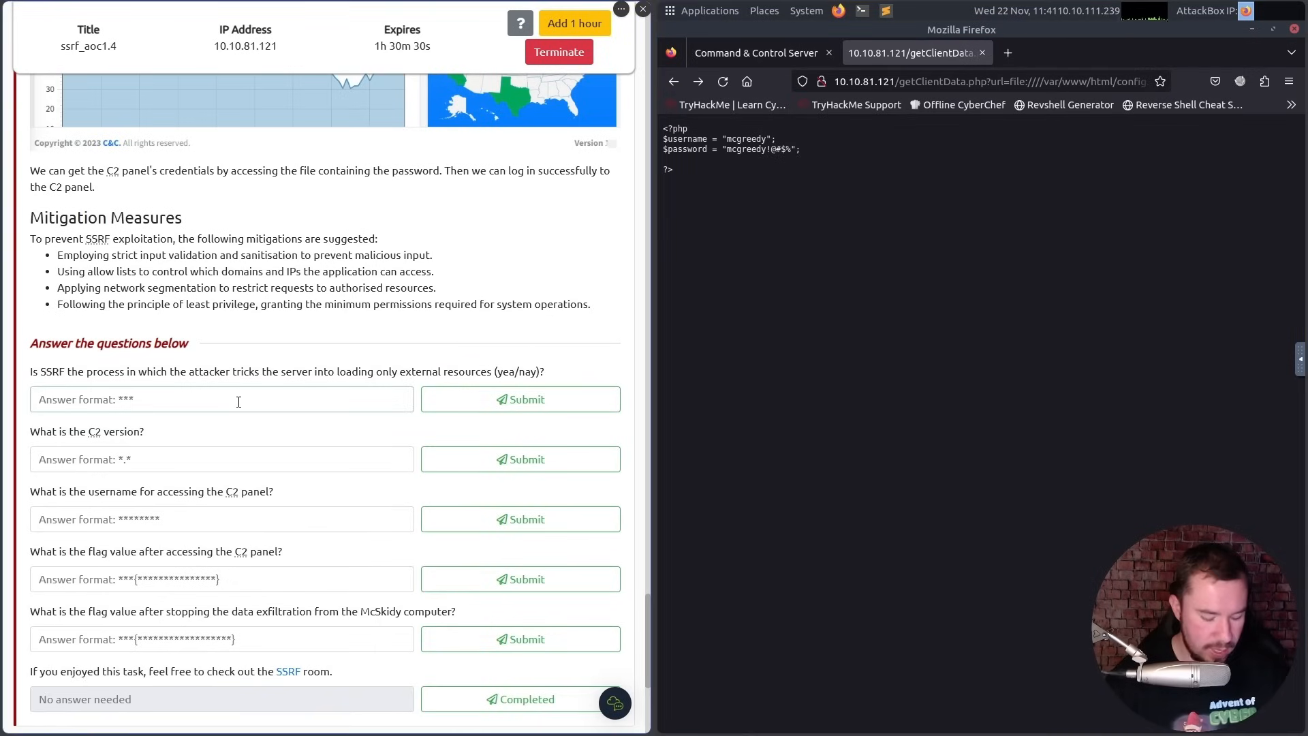
Answer 'nay' to the SSRF question and return to the McGreedy C2 sign-in page.
left_click(519, 399)
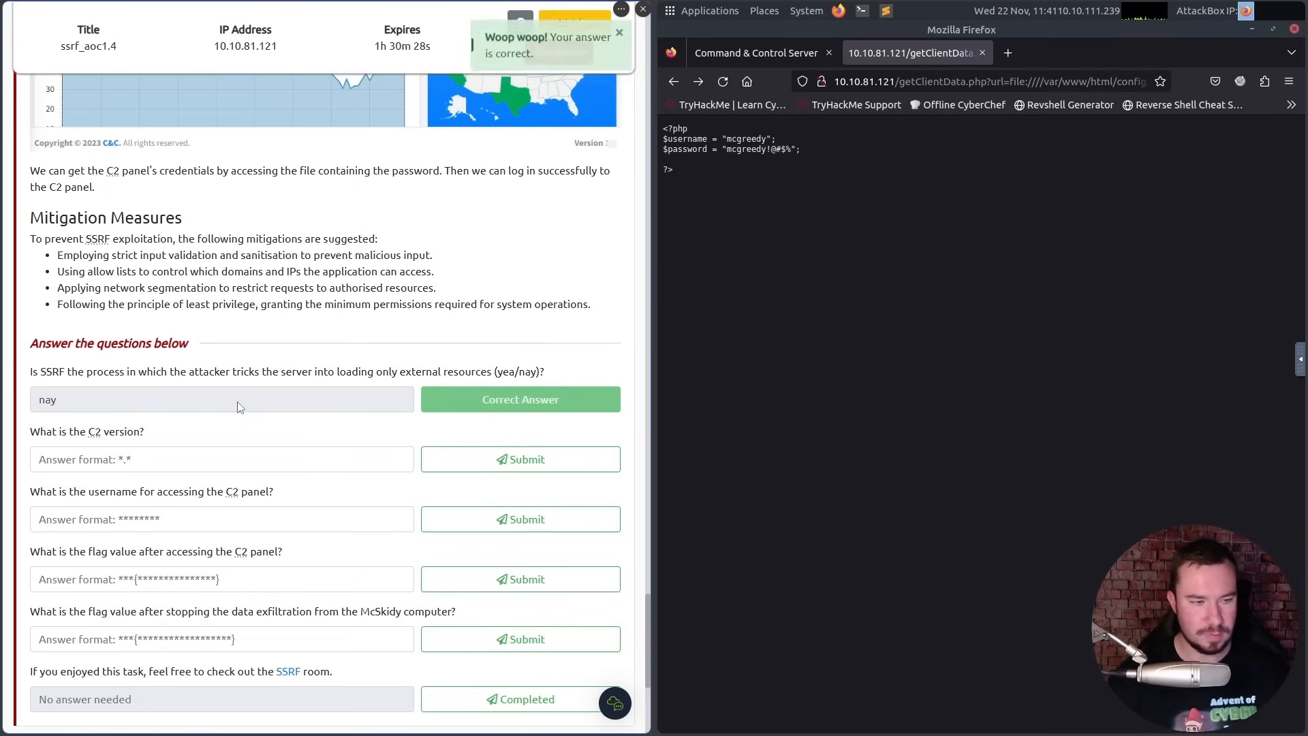
left_click(758, 54)
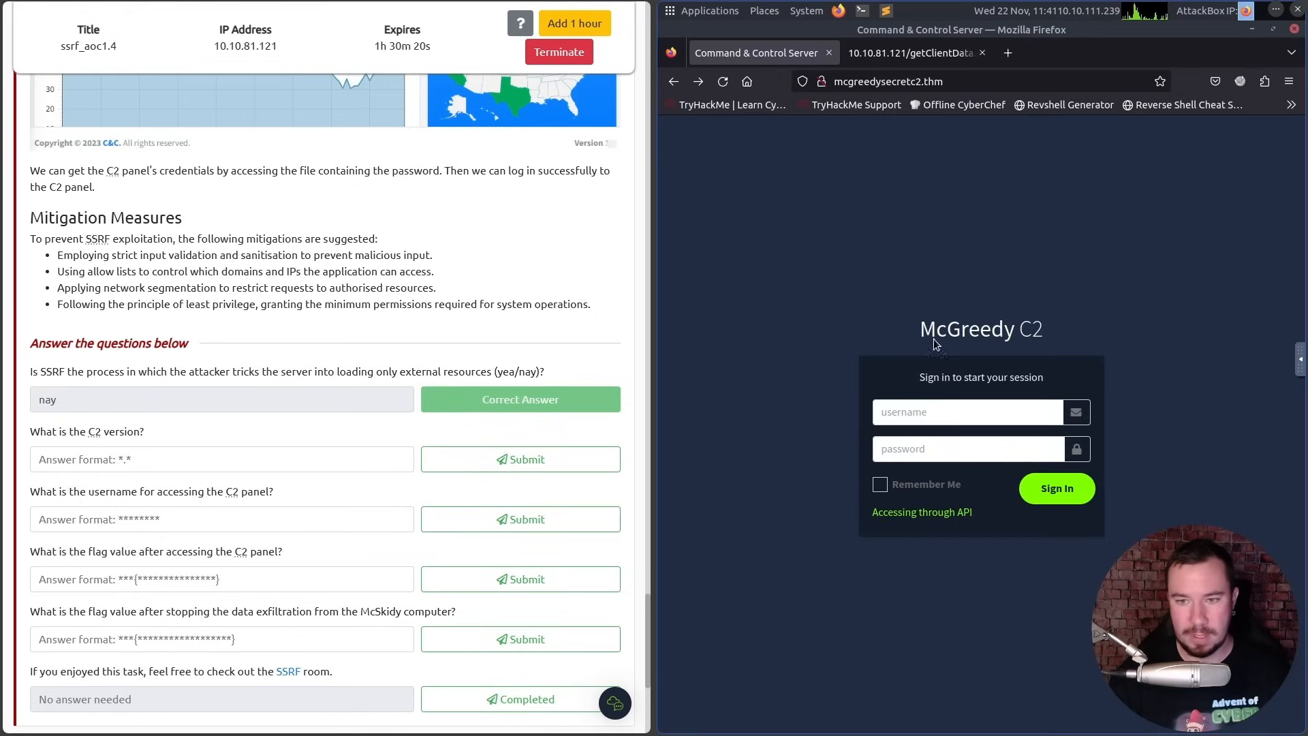
Sign in to the C2 panel as mcgreedy with the leaked config.php password, reaching THM{EXPLOITED_31001}.
left_click(909, 54)
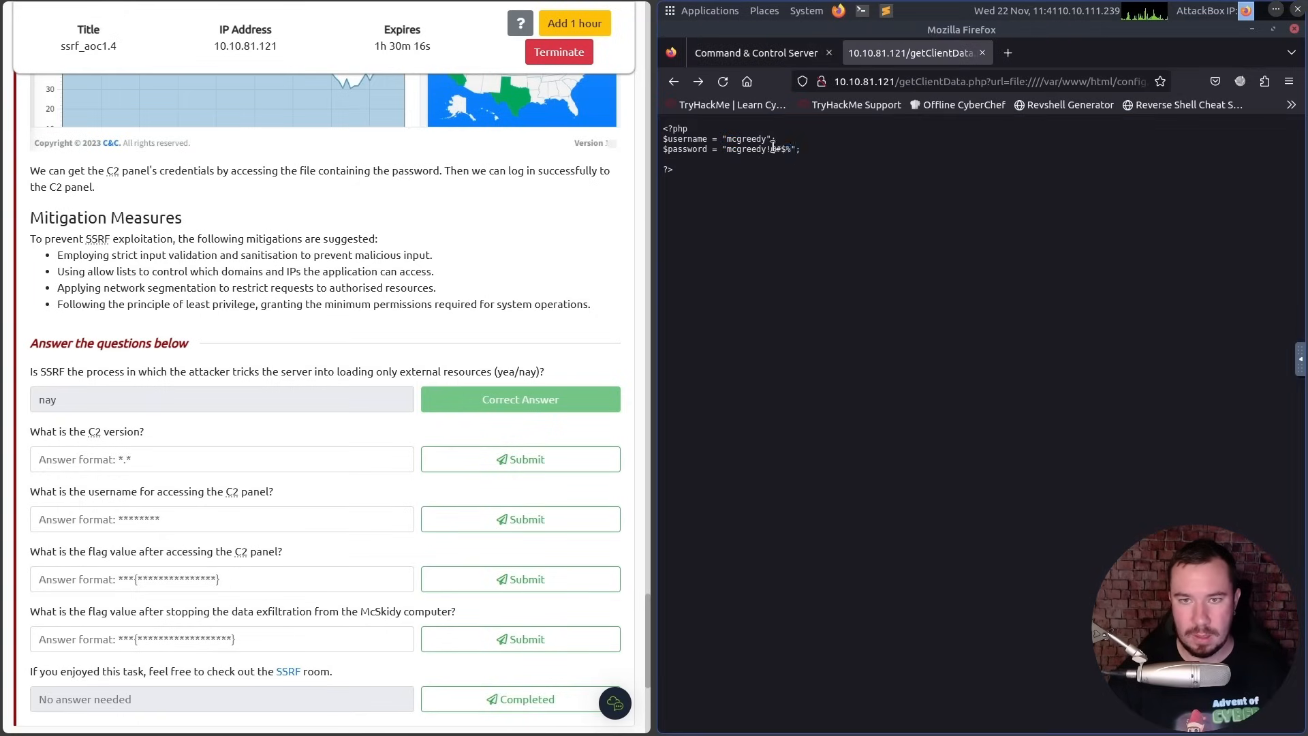
type("mcgreedy")
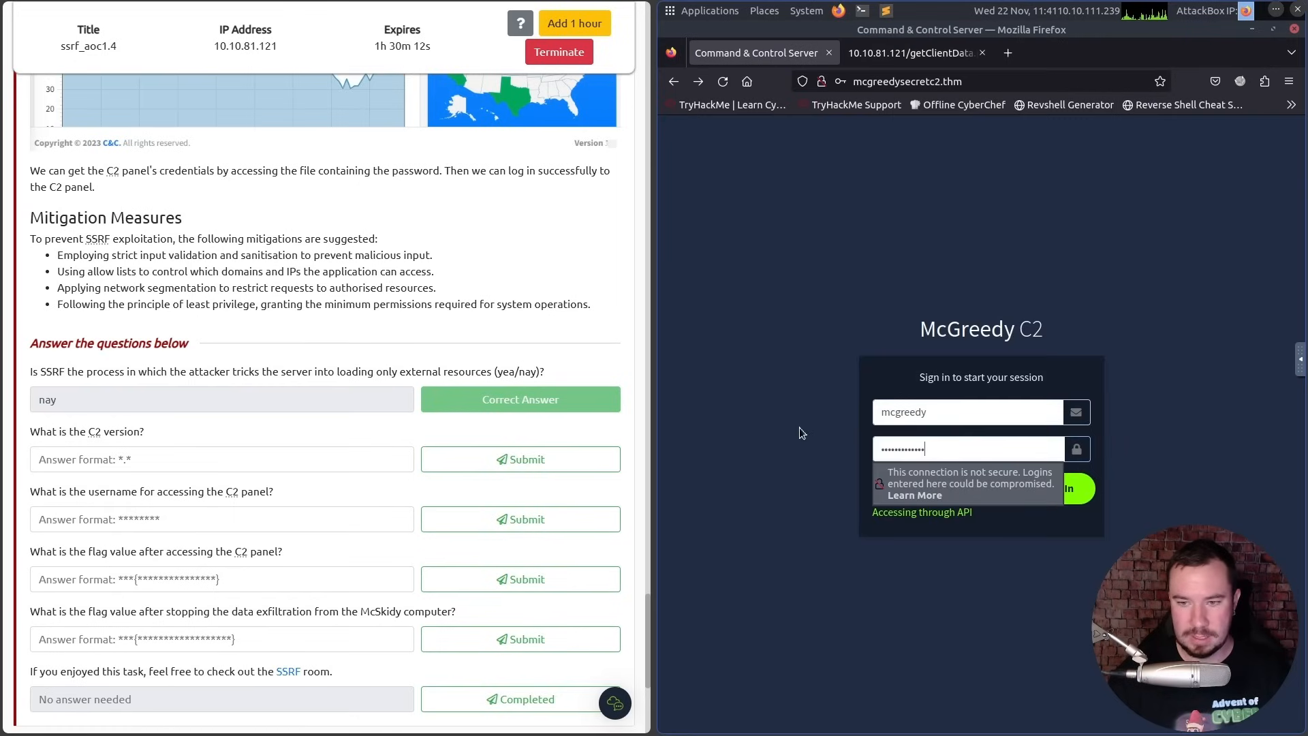
left_click(908, 54)
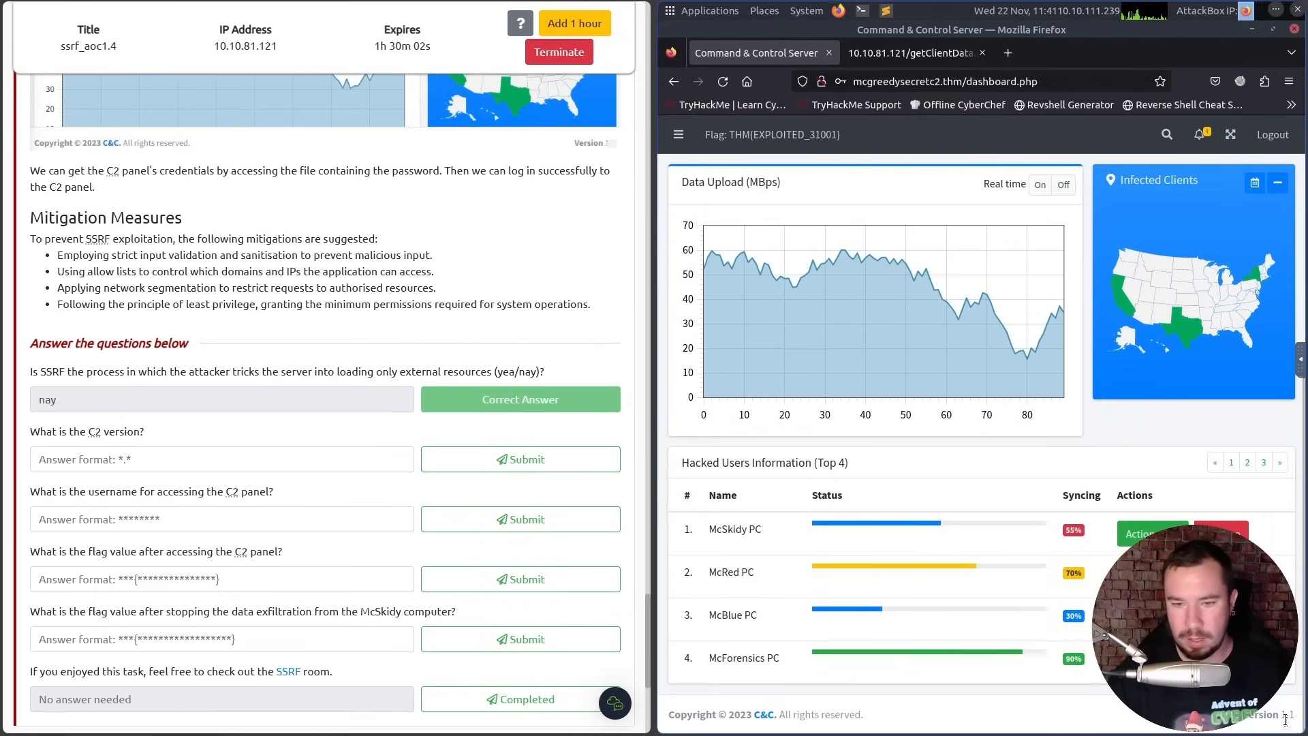
Submit C2 version 1.1 and the panel username mcgreedy copied from config.php.
type("1.")
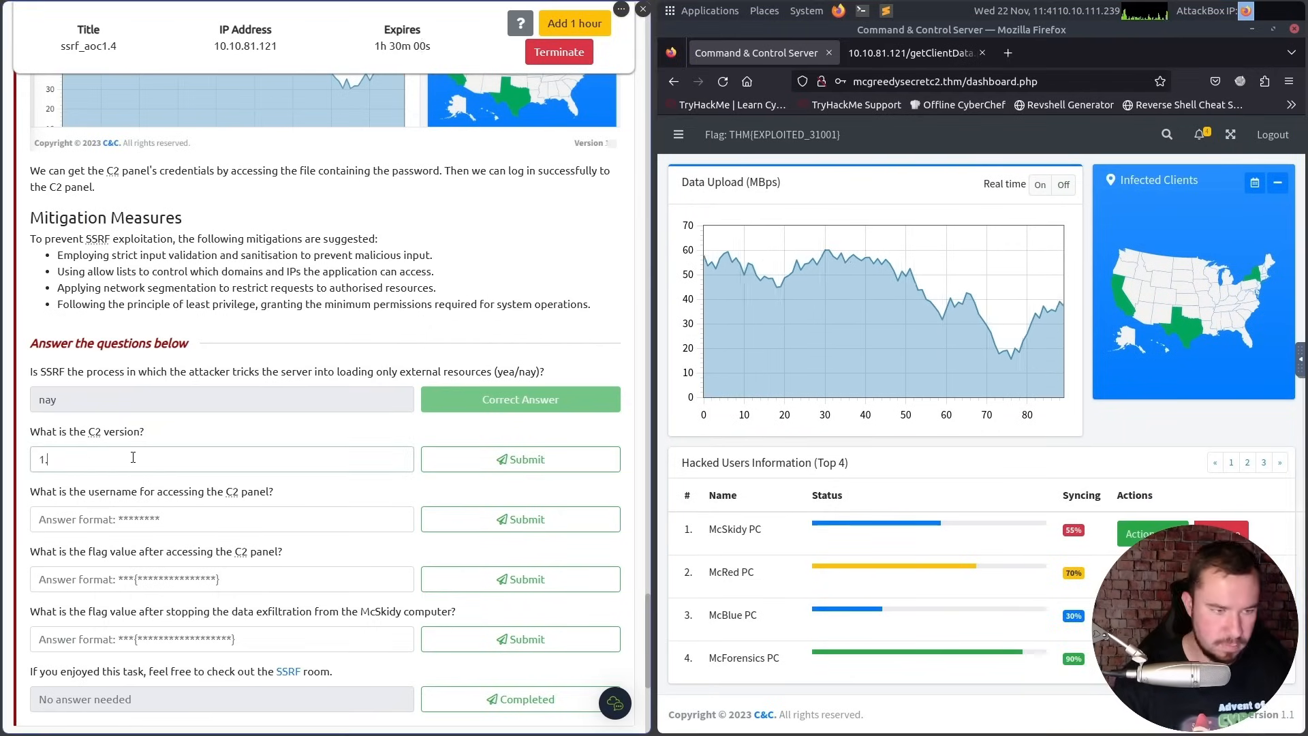
left_click(519, 459)
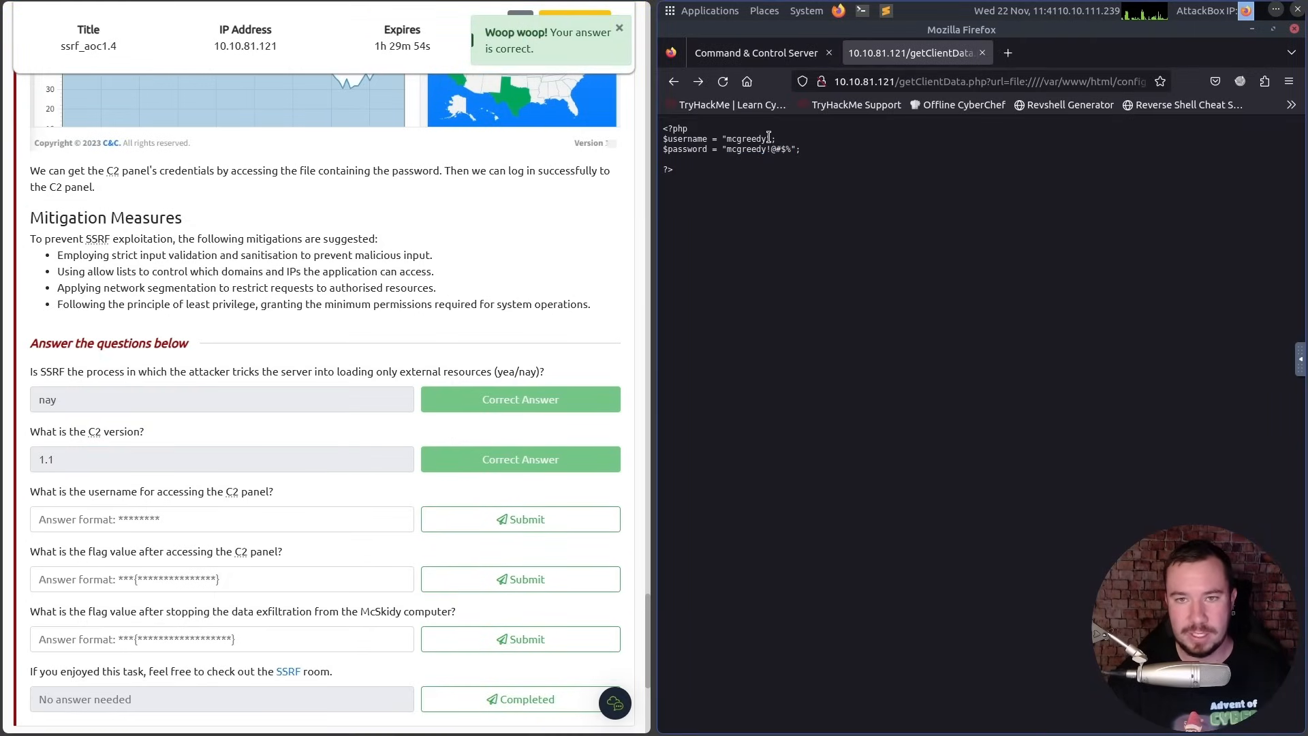
double_click(746, 139)
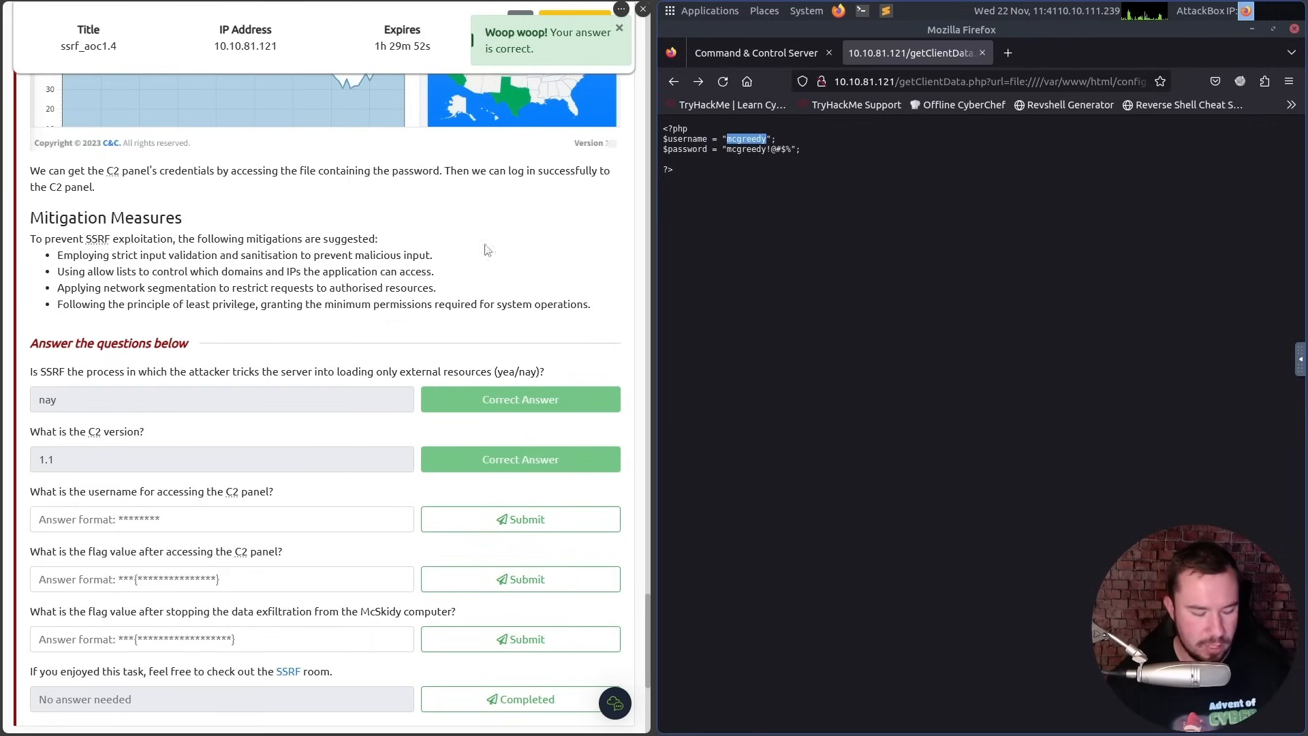
type("mcgreedy")
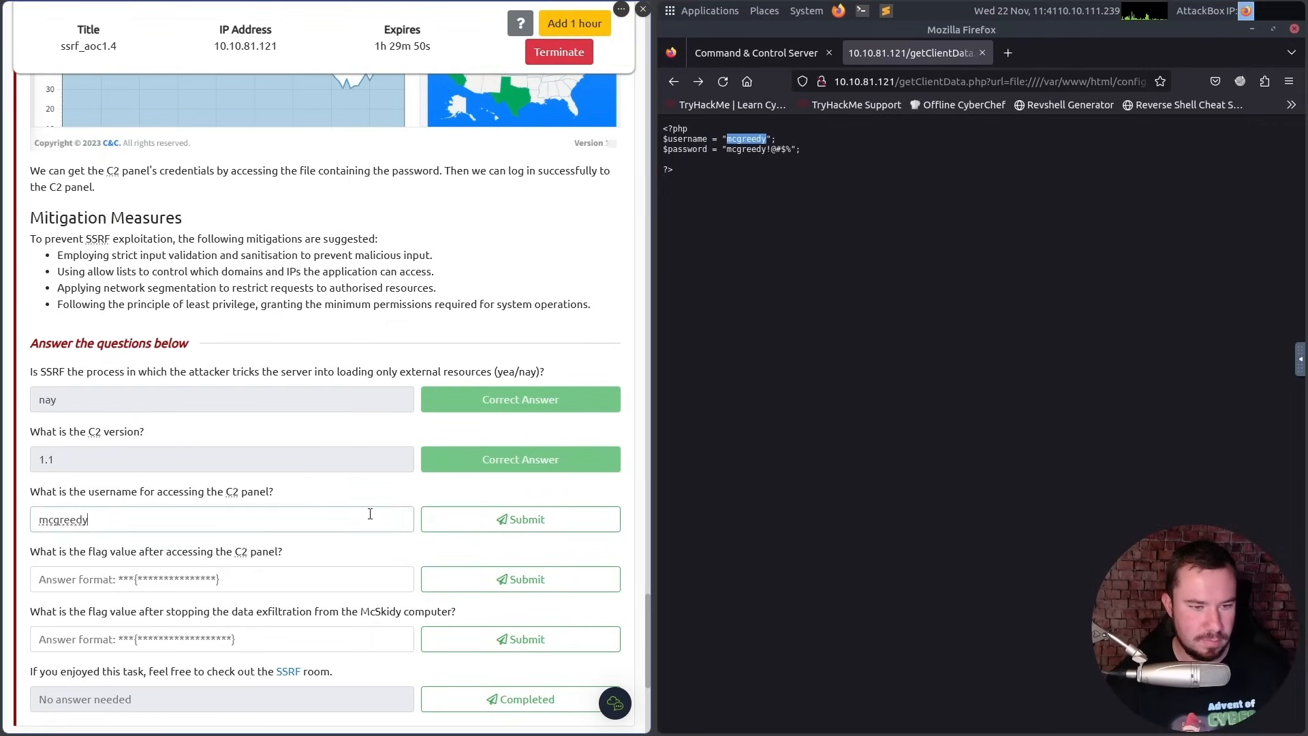
left_click(519, 519)
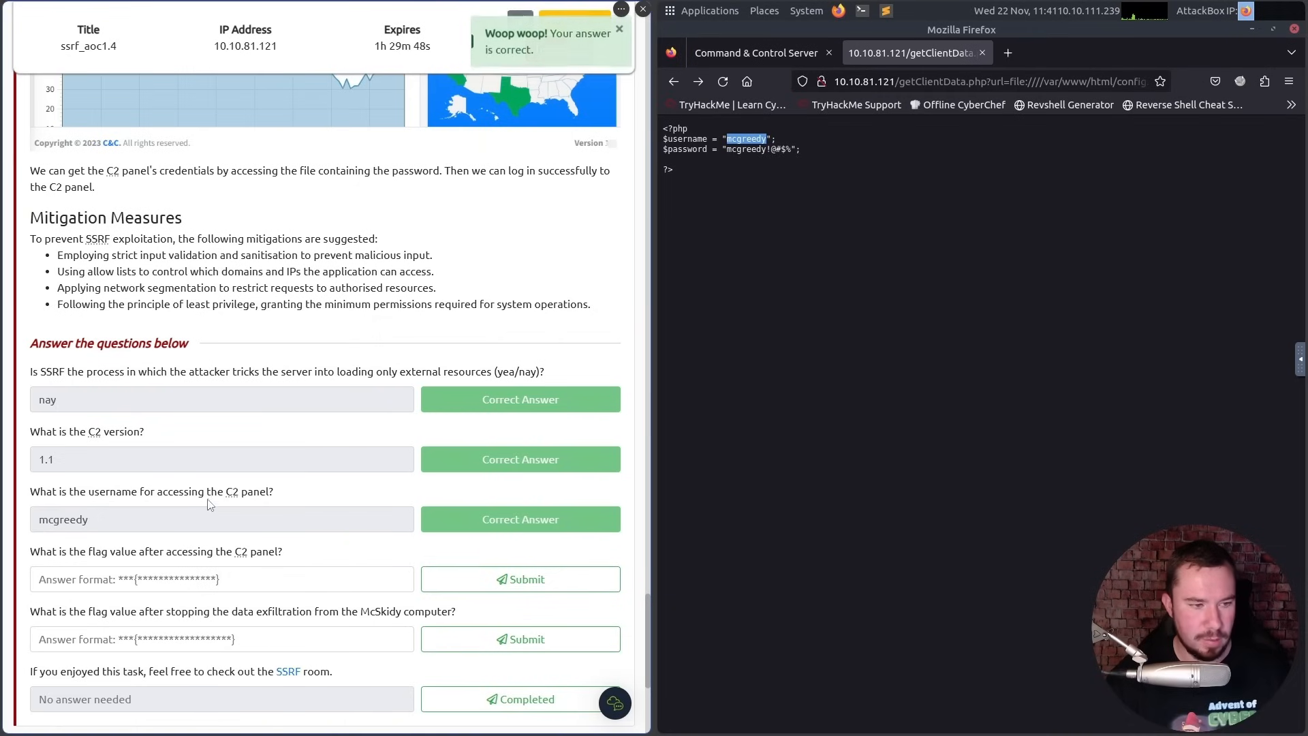
mouse_move(750, 106)
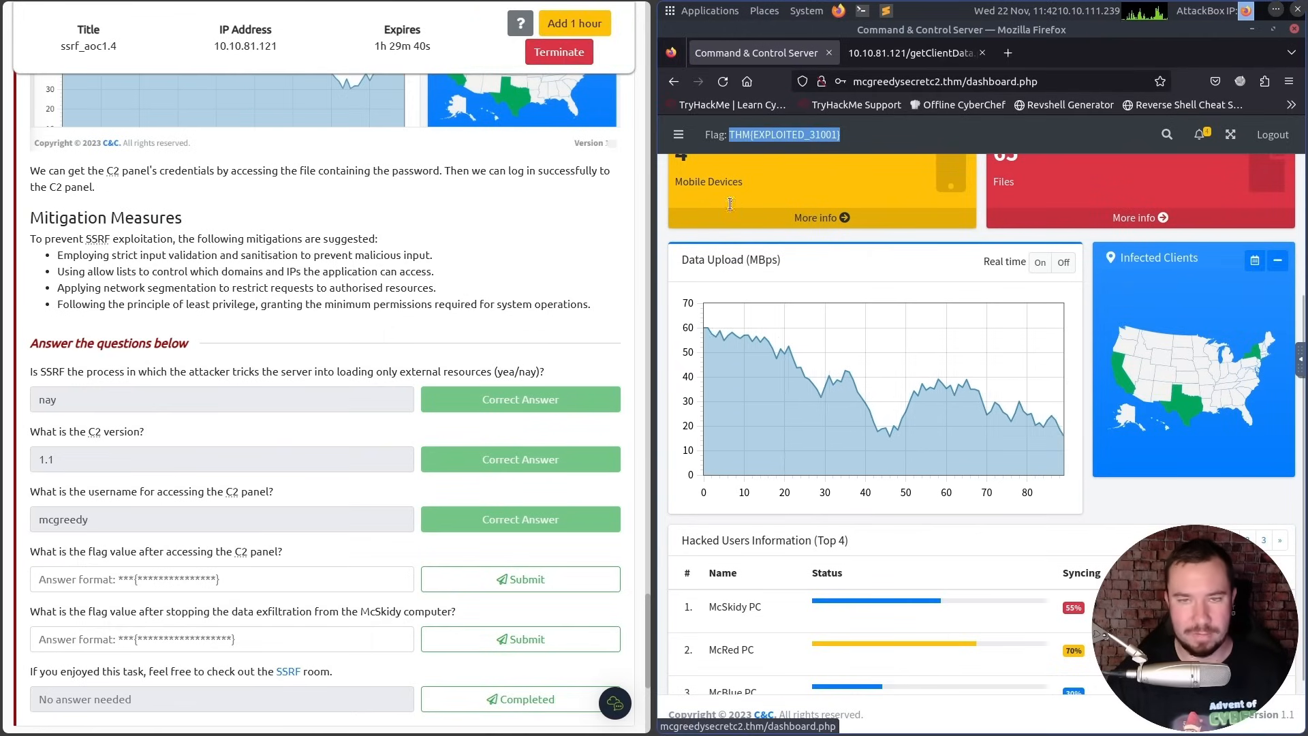
Submit the dashboard flag, remove the McSkidy agent, submit THM{AGENT_REMOVED_1001}, and mark the final question complete.
left_click(220, 579)
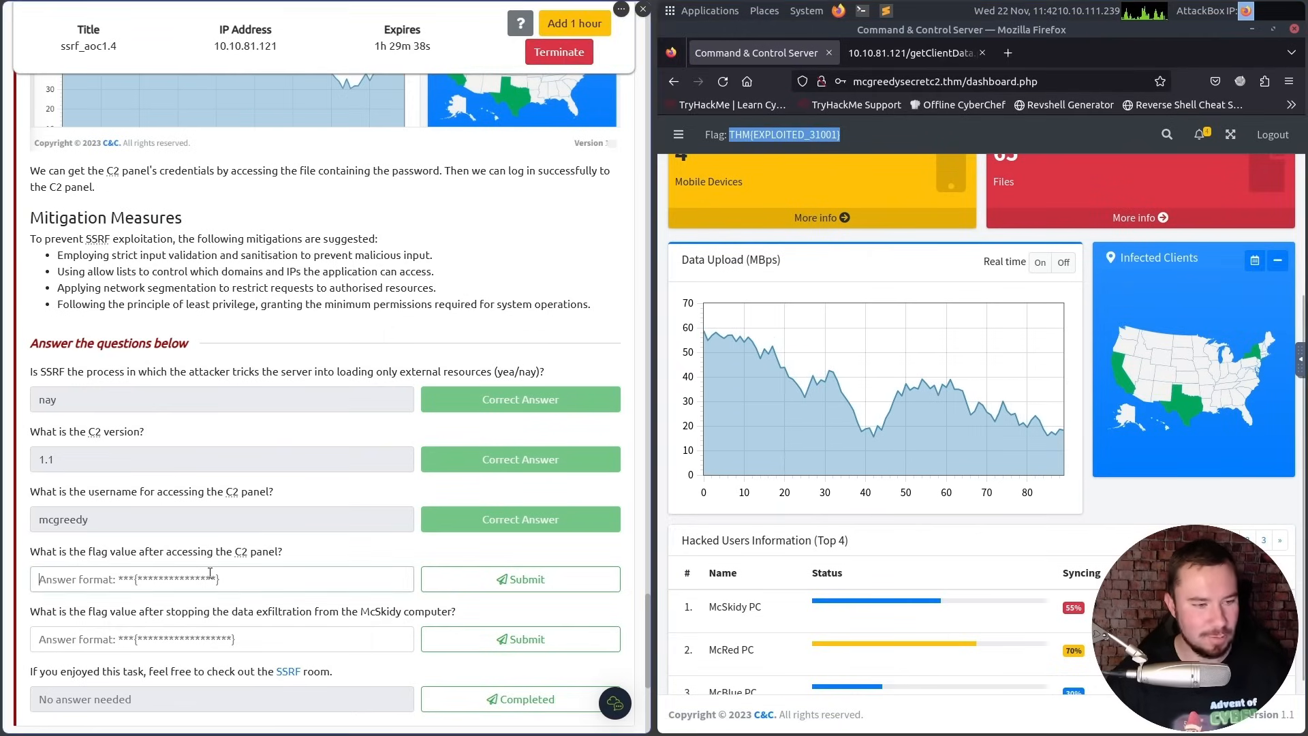
left_click(519, 579)
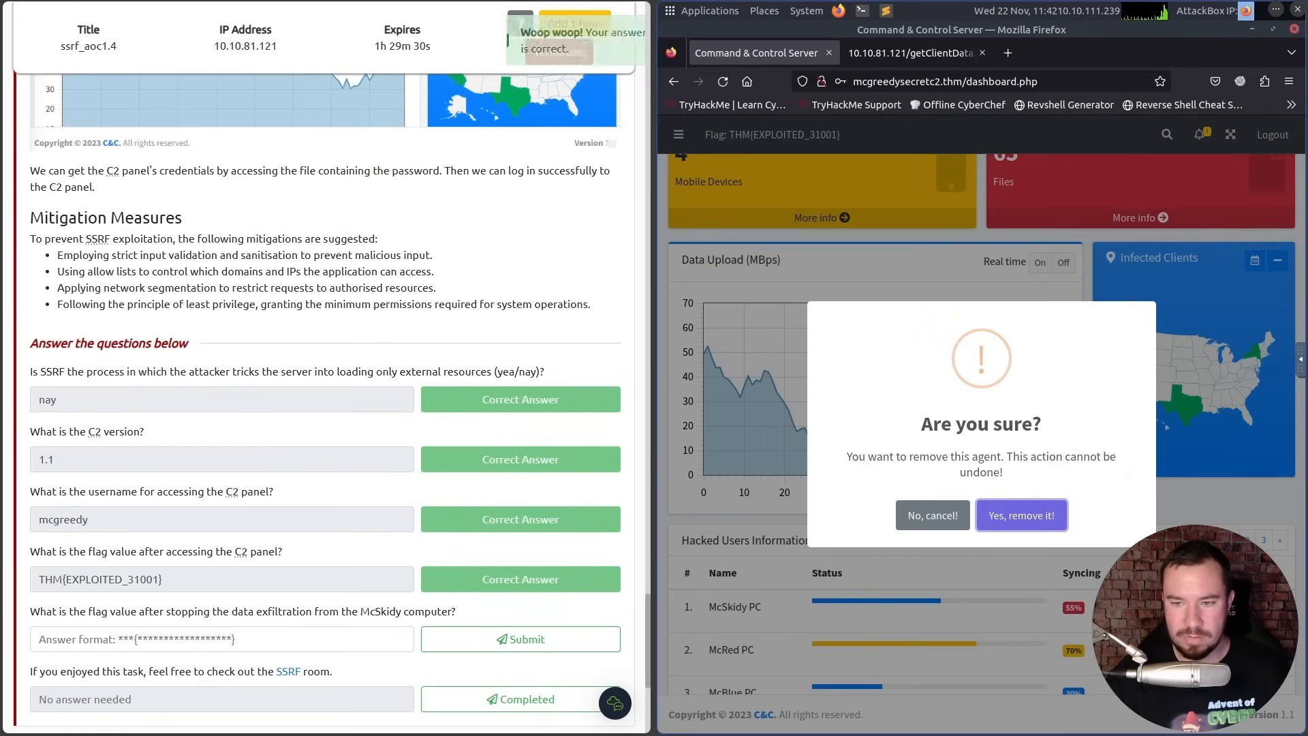
left_click(1021, 515)
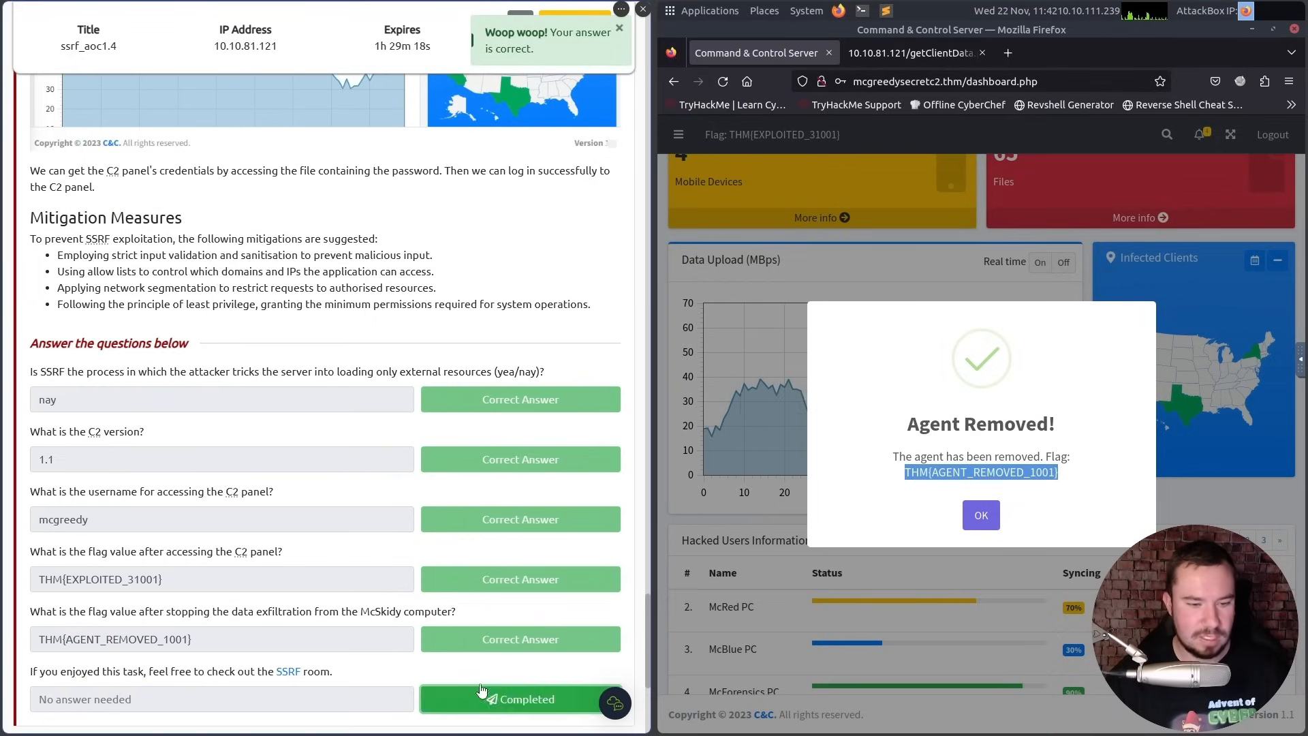
left_click(519, 699)
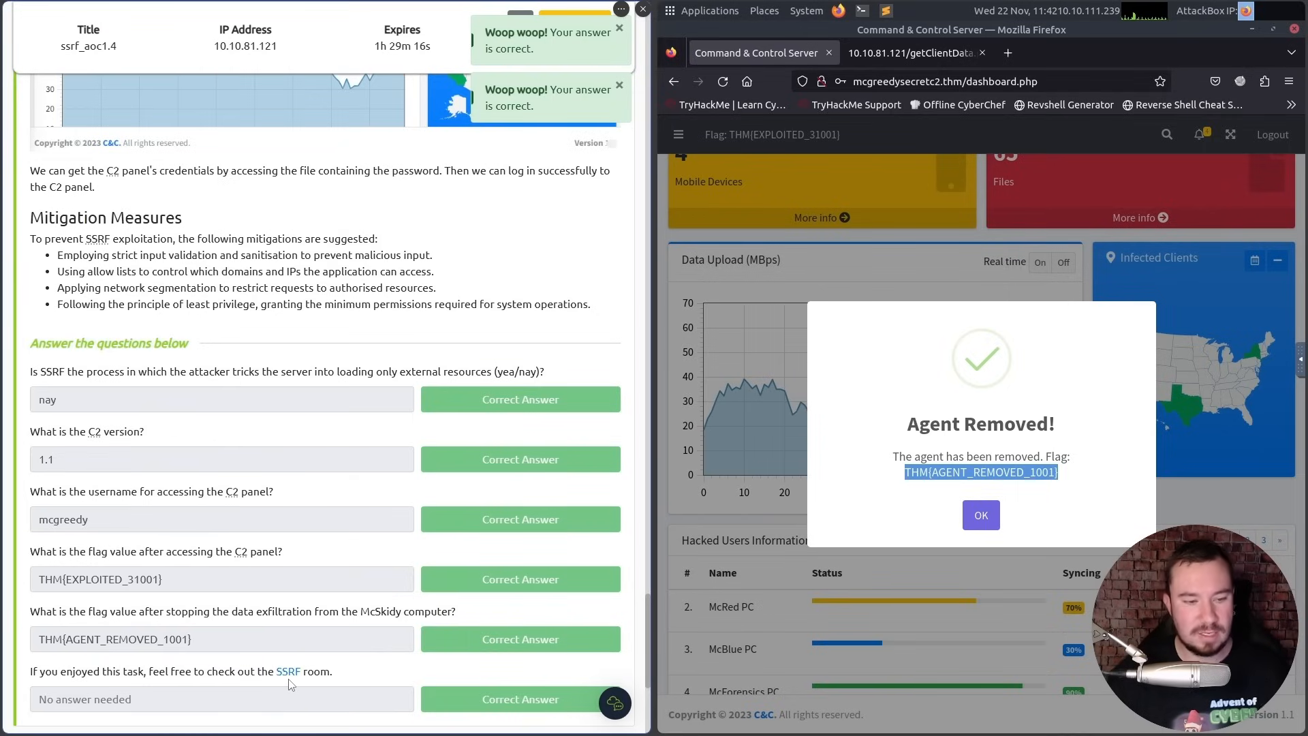